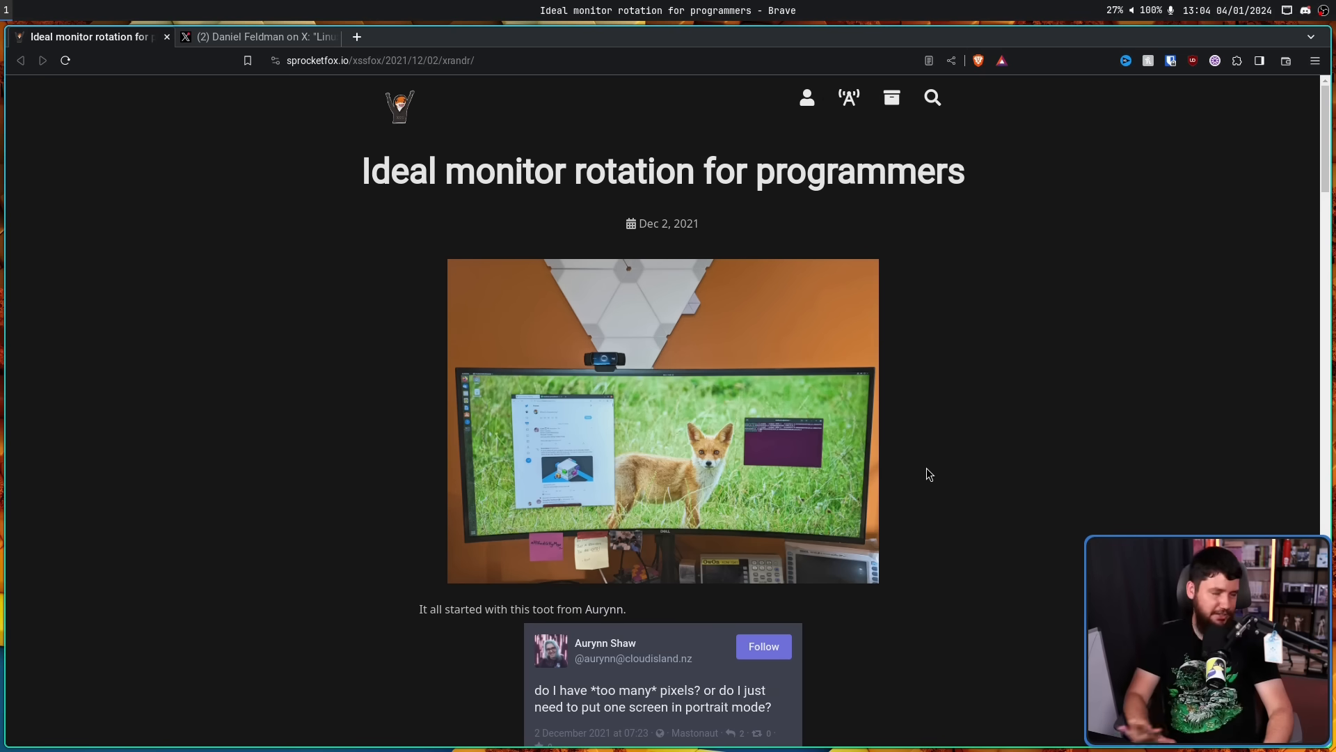
pyautogui.moveTo(920, 444)
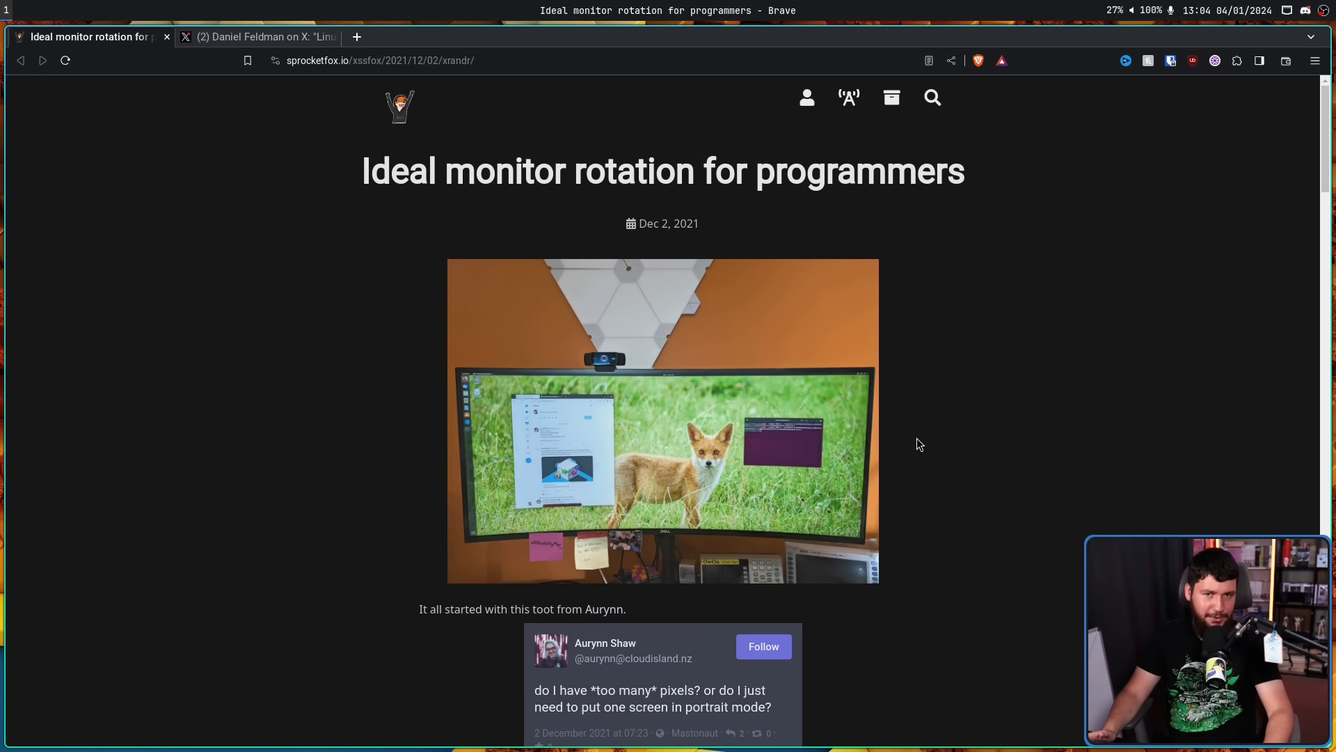
# Open Daniel Feldman's X post on Linux diagonal mode and read through its quoted Enid post.
pyautogui.click(261, 37)
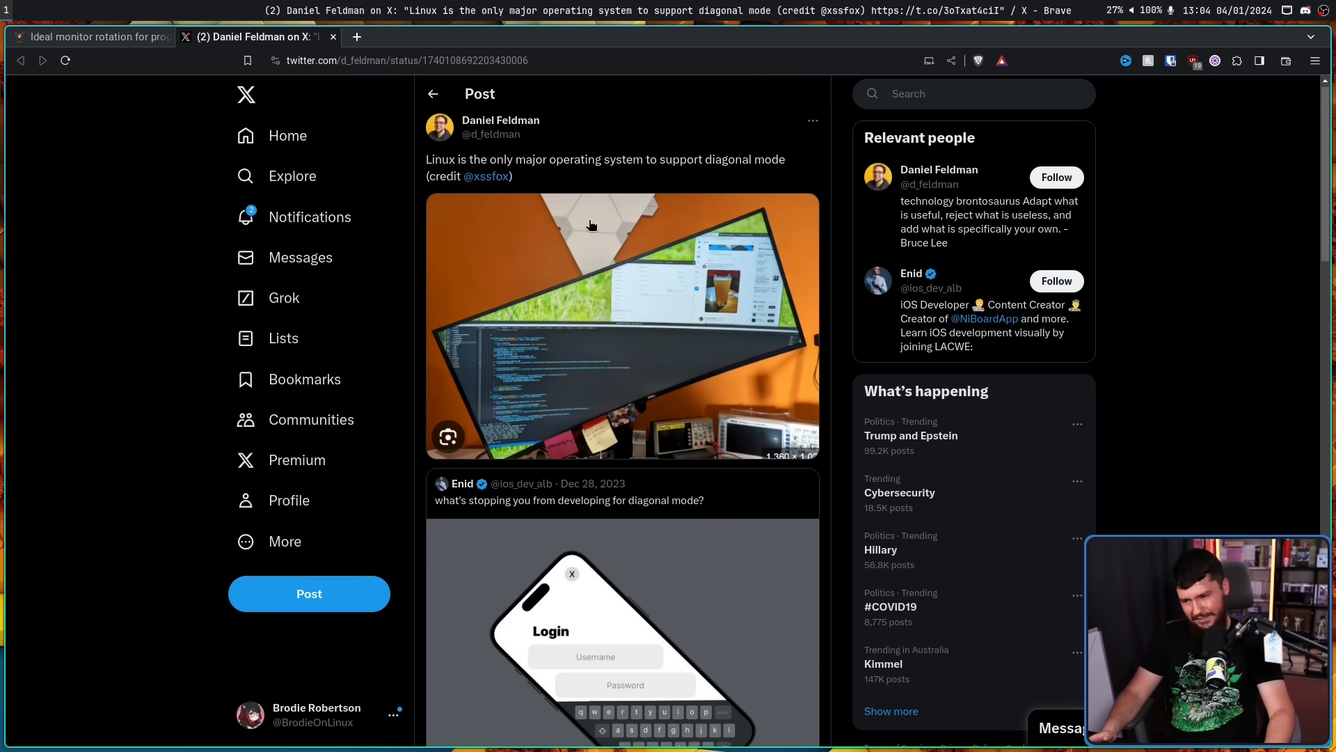
pyautogui.moveTo(735, 234)
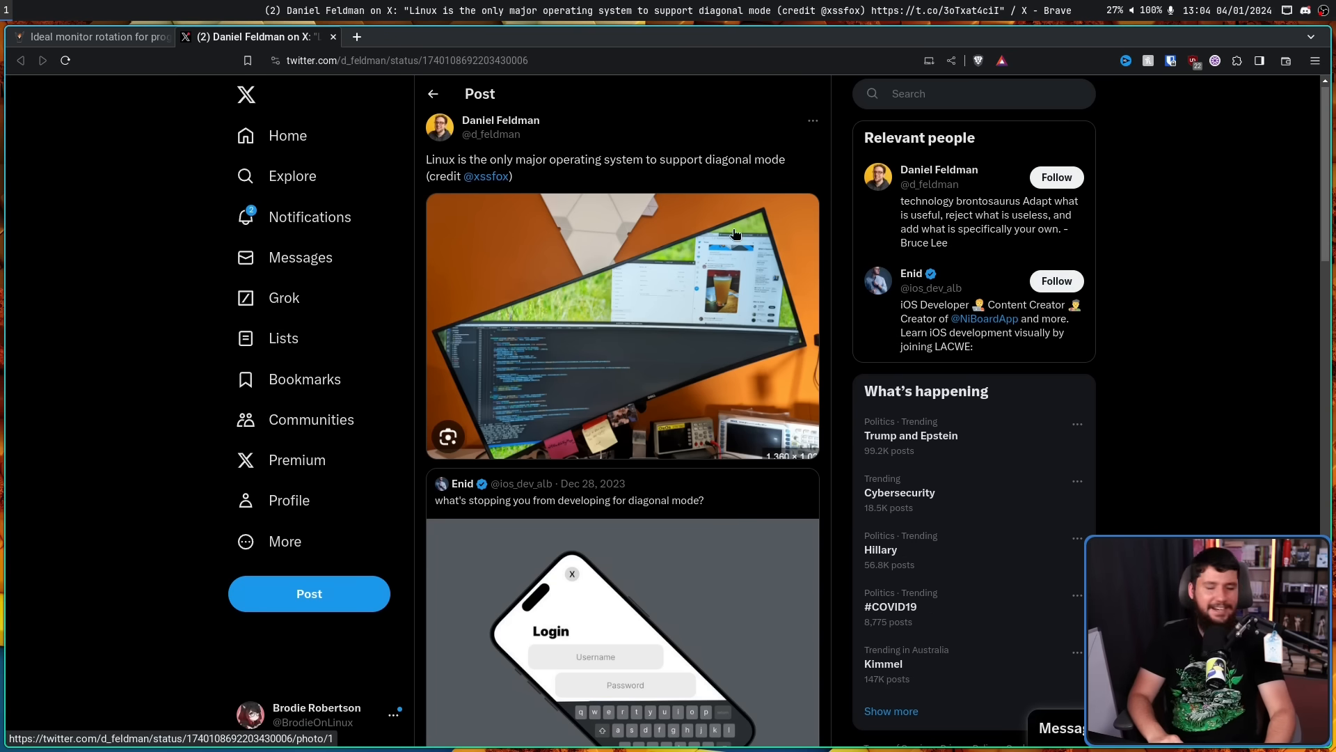
pyautogui.scroll(-3)
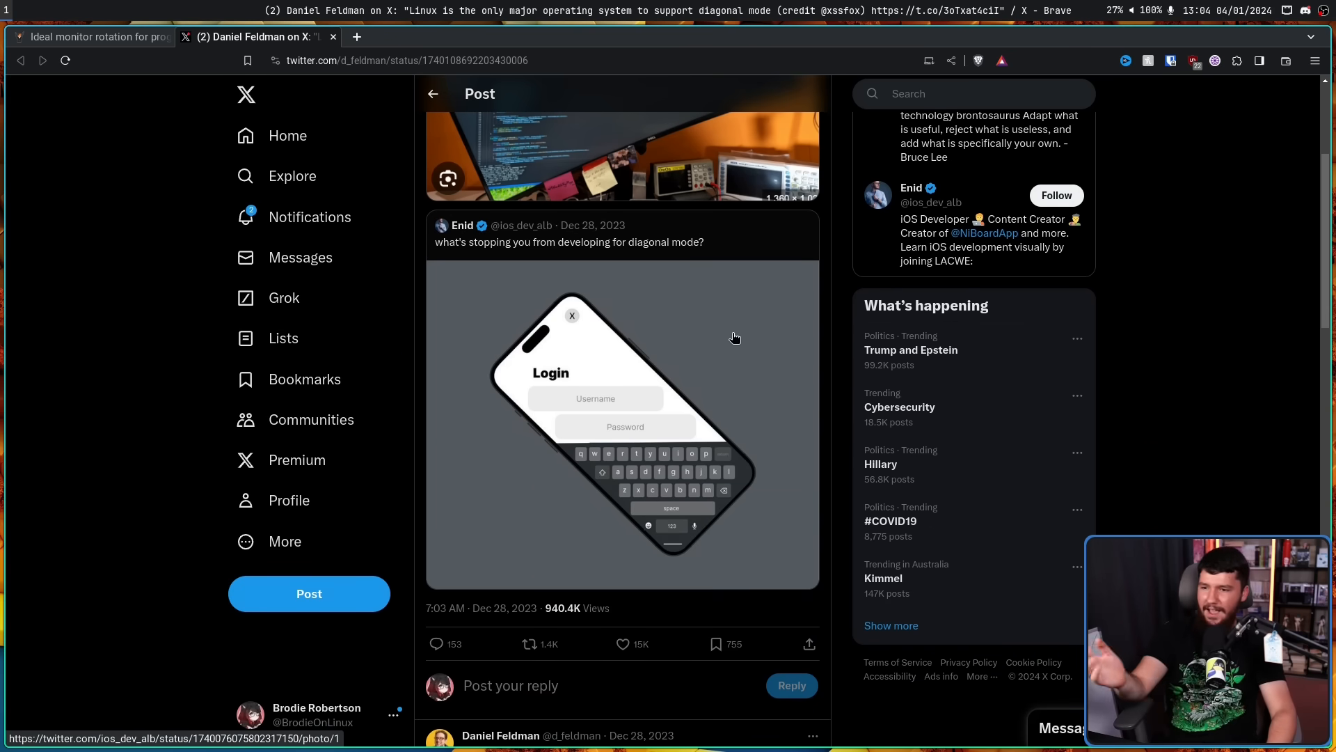
pyautogui.moveTo(753, 324)
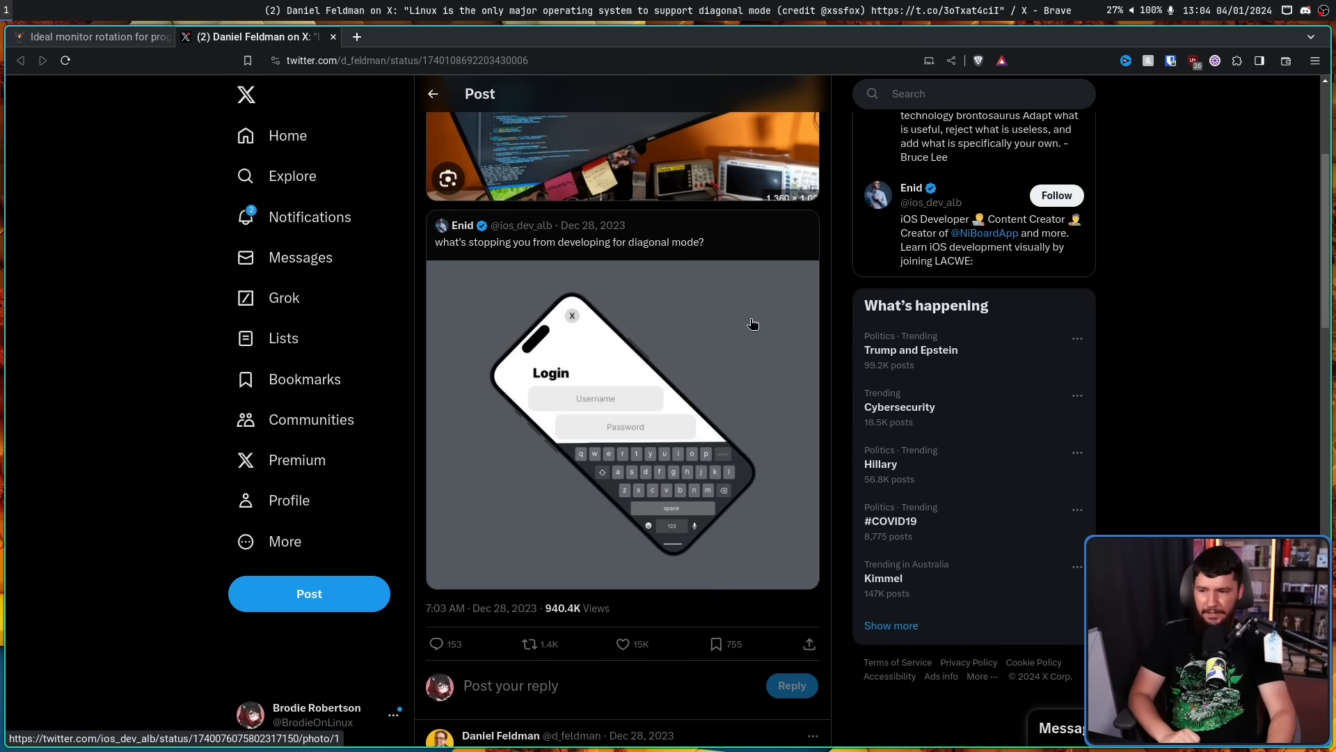
pyautogui.scroll(3)
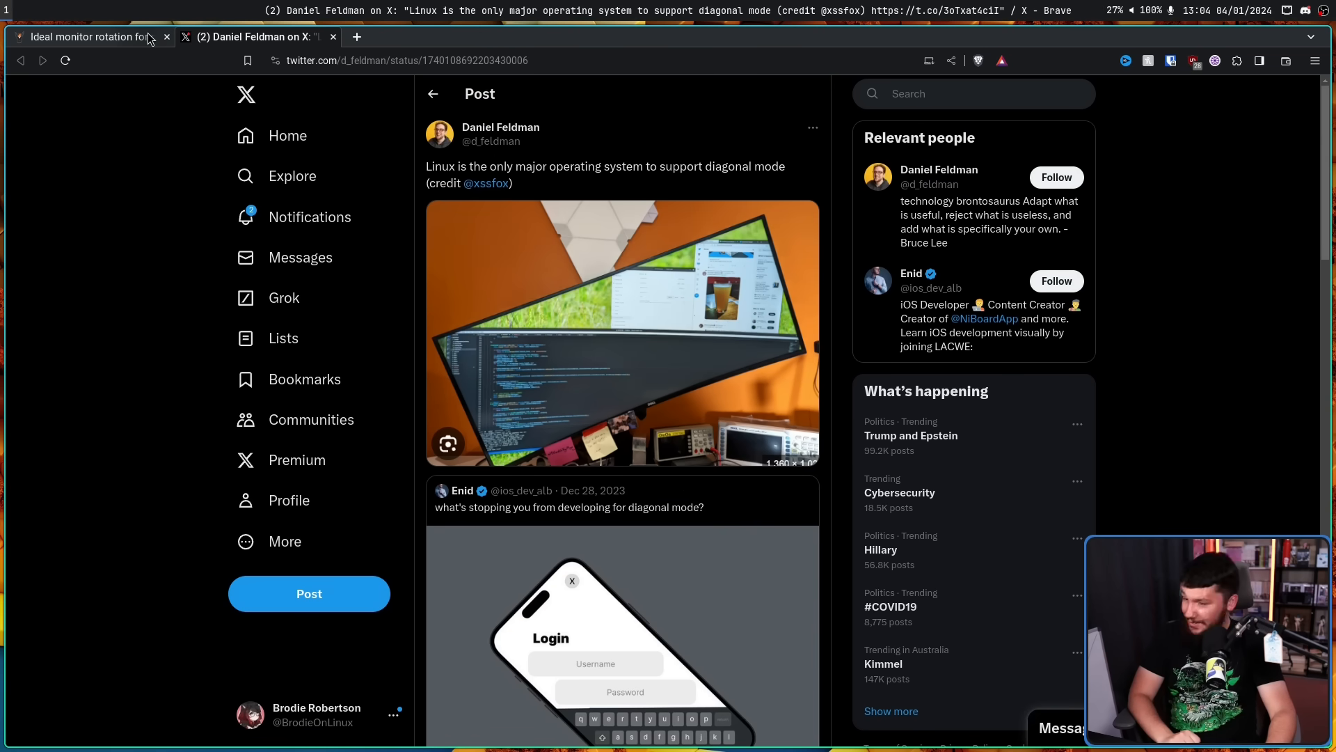
pyautogui.click(90, 37)
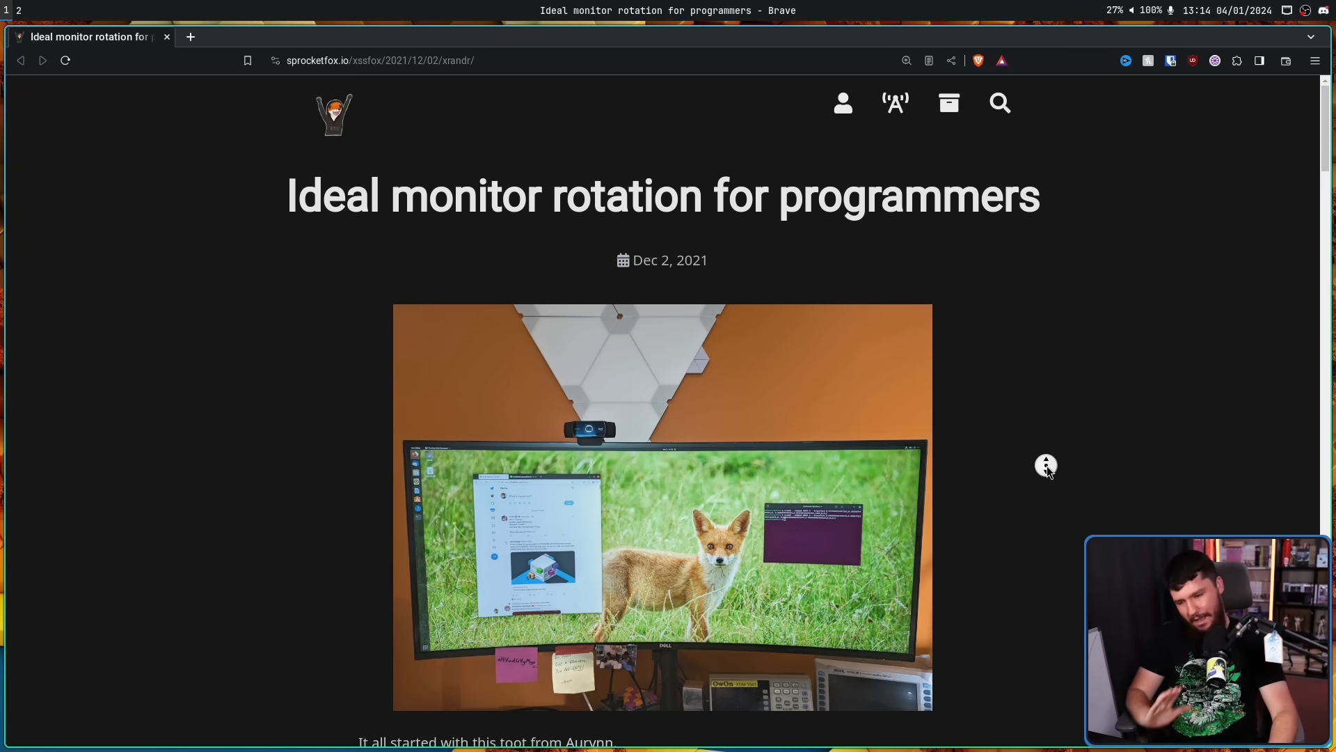
# Scroll past Aurynn's portrait-mode toot to the Boring heading and portrait-monitor photo.
pyautogui.scroll(-3)
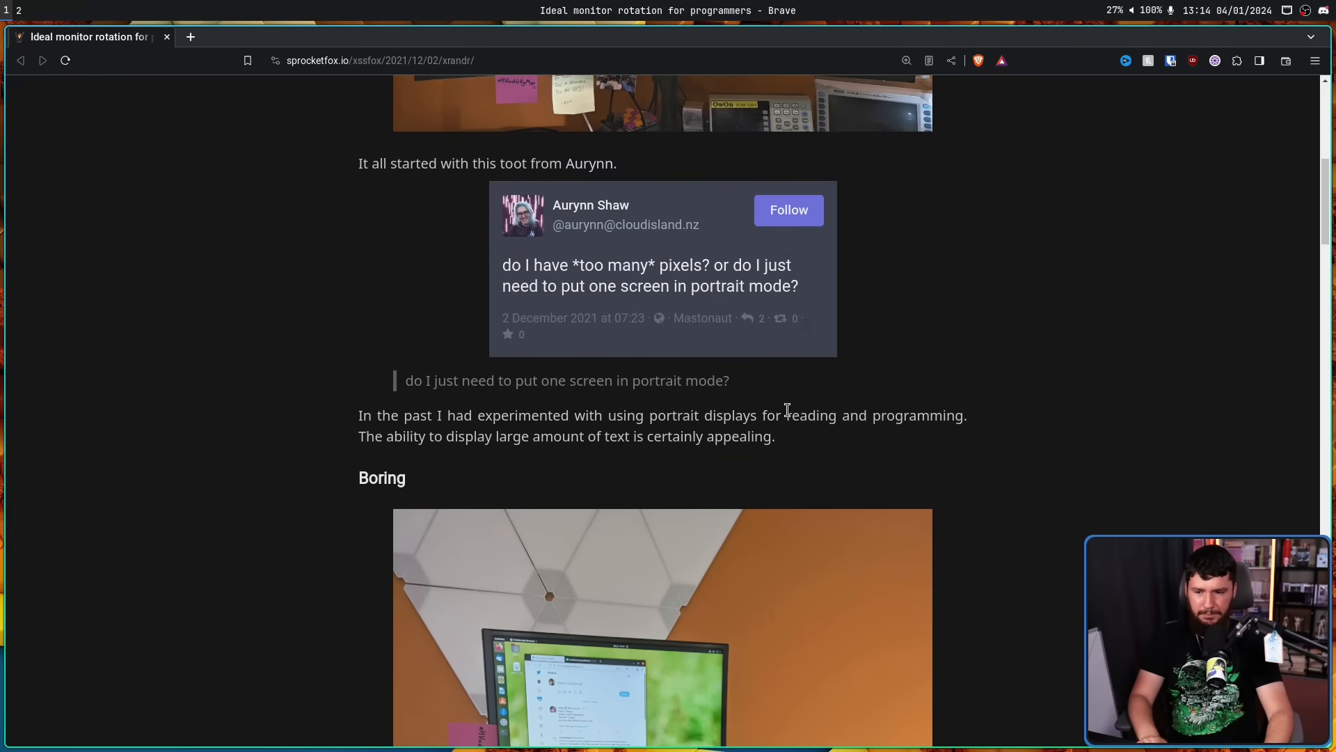
pyautogui.moveTo(799, 418)
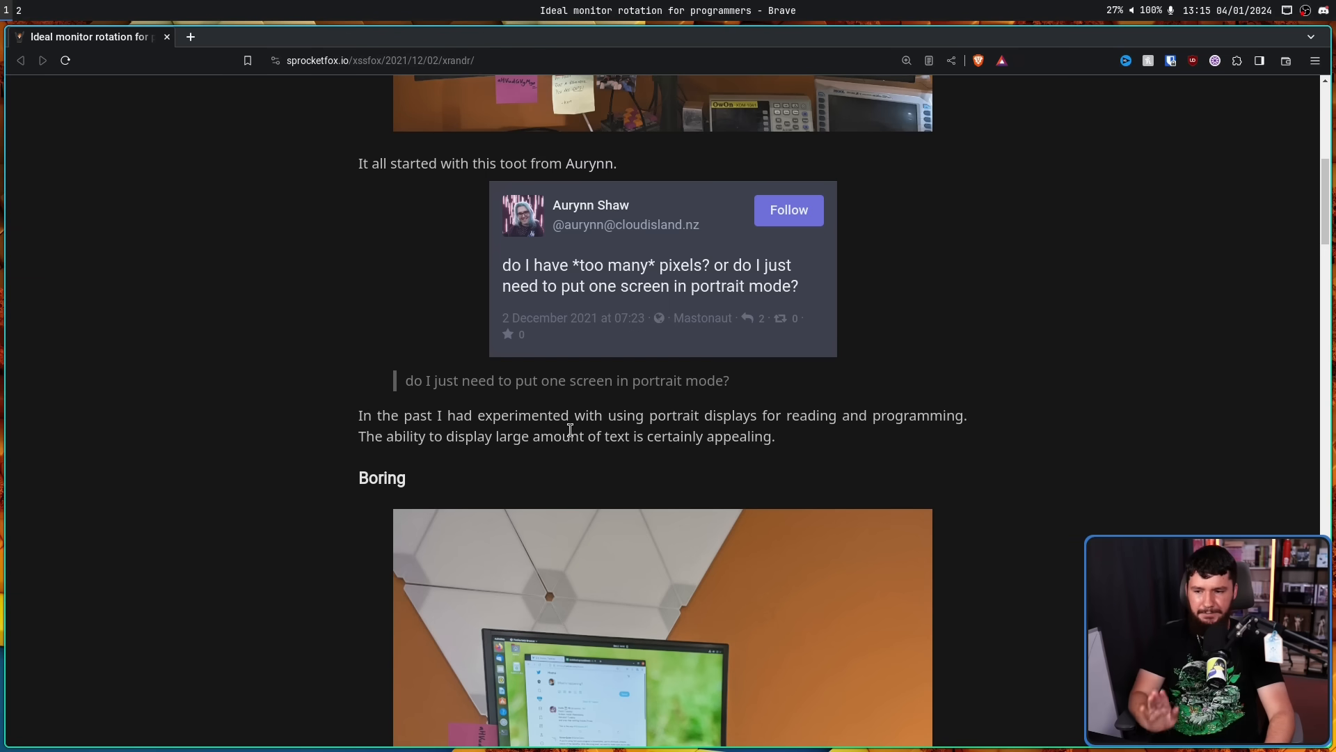
pyautogui.scroll(-3)
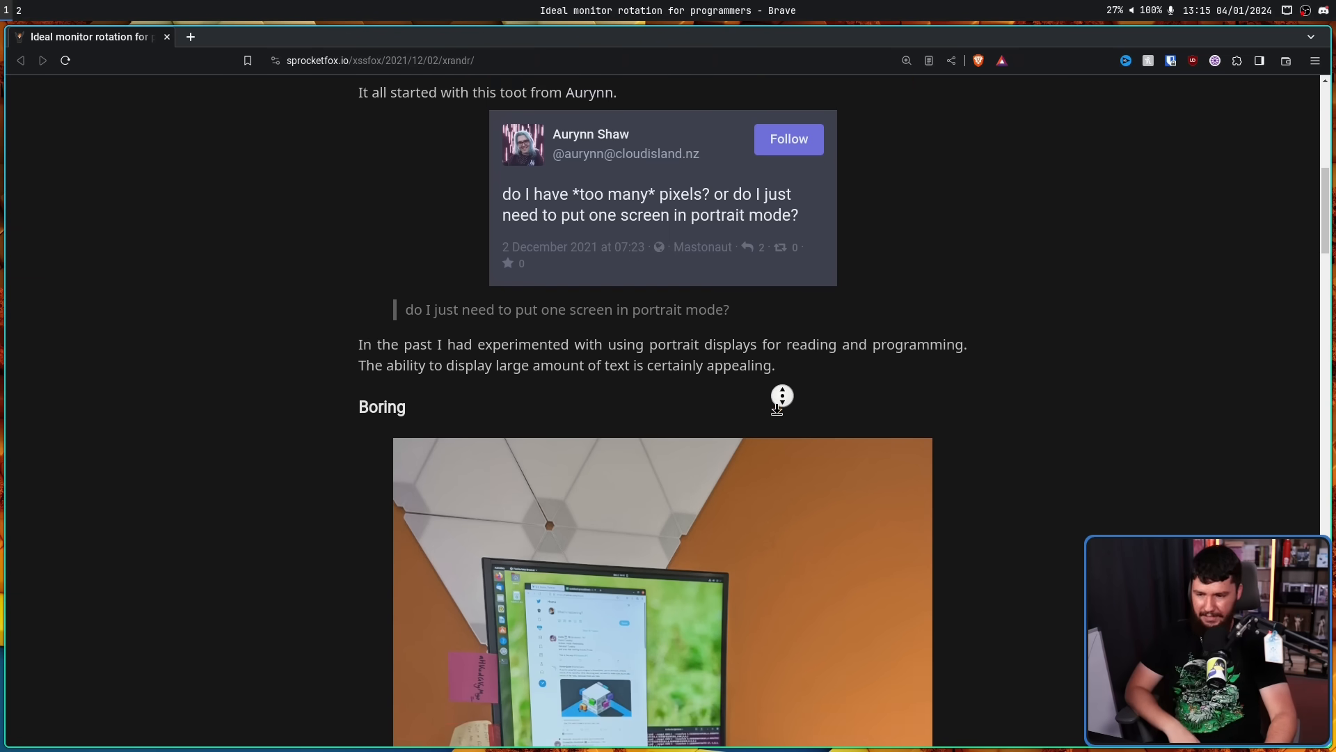
pyautogui.scroll(-3)
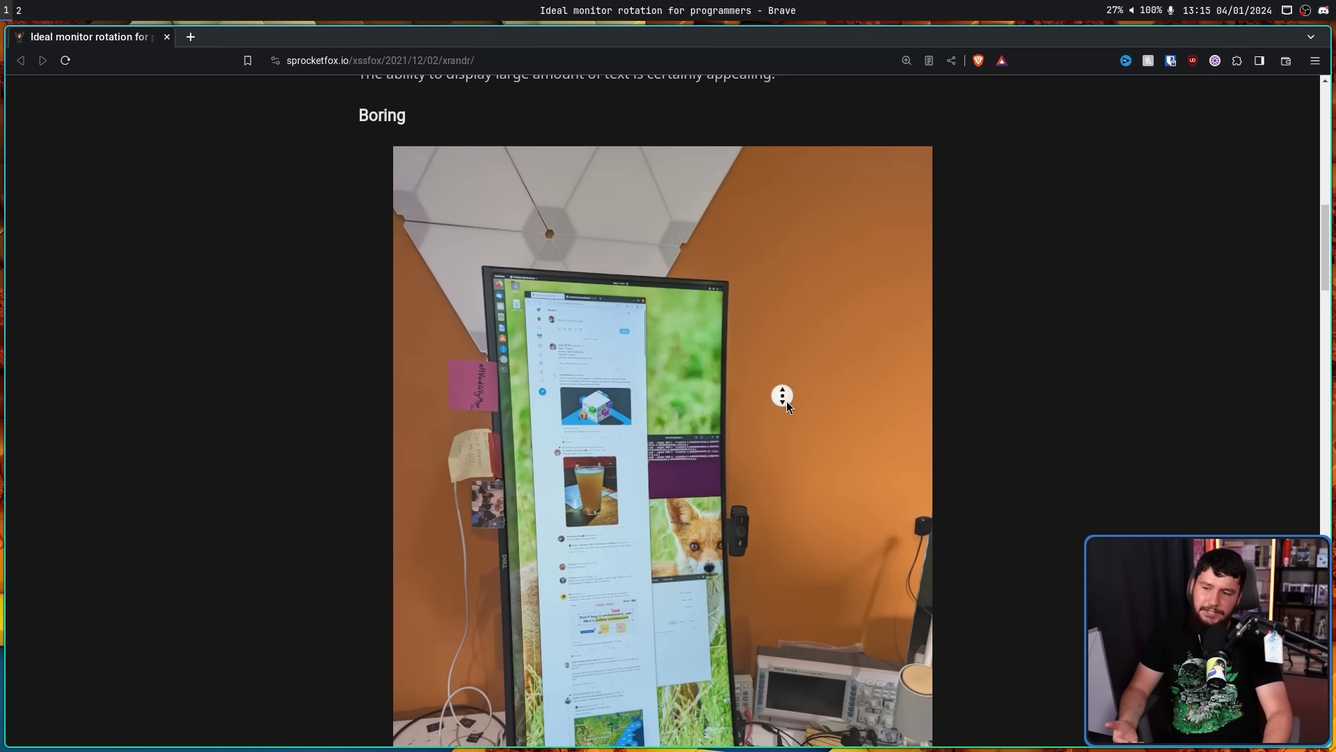
pyautogui.scroll(-3)
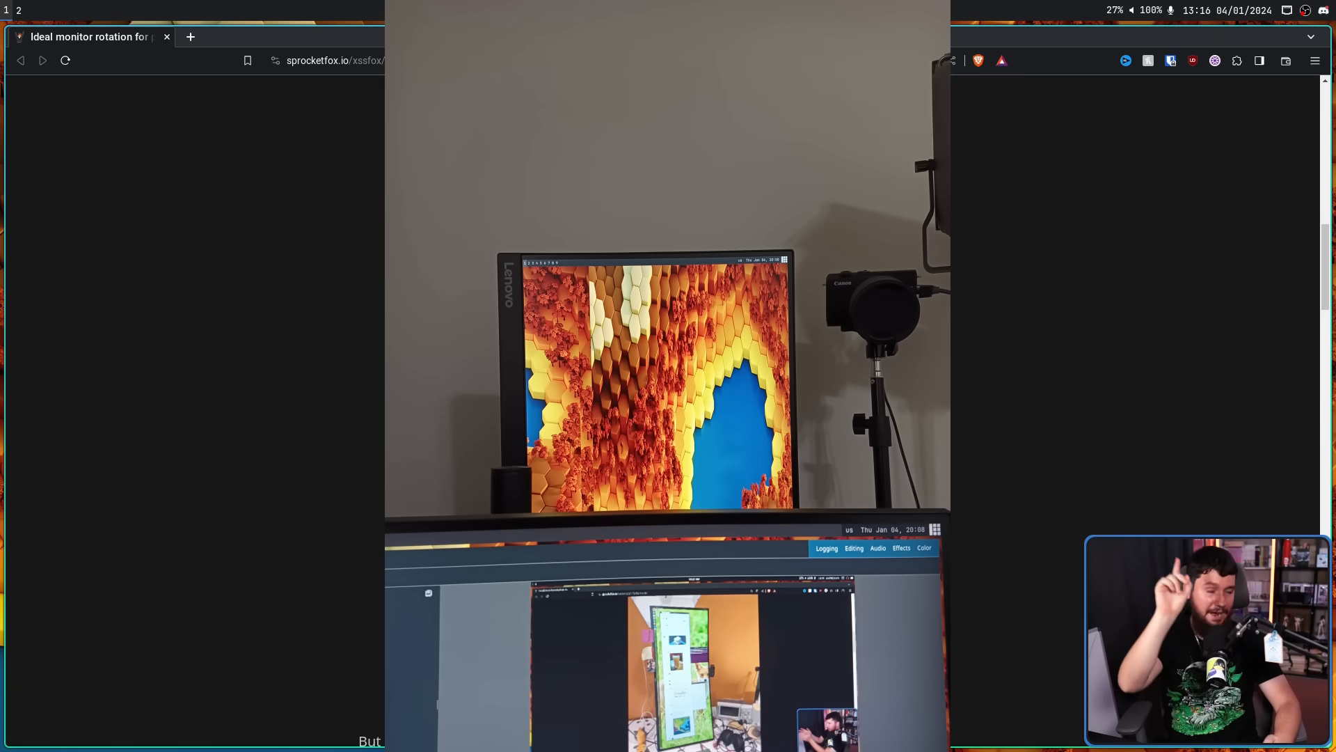
# Scroll below the portrait-monitor photo to the line asking if it suits software development.
pyautogui.scroll(-3)
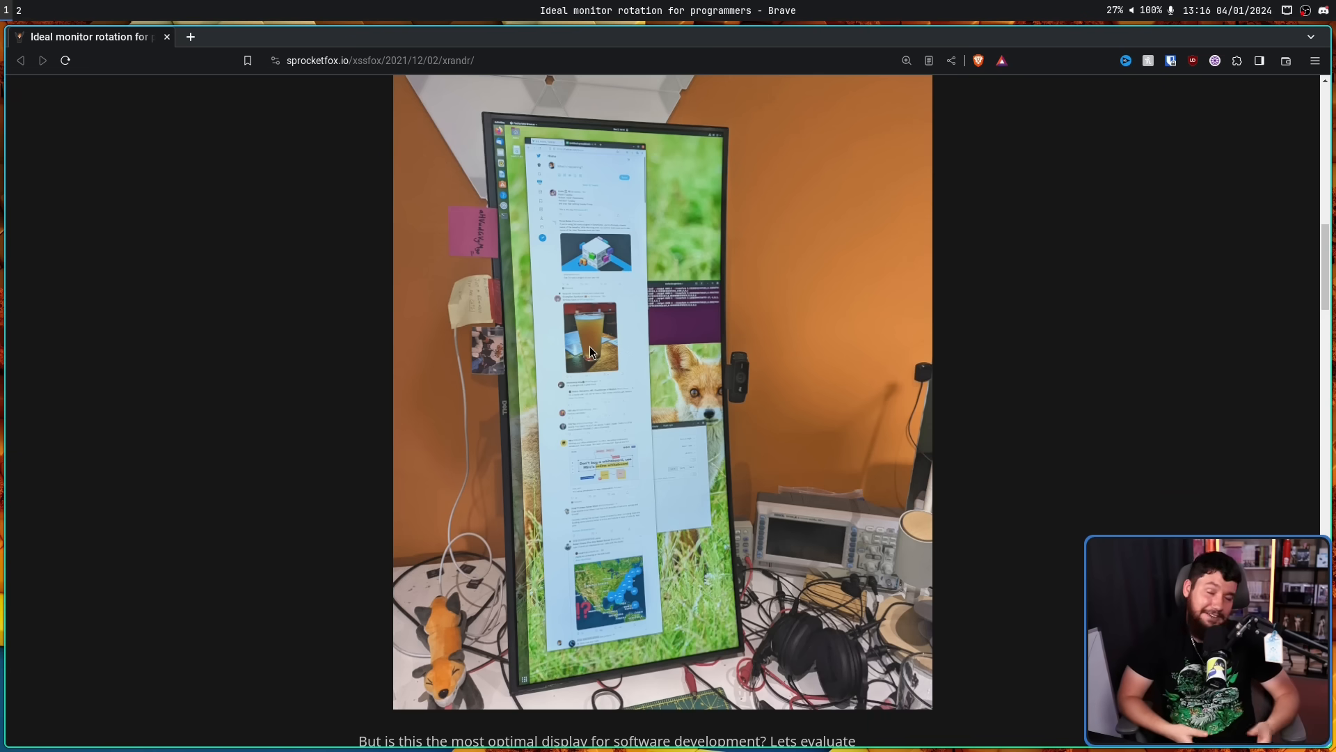
pyautogui.moveTo(630, 171)
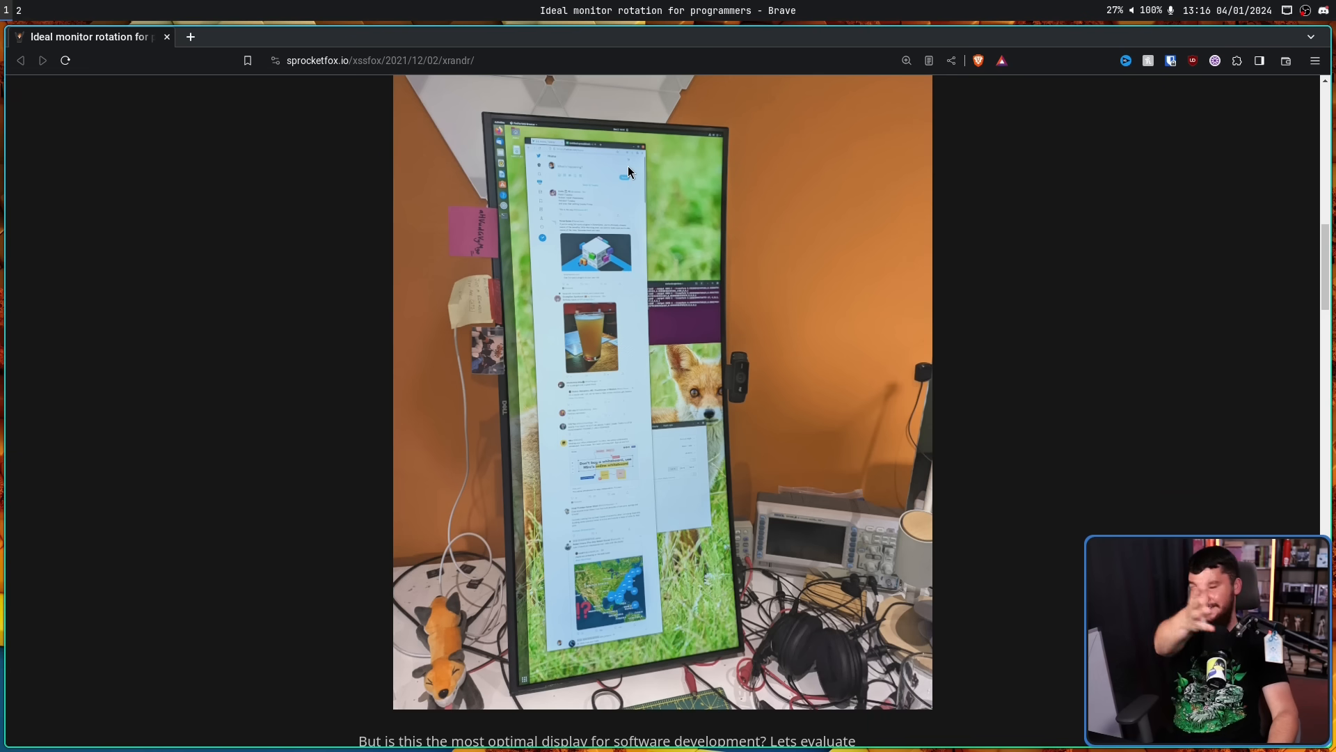
pyautogui.moveTo(683, 168)
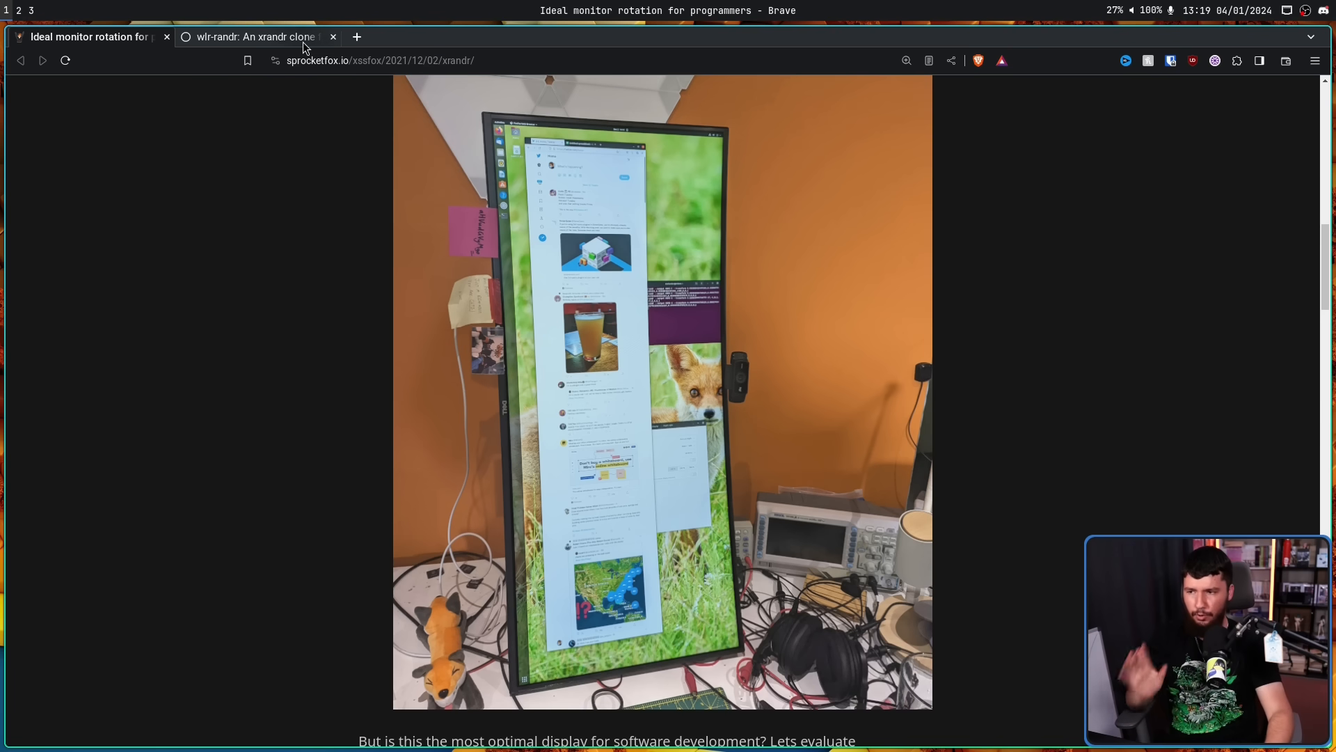
pyautogui.click(252, 37)
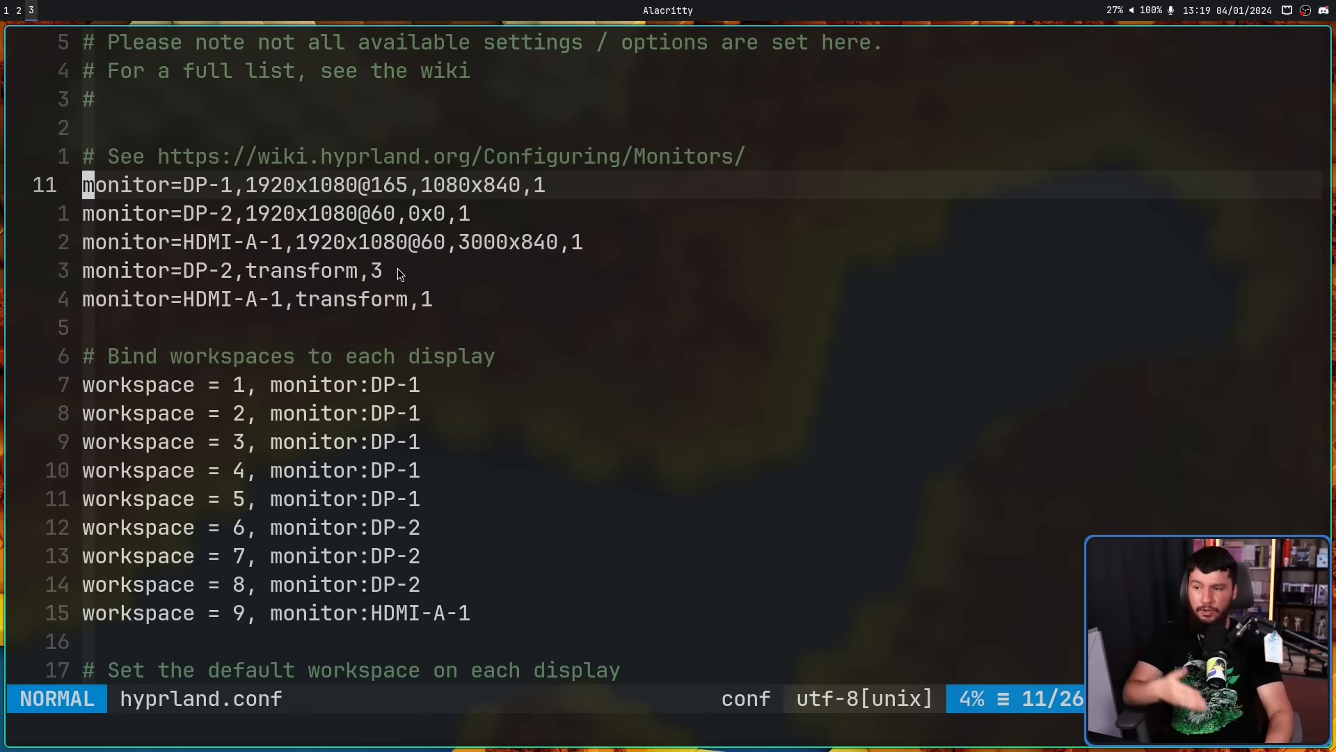
pyautogui.moveTo(407, 297)
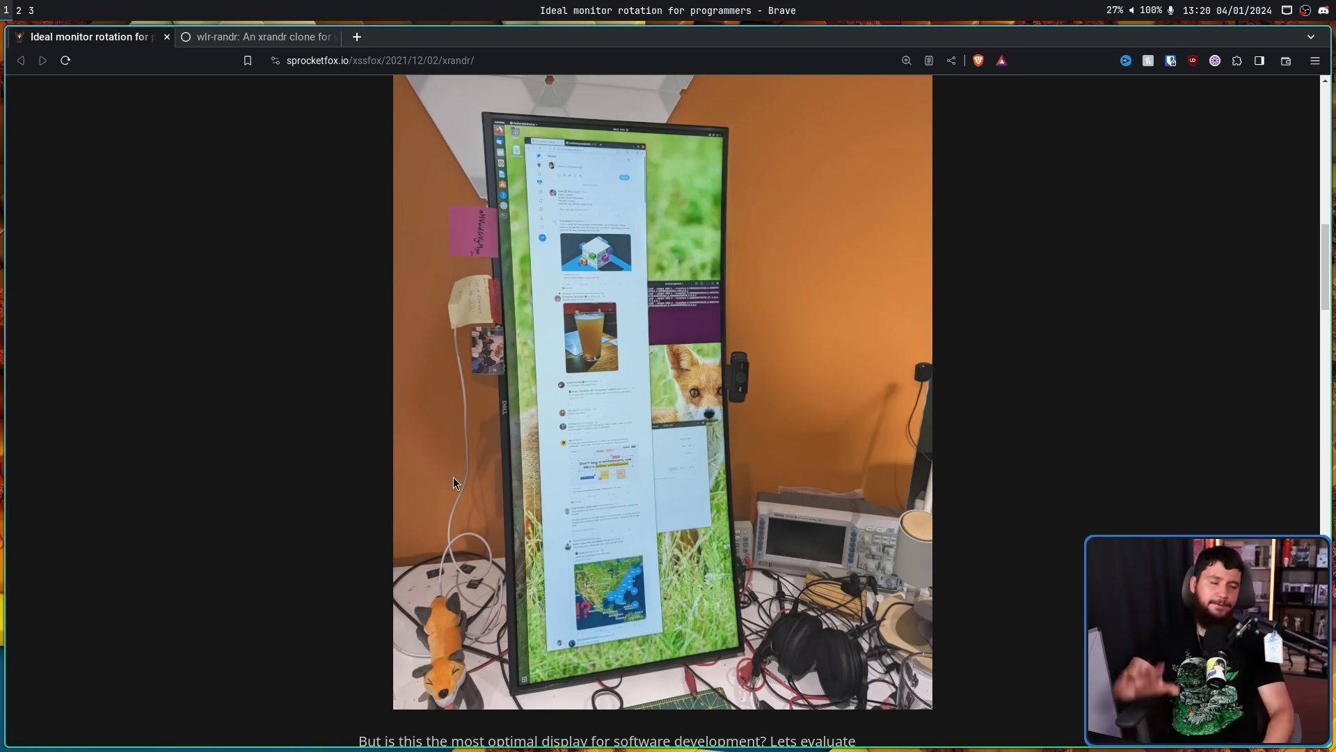
pyautogui.moveTo(828, 526)
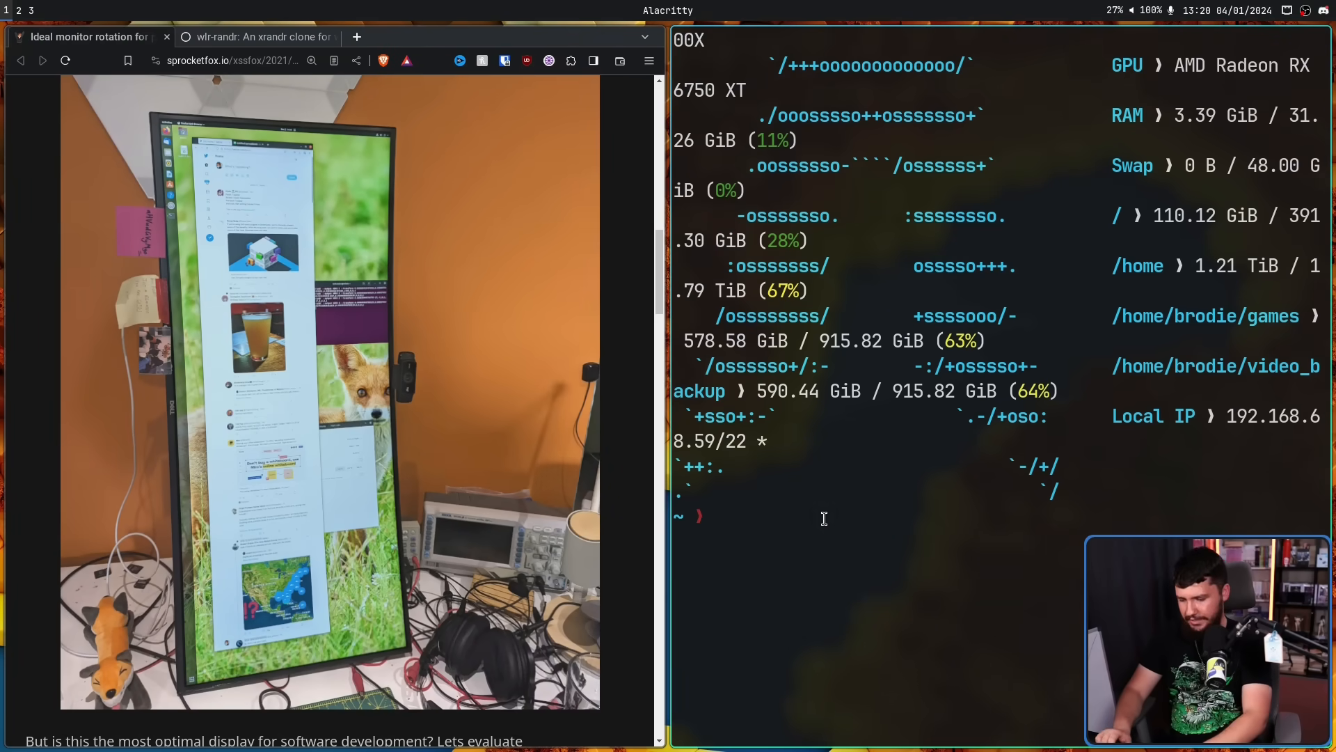
# Enter the command 'xrandr --rotate le' in Alacritty.
pyautogui.write('xrandr')
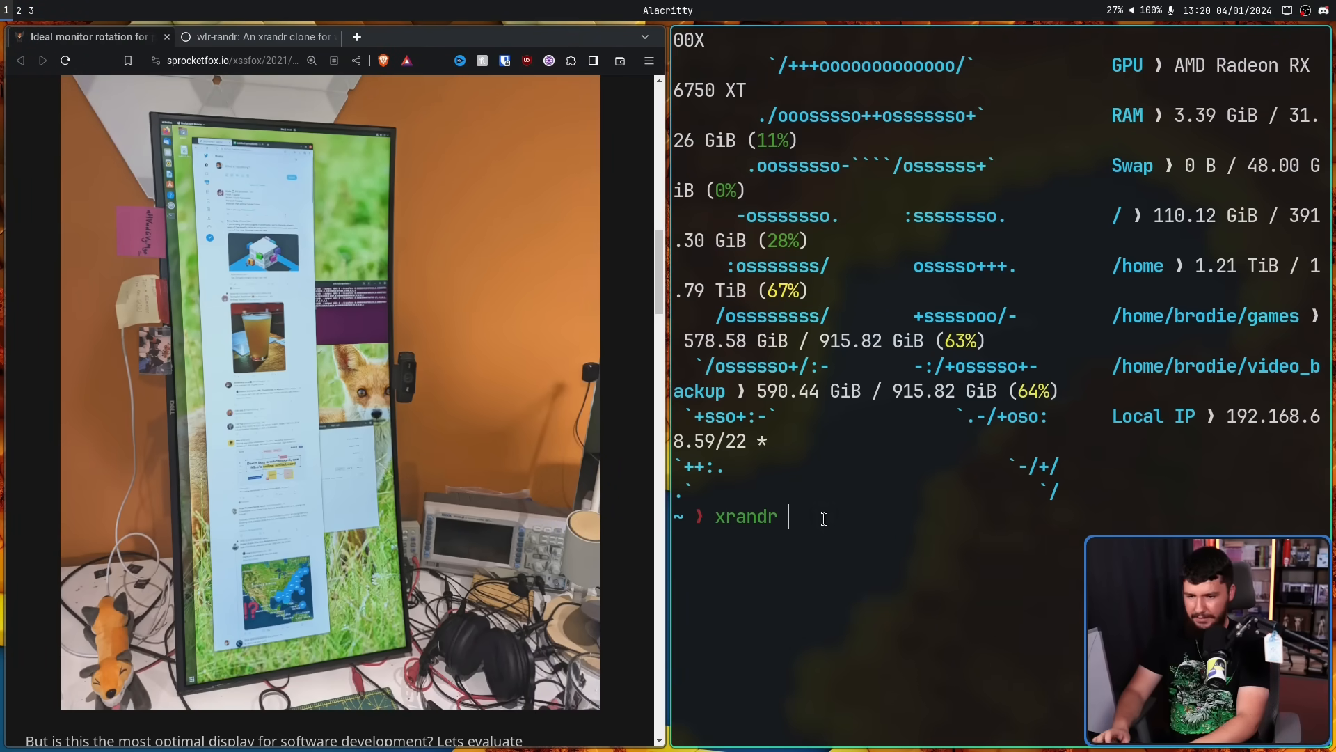
pyautogui.write('--r')
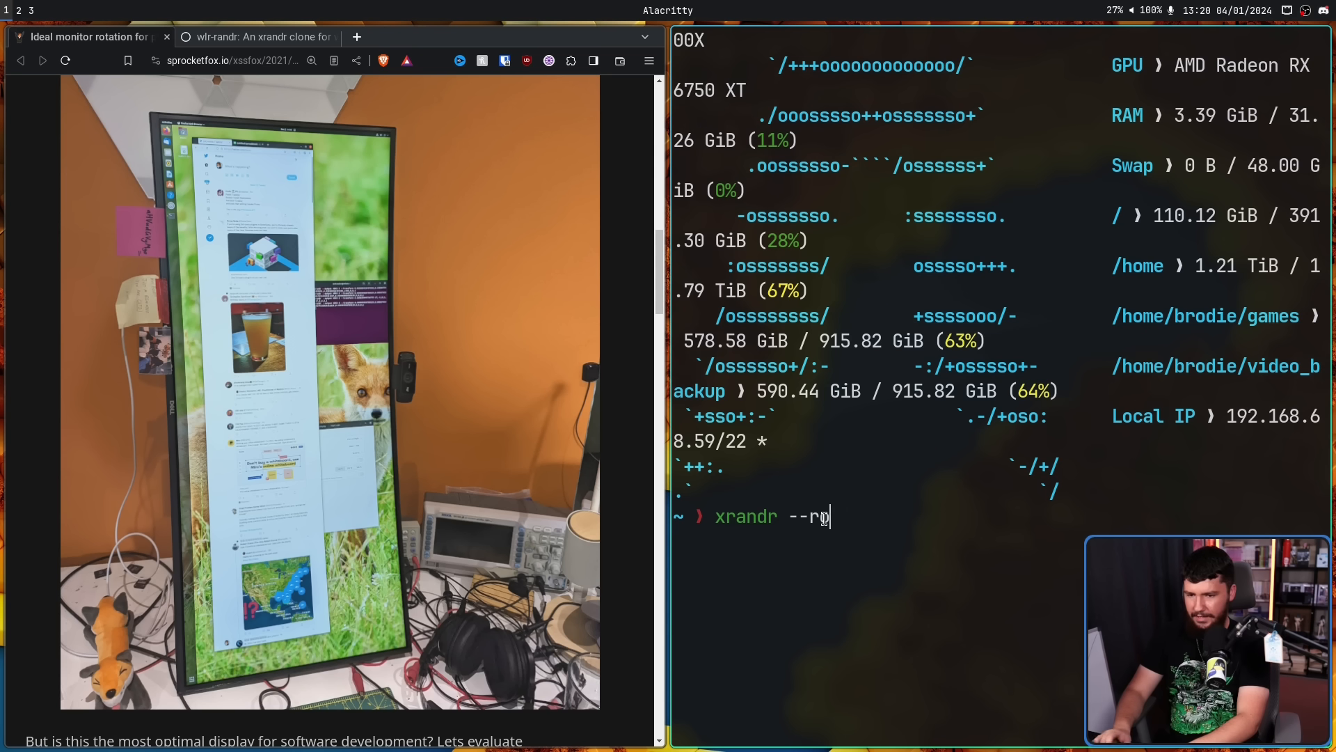
pyautogui.write('otate le')
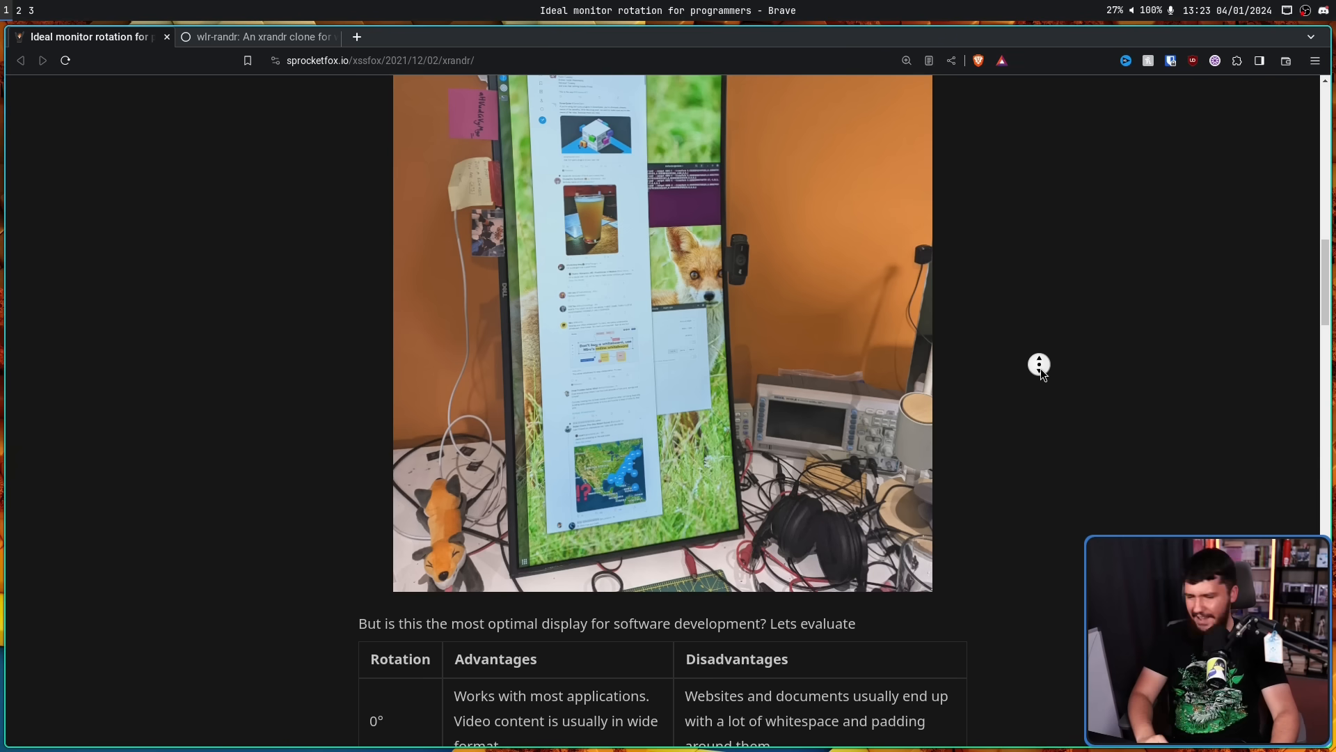
# Scroll past the 0°/90° table and xrandr photos to the 1° and 45° comparison table.
pyautogui.scroll(-3)
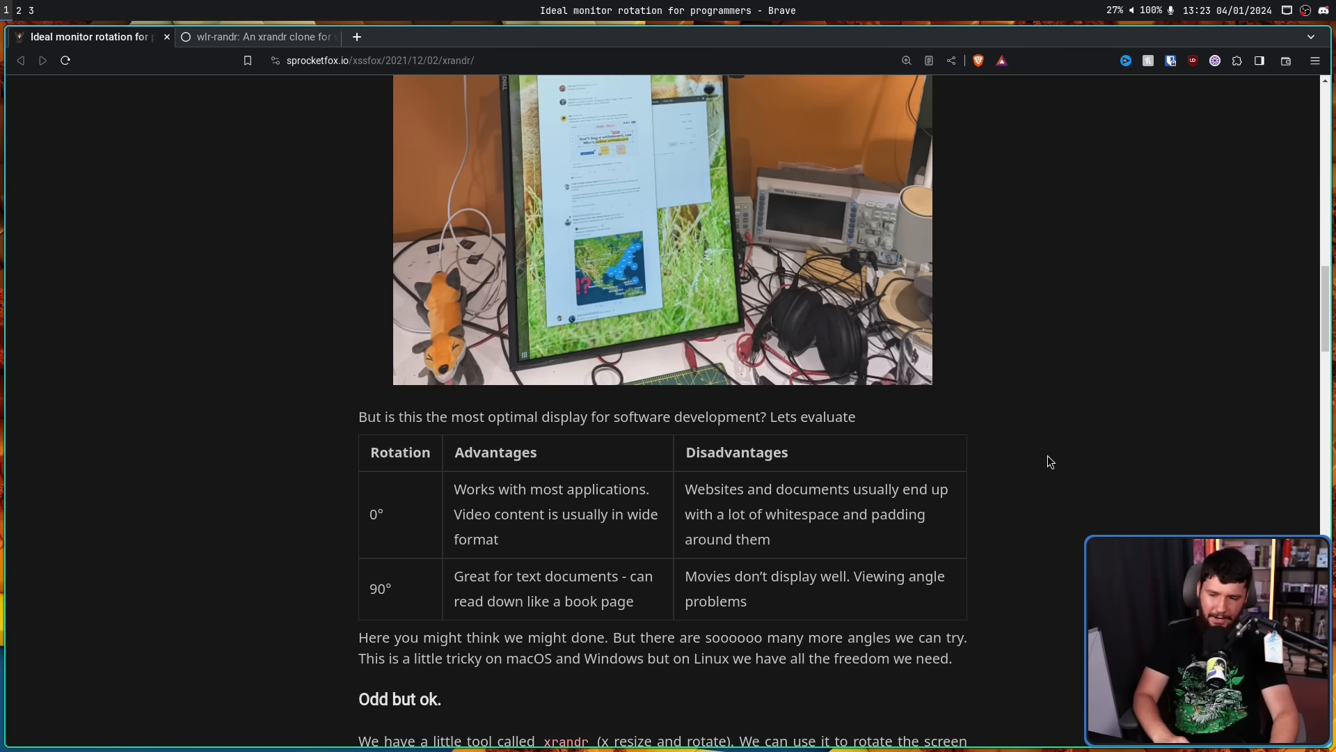
pyautogui.scroll(-3)
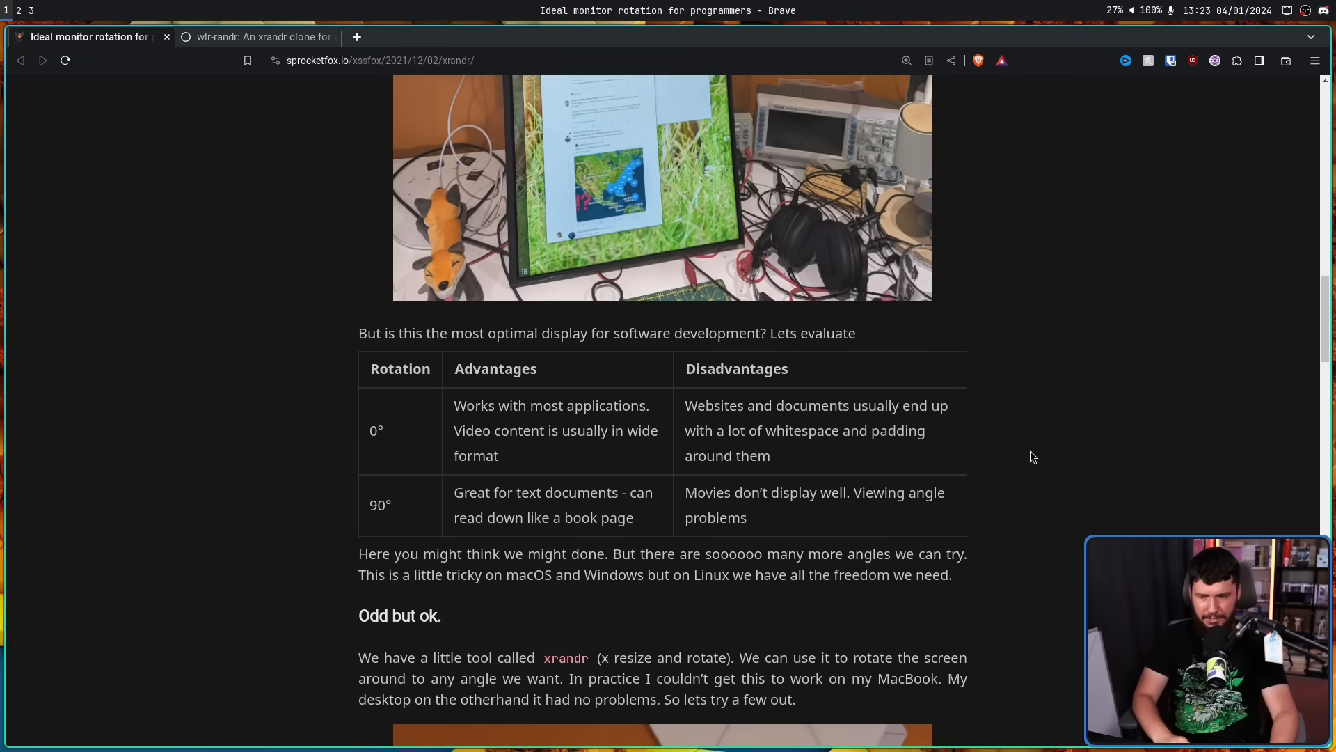
pyautogui.moveTo(1012, 458)
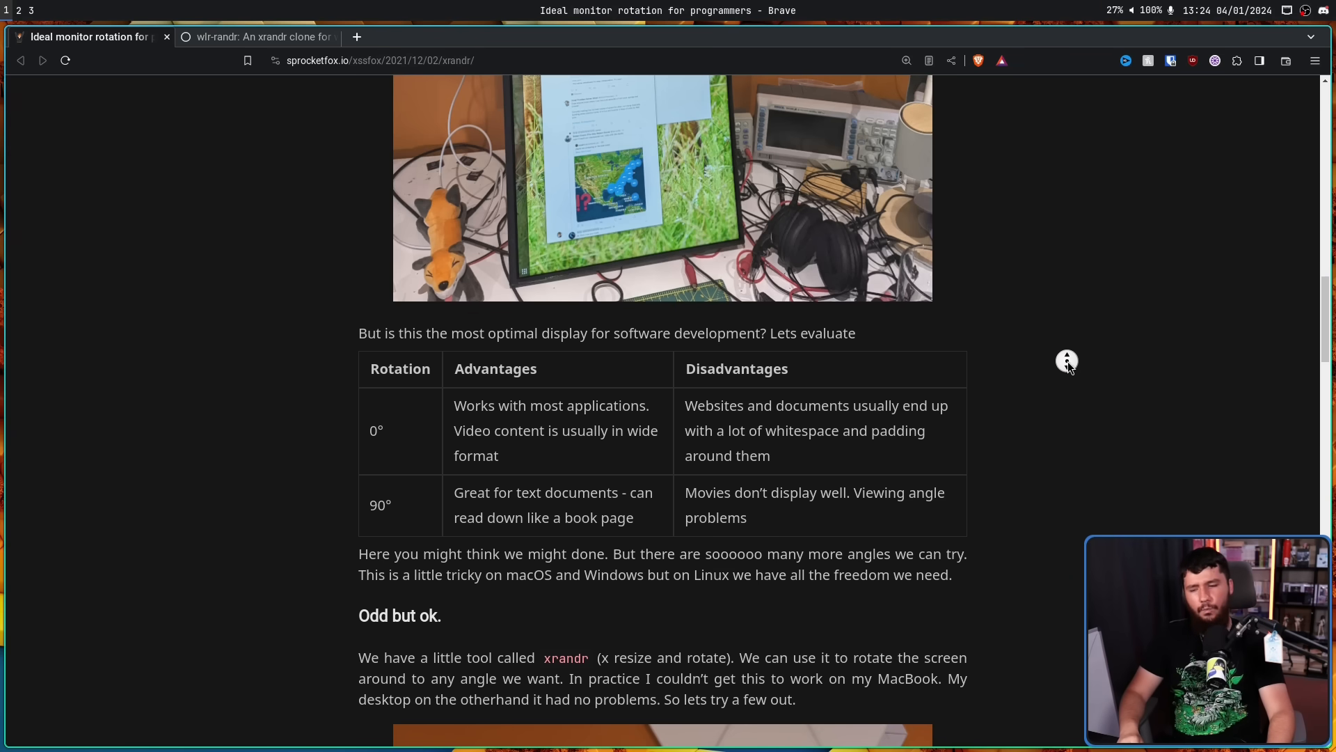
pyautogui.scroll(-3)
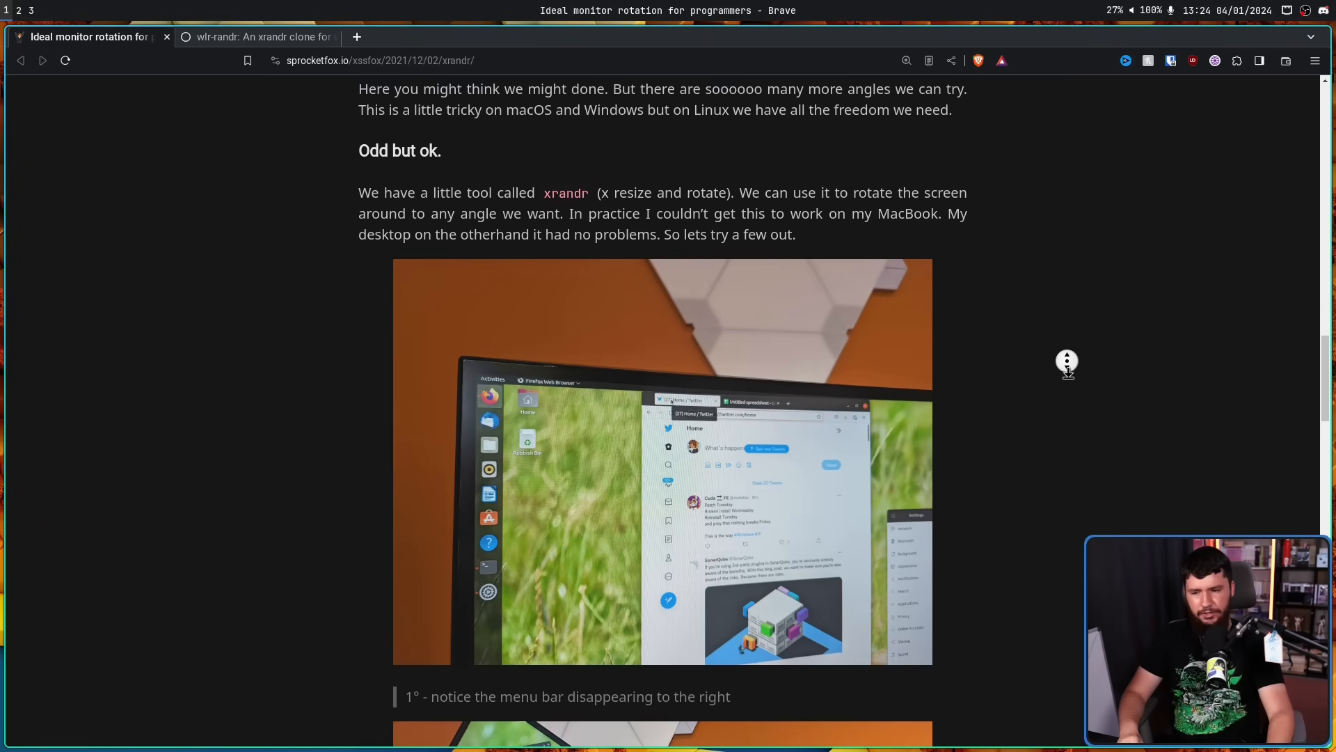
pyautogui.moveTo(892, 404)
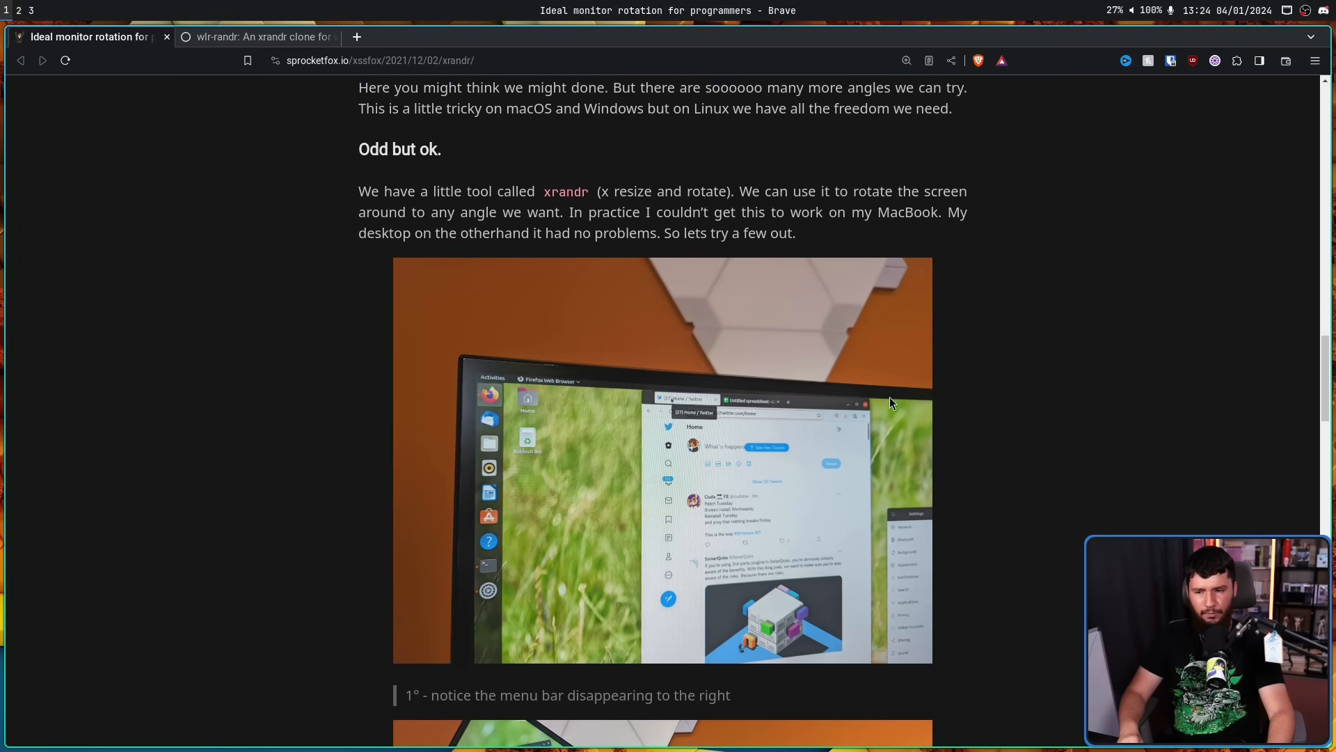
pyautogui.moveTo(932, 409)
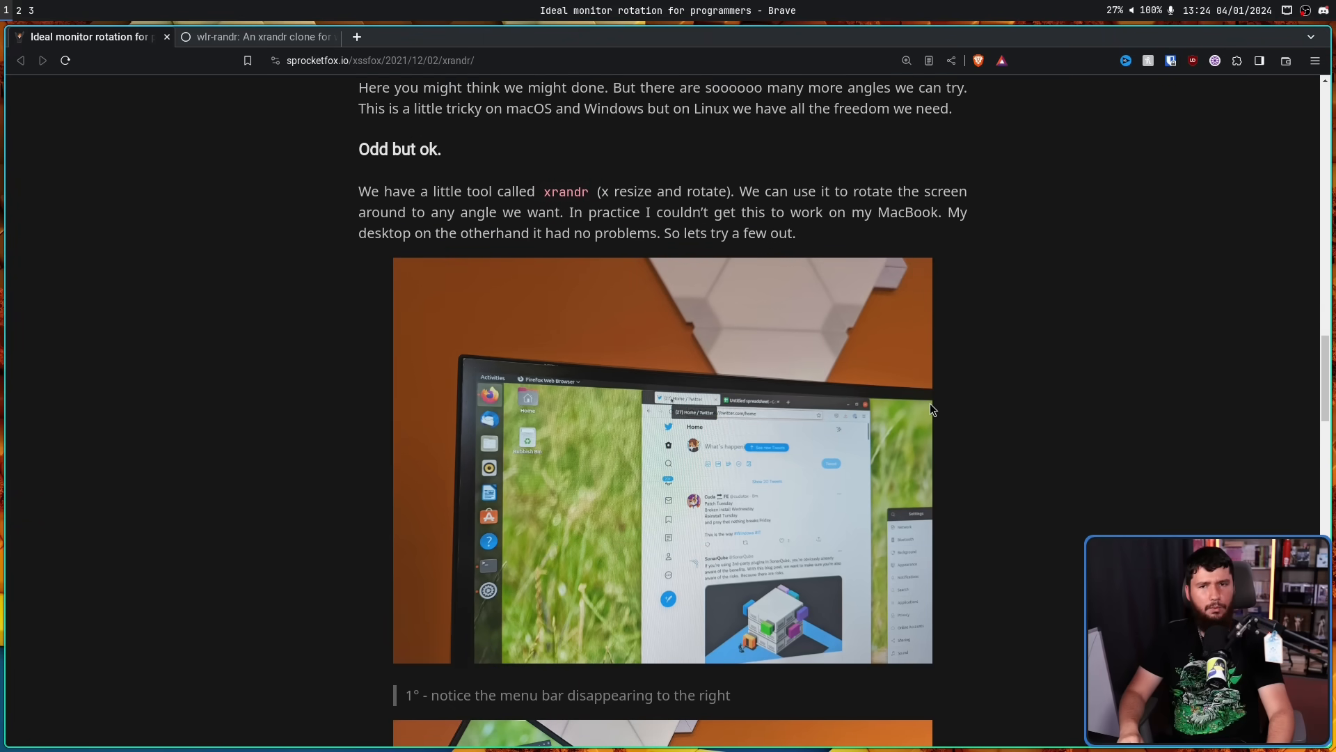
pyautogui.scroll(-3)
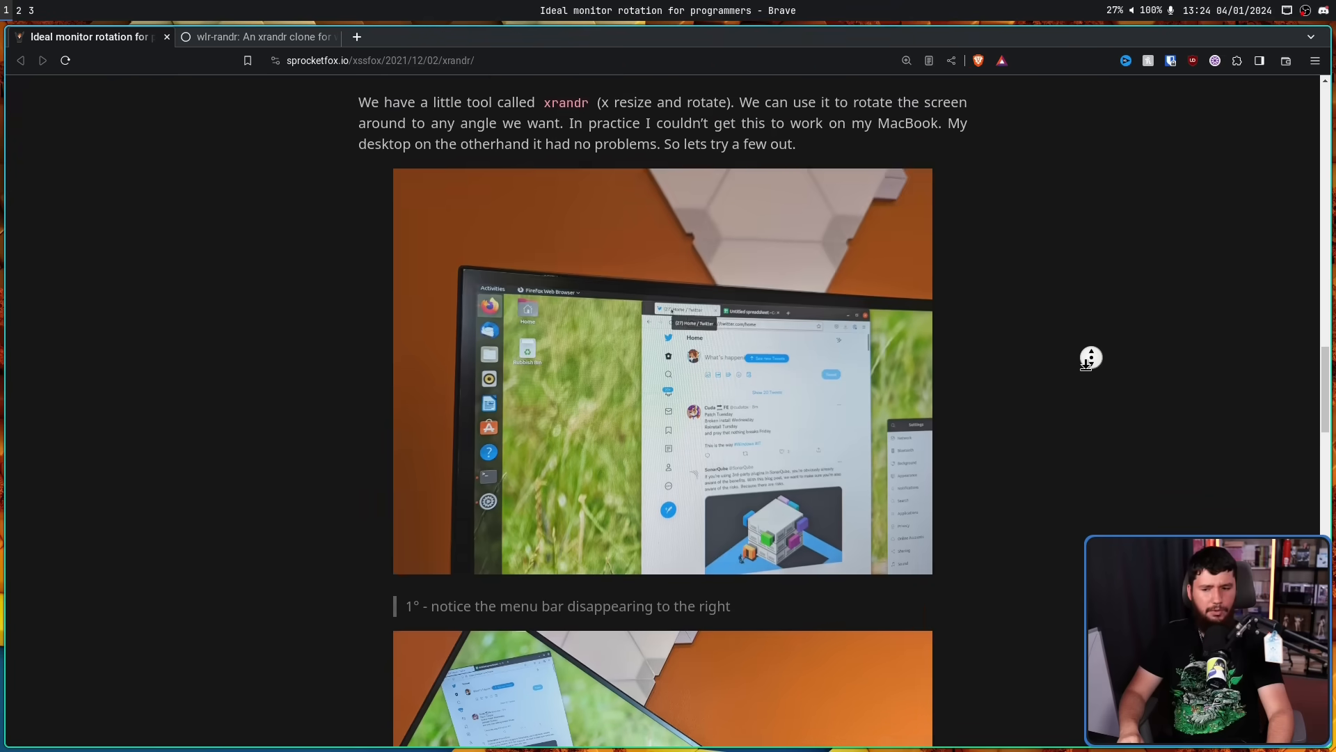
pyautogui.scroll(-3)
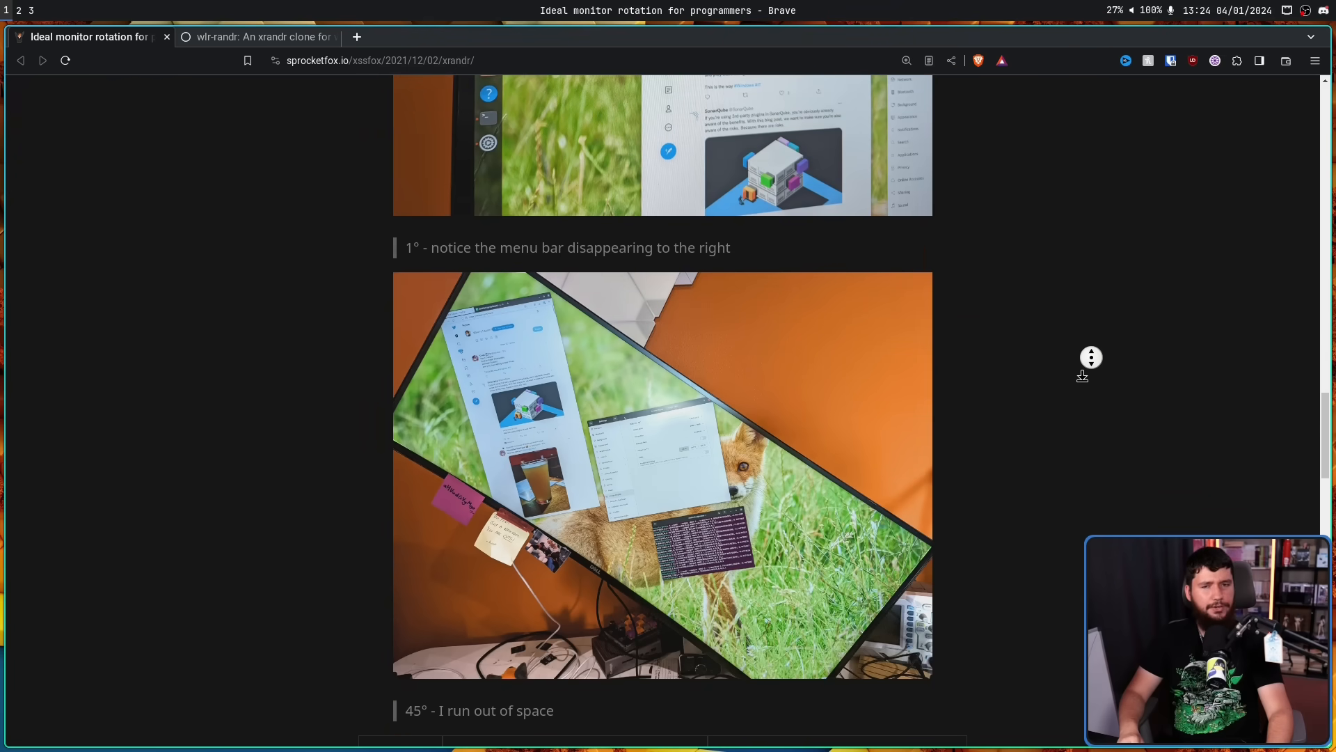
pyautogui.scroll(-3)
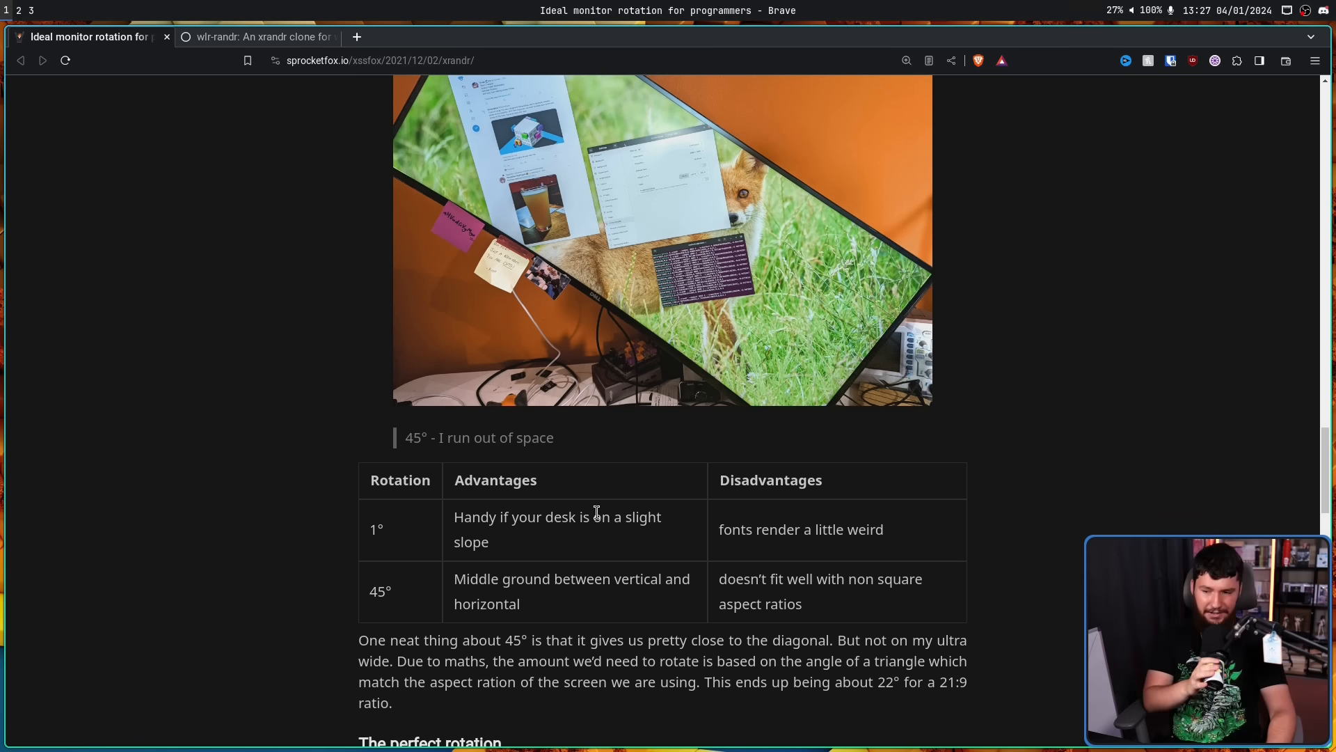
pyautogui.moveTo(604, 510)
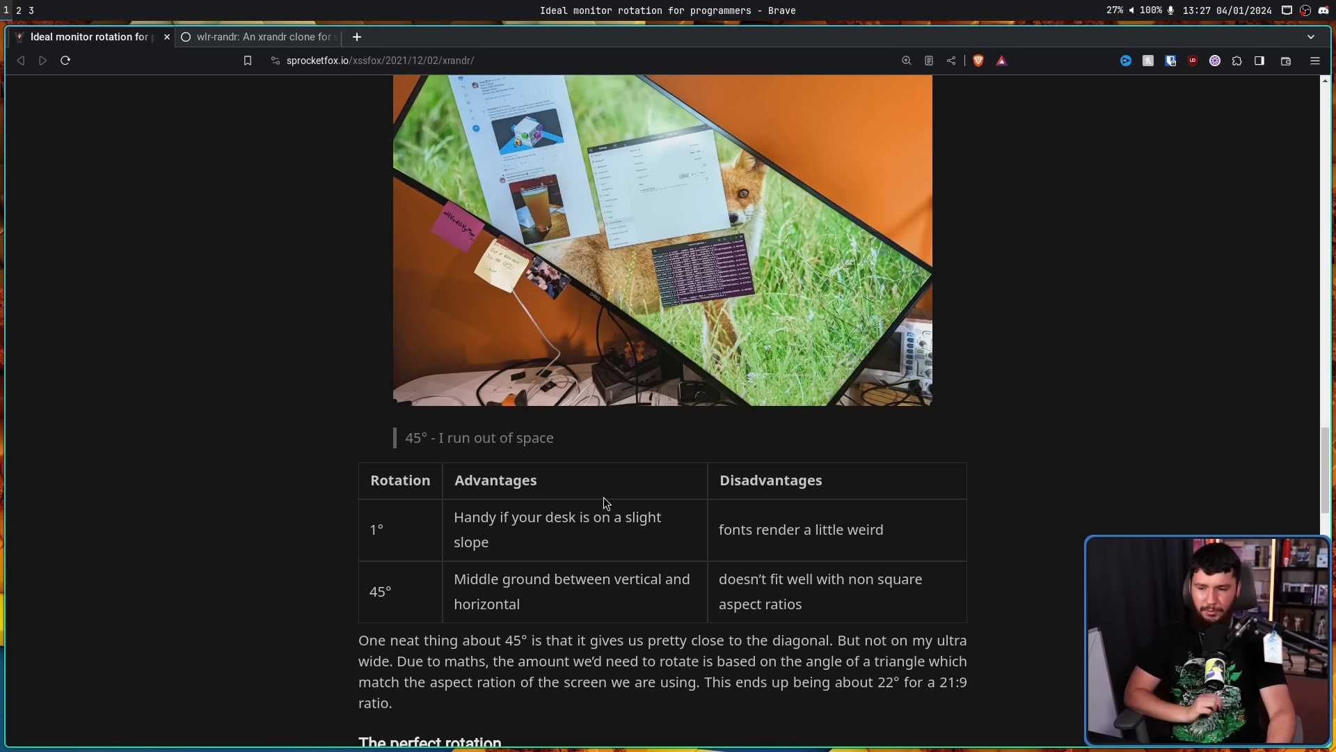
pyautogui.moveTo(832, 600)
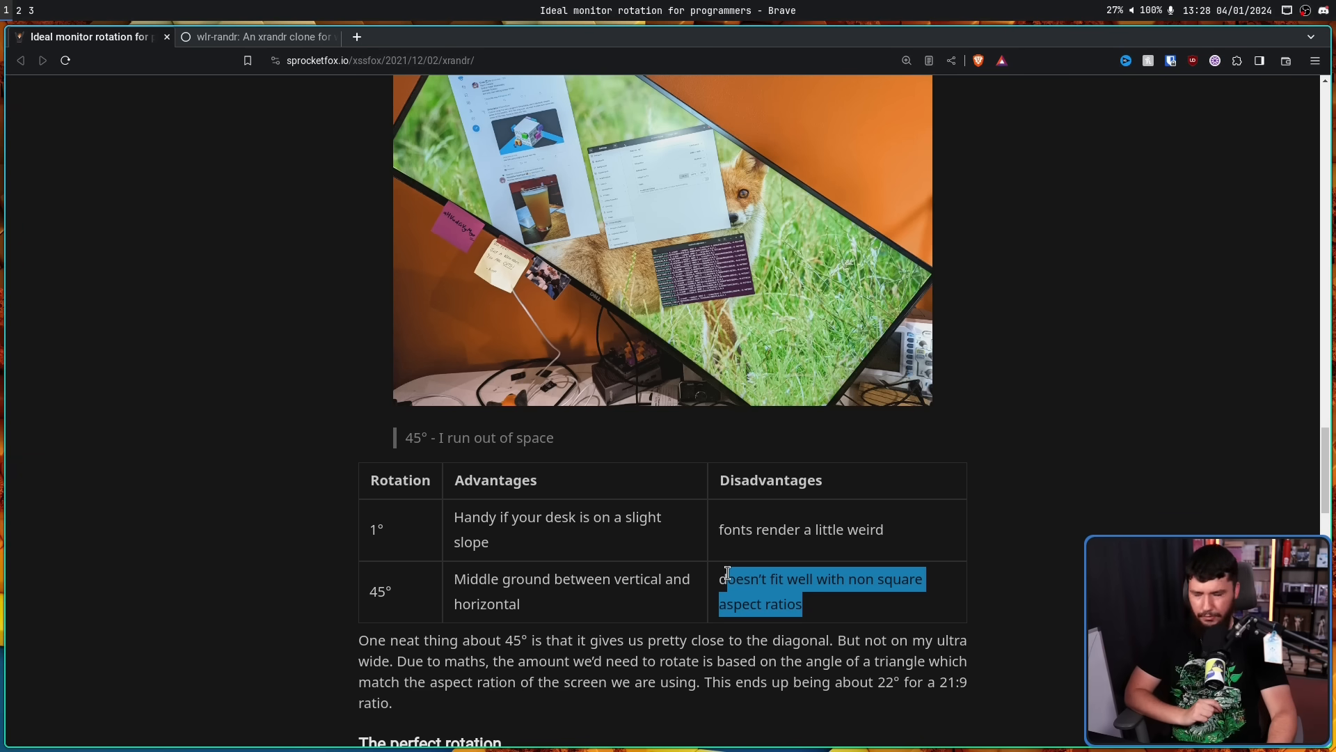
# Clear the highlighted disadvantage text in the 45° row of the rotation table.
pyautogui.click(767, 441)
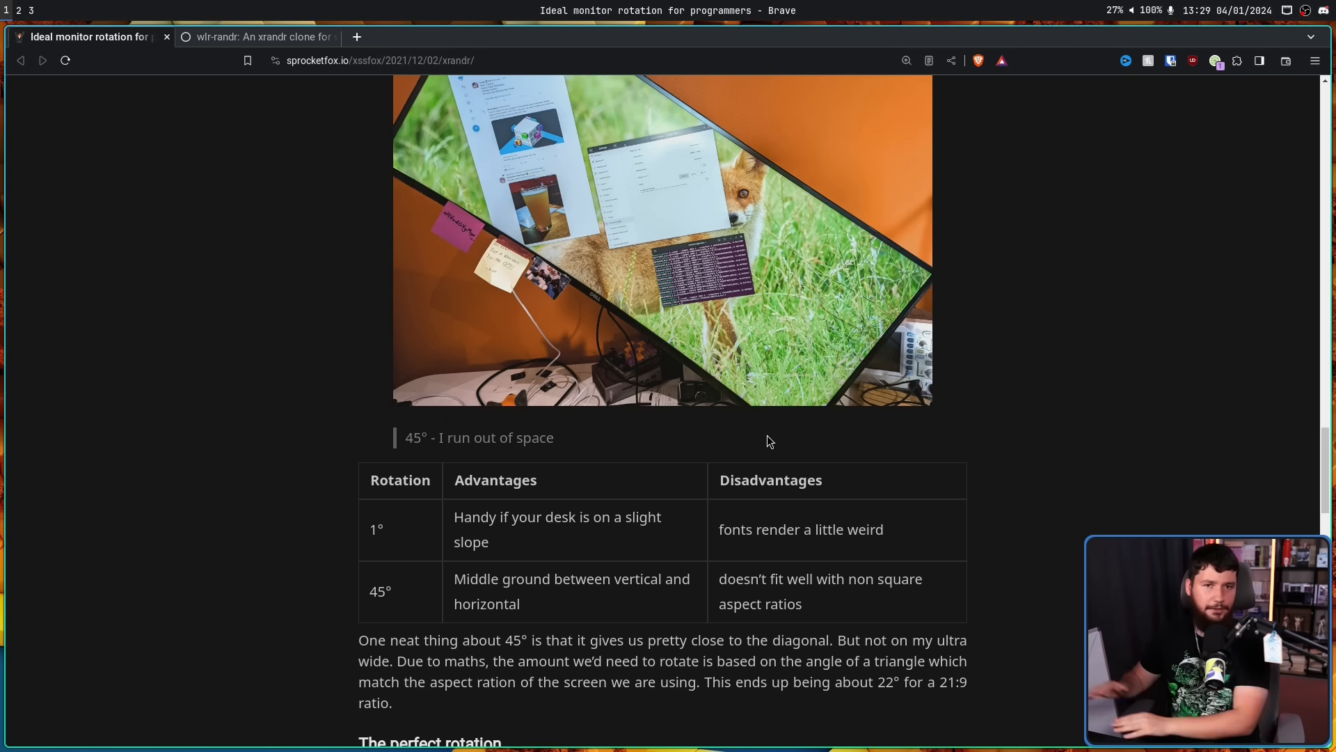
pyautogui.moveTo(554, 379)
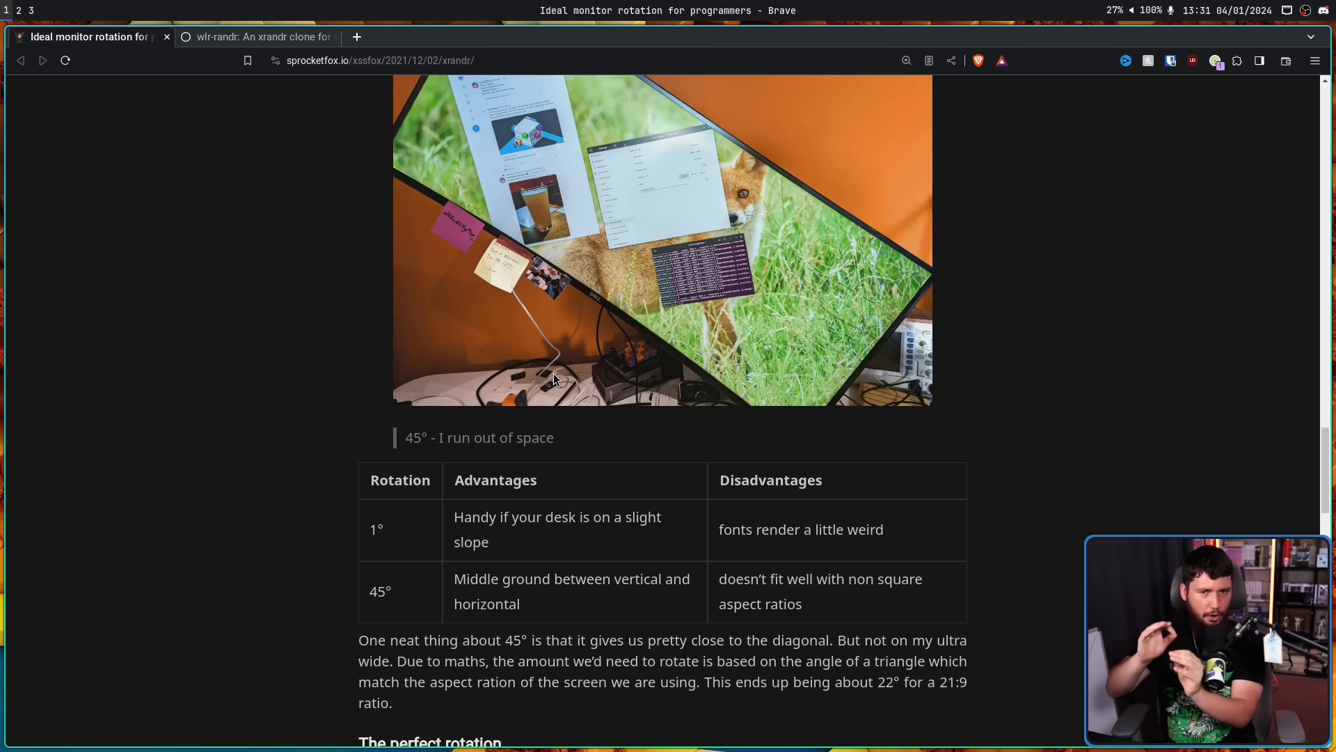
# Scroll back to the 45° photo, then down to 'The perfect rotation' and its 22° photo.
pyautogui.scroll(3)
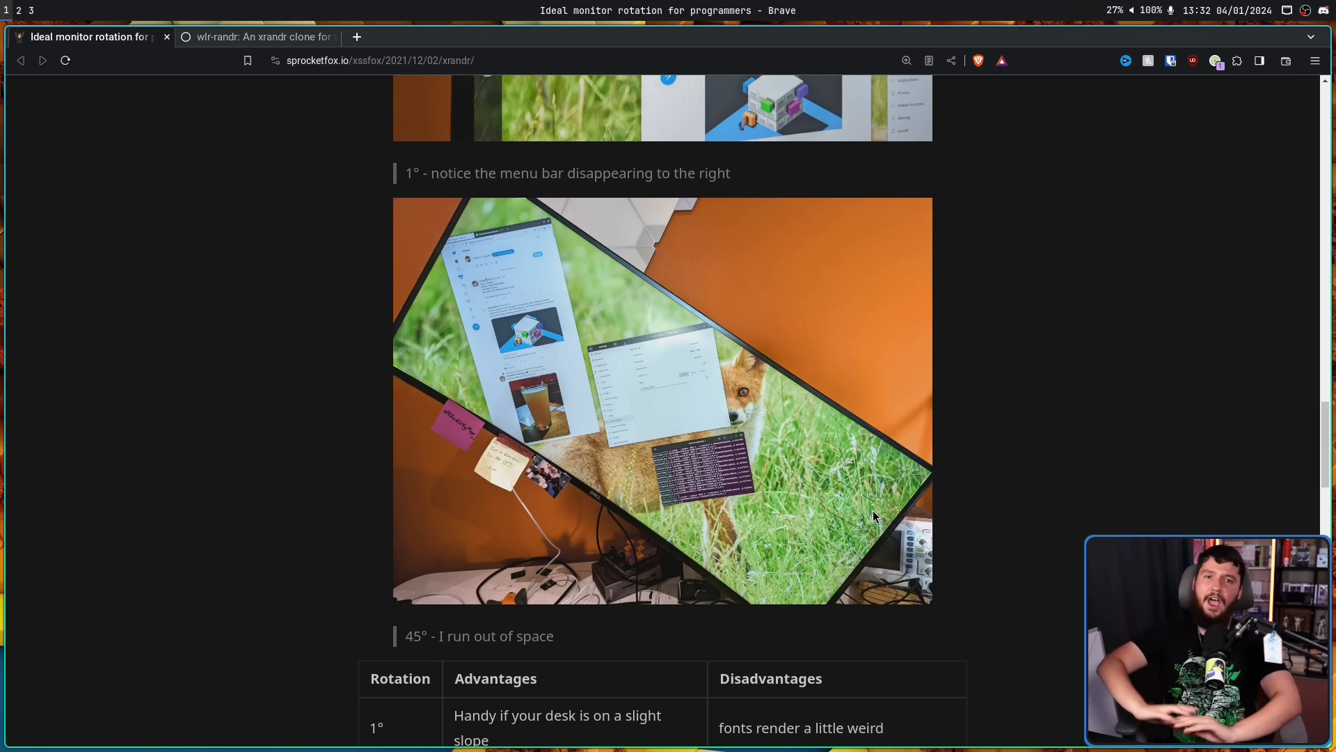
pyautogui.moveTo(1044, 574)
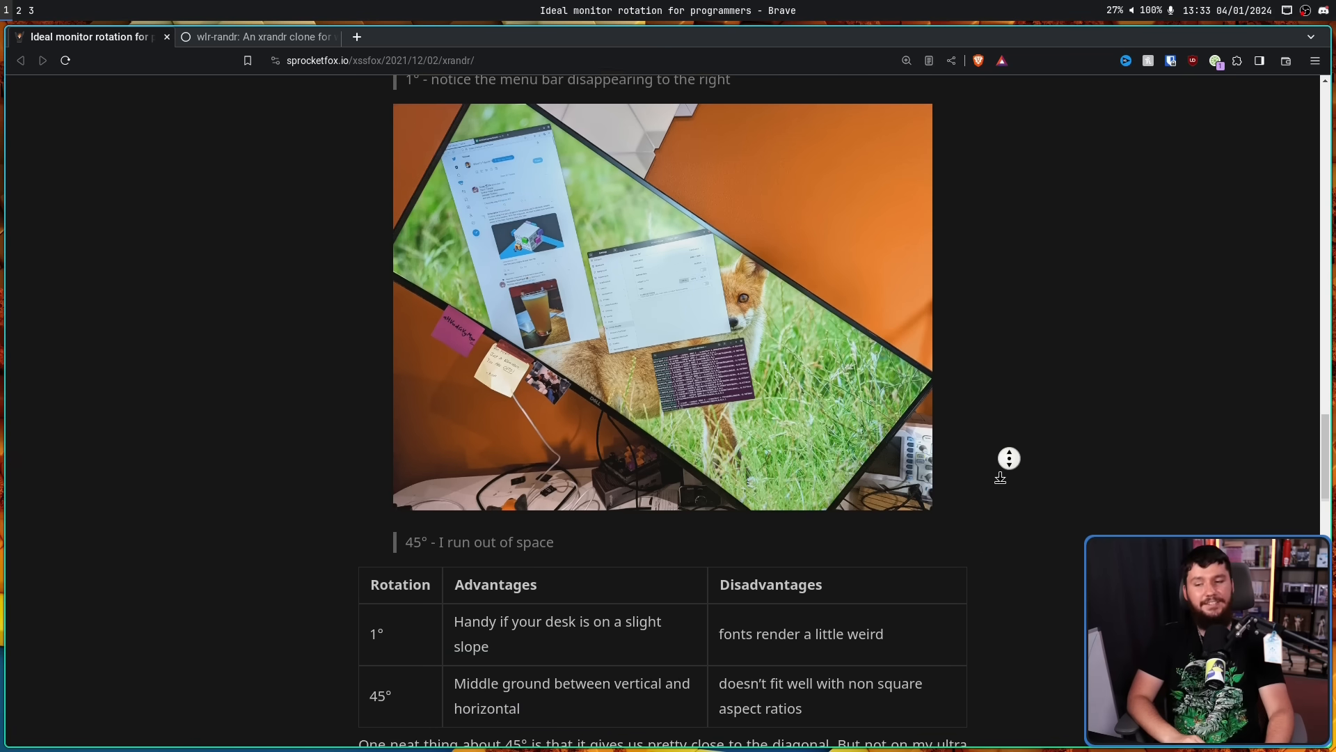
pyautogui.scroll(-3)
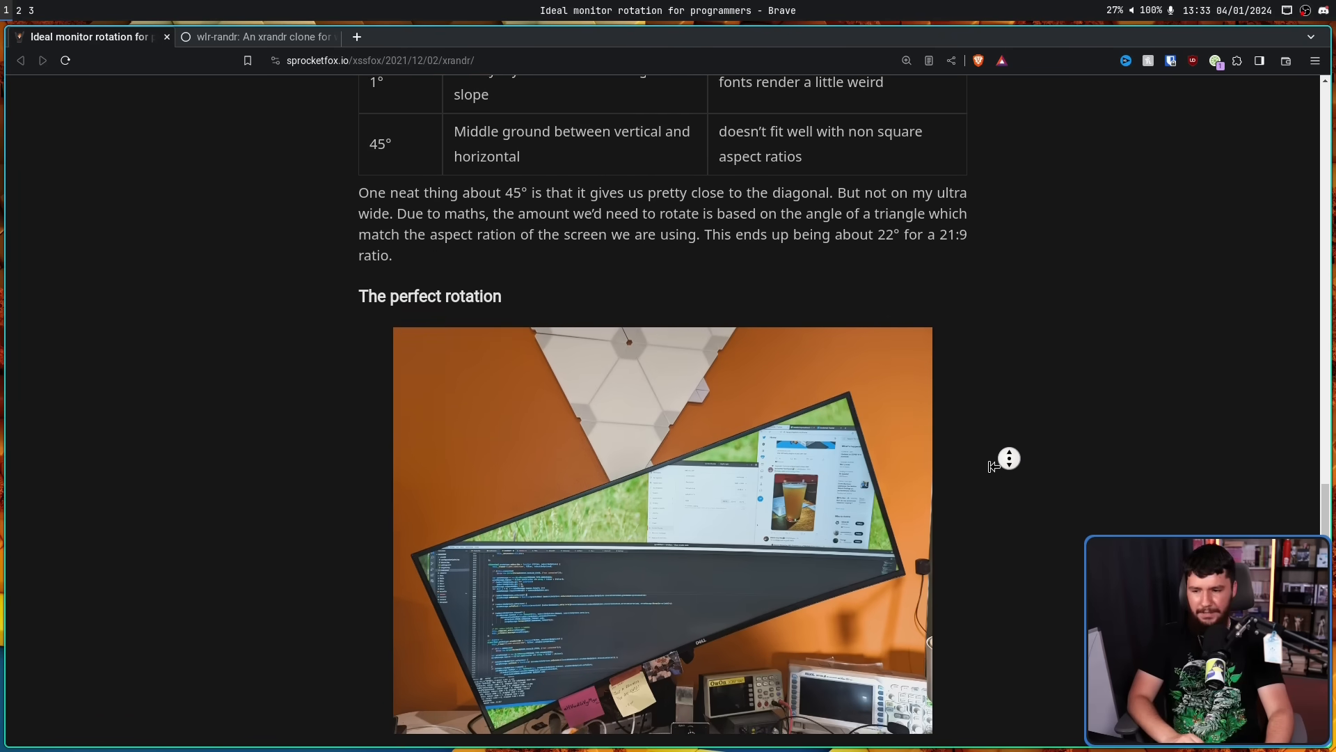
pyautogui.scroll(-3)
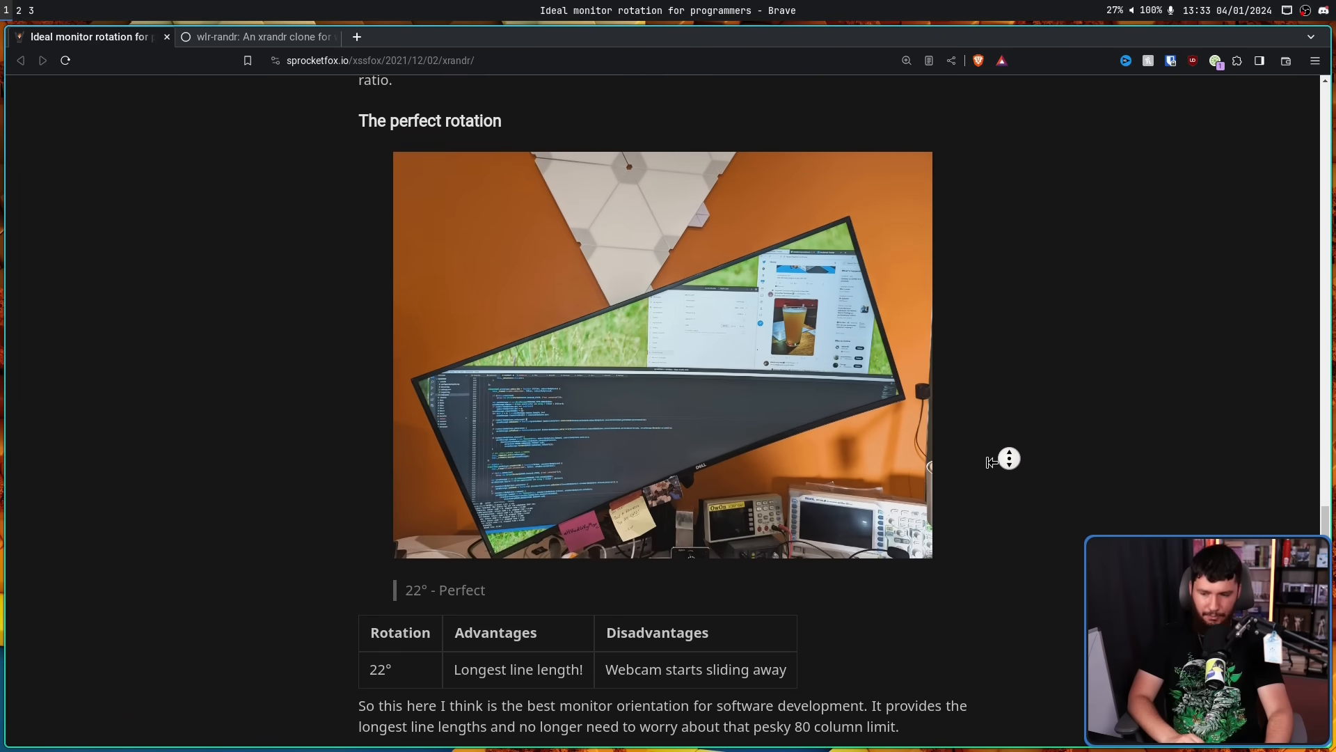
pyautogui.scroll(-3)
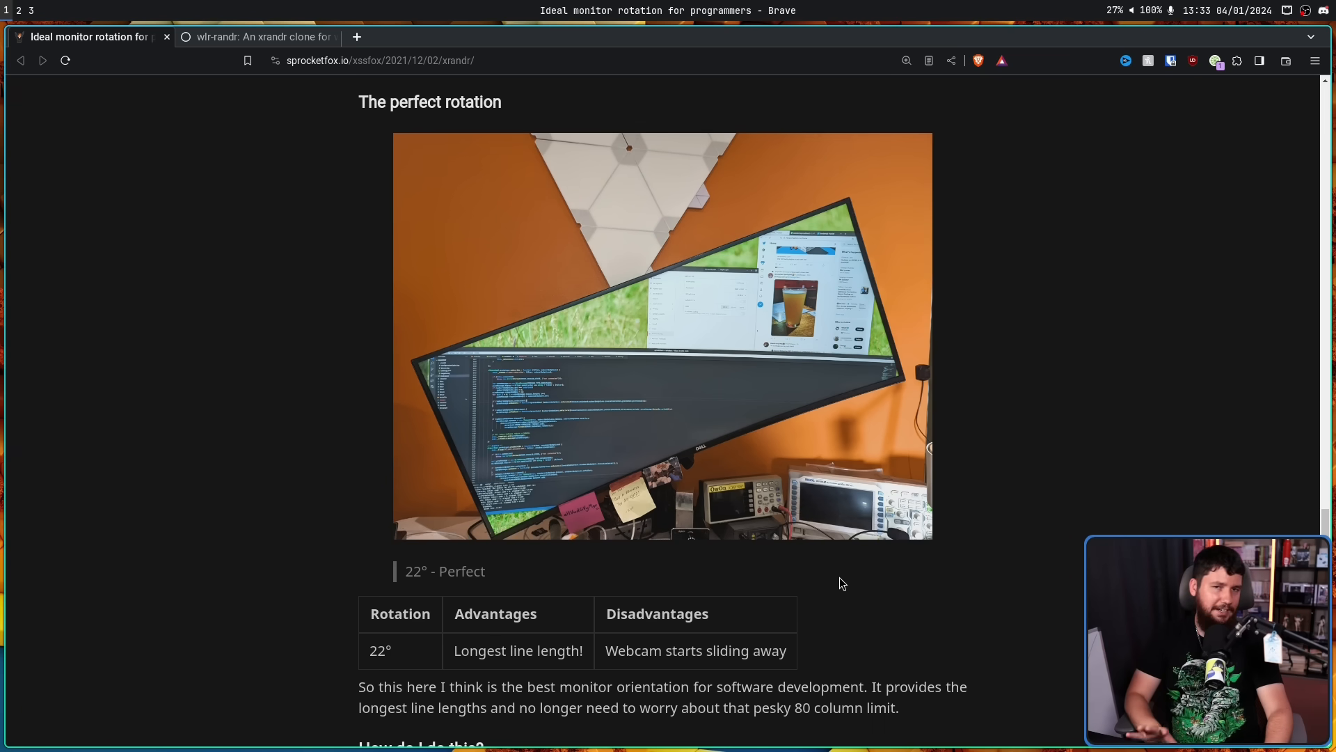
pyautogui.scroll(3)
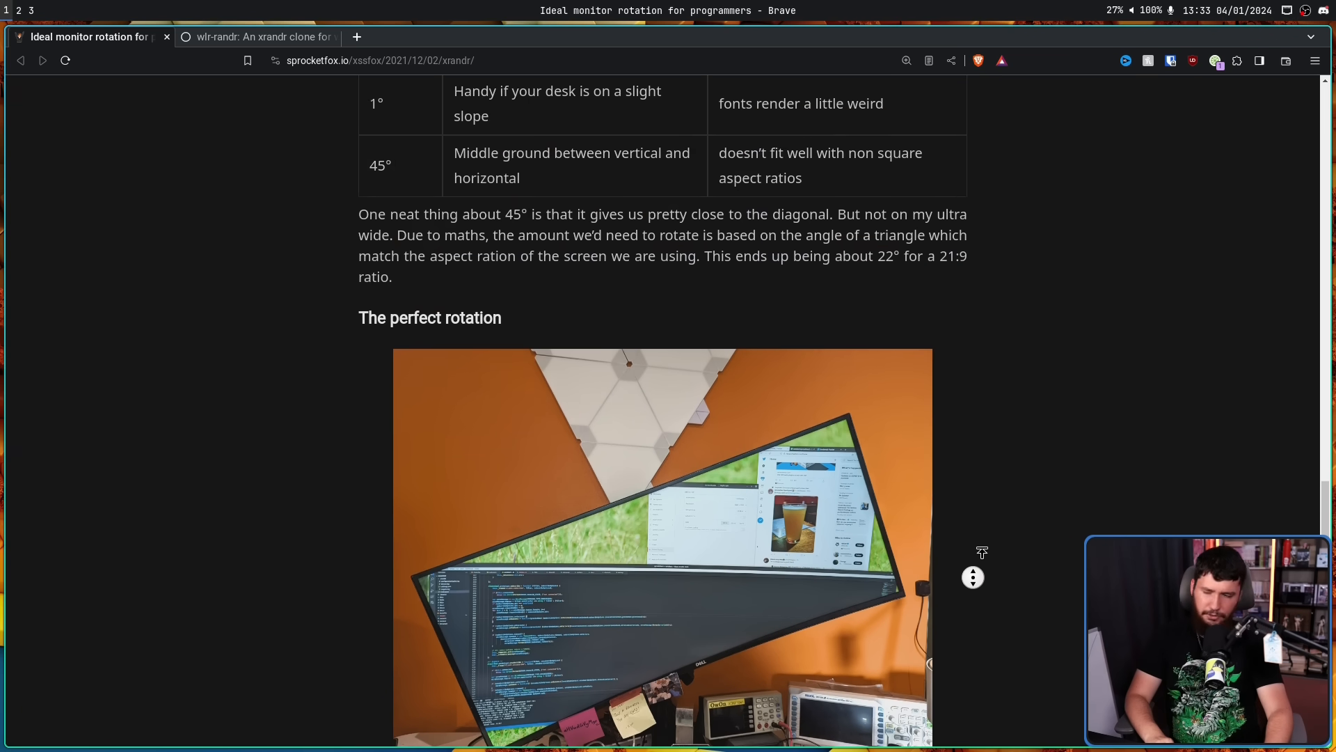
pyautogui.scroll(-3)
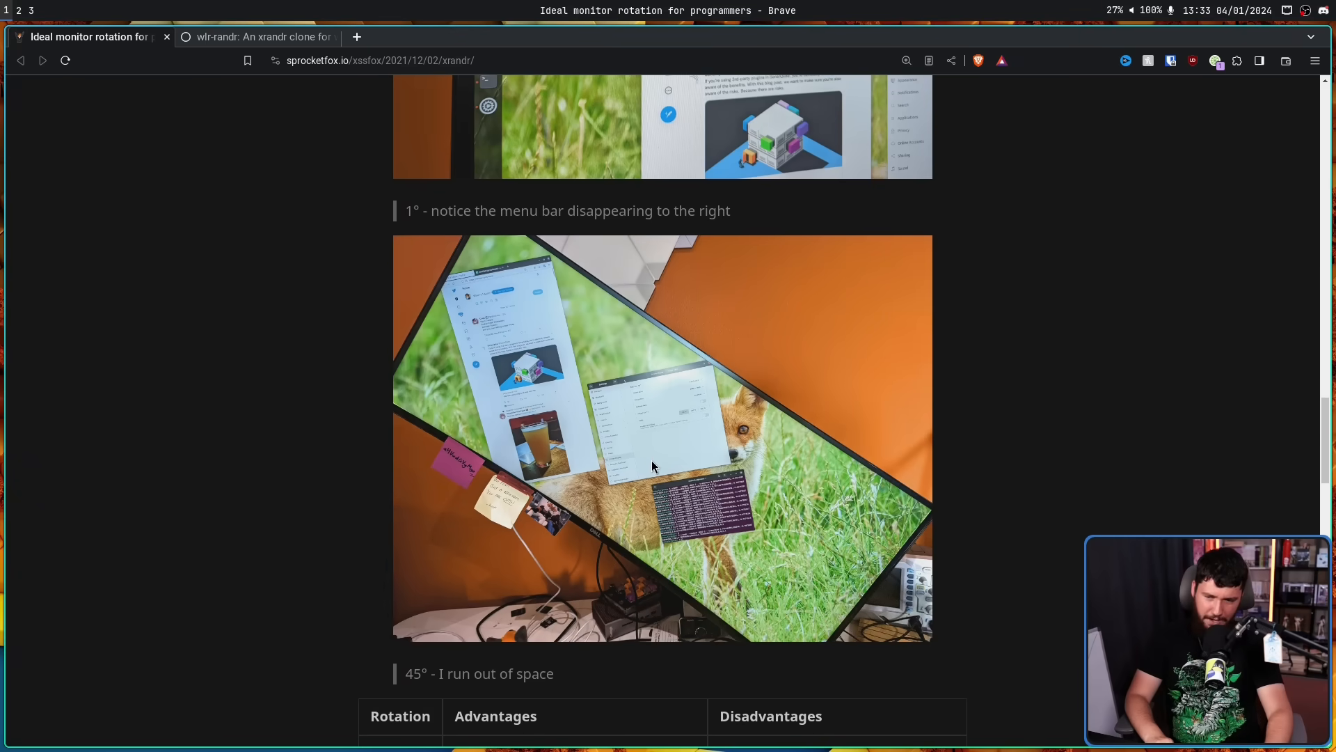
pyautogui.moveTo(902, 443)
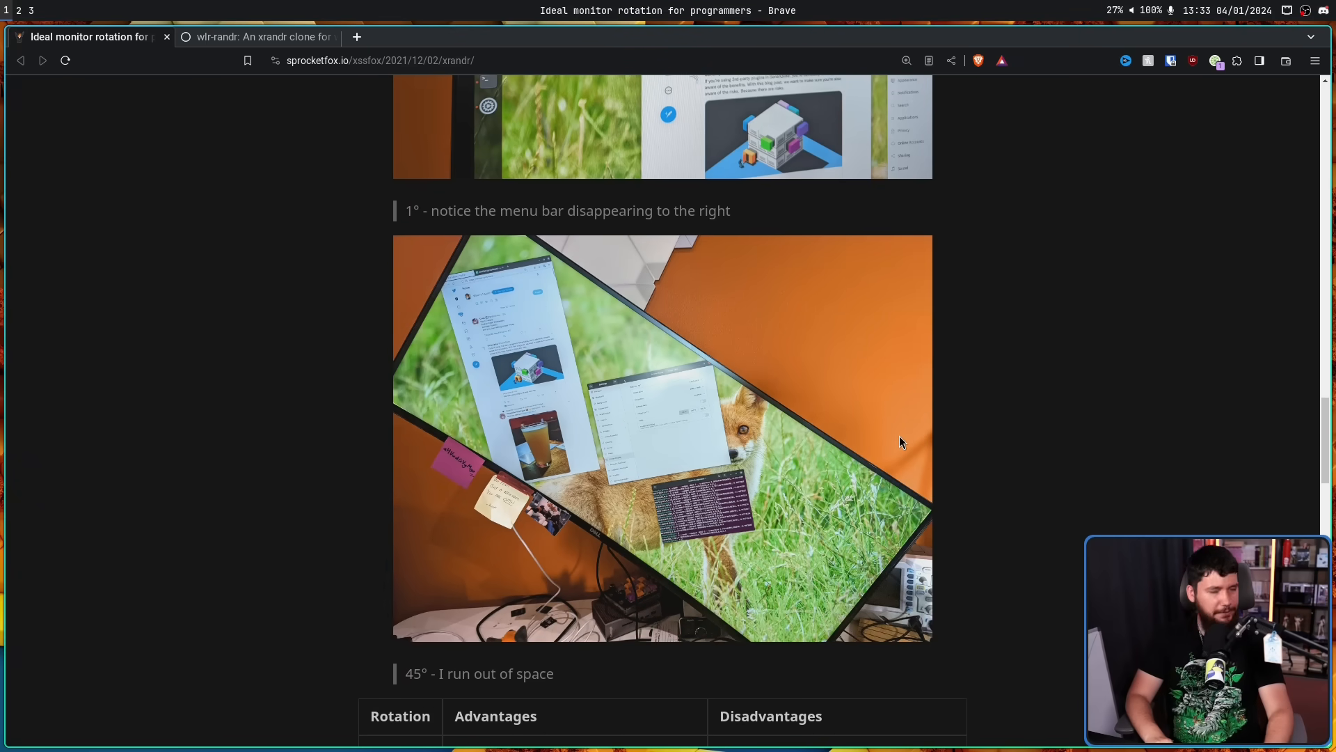
pyautogui.scroll(-3)
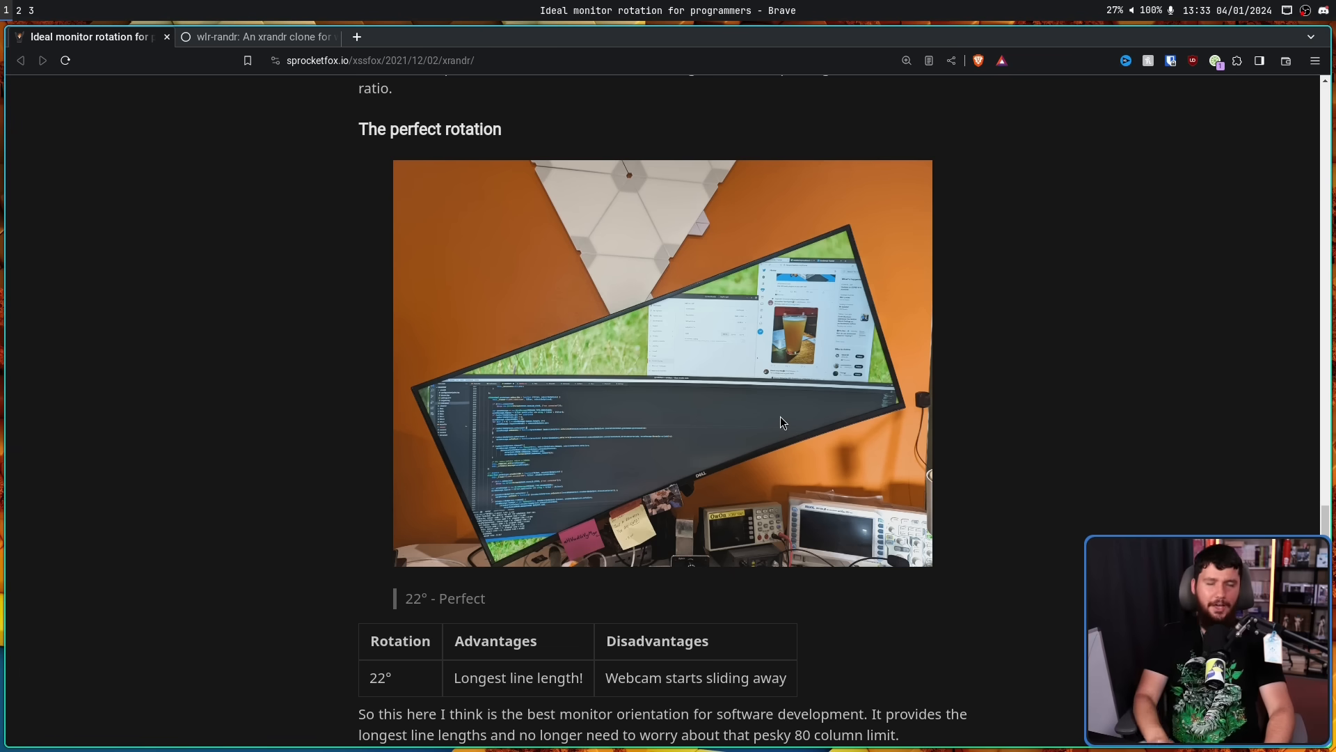
pyautogui.moveTo(823, 403)
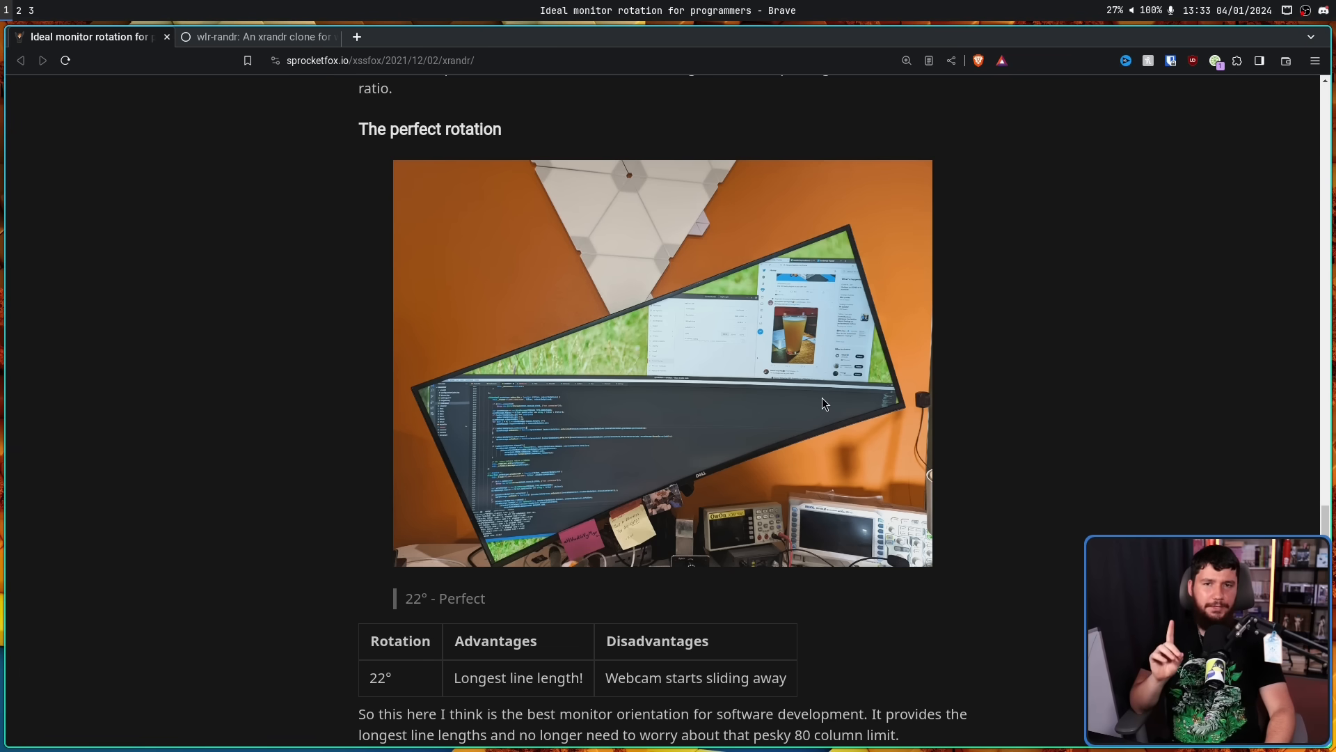
pyautogui.moveTo(810, 387)
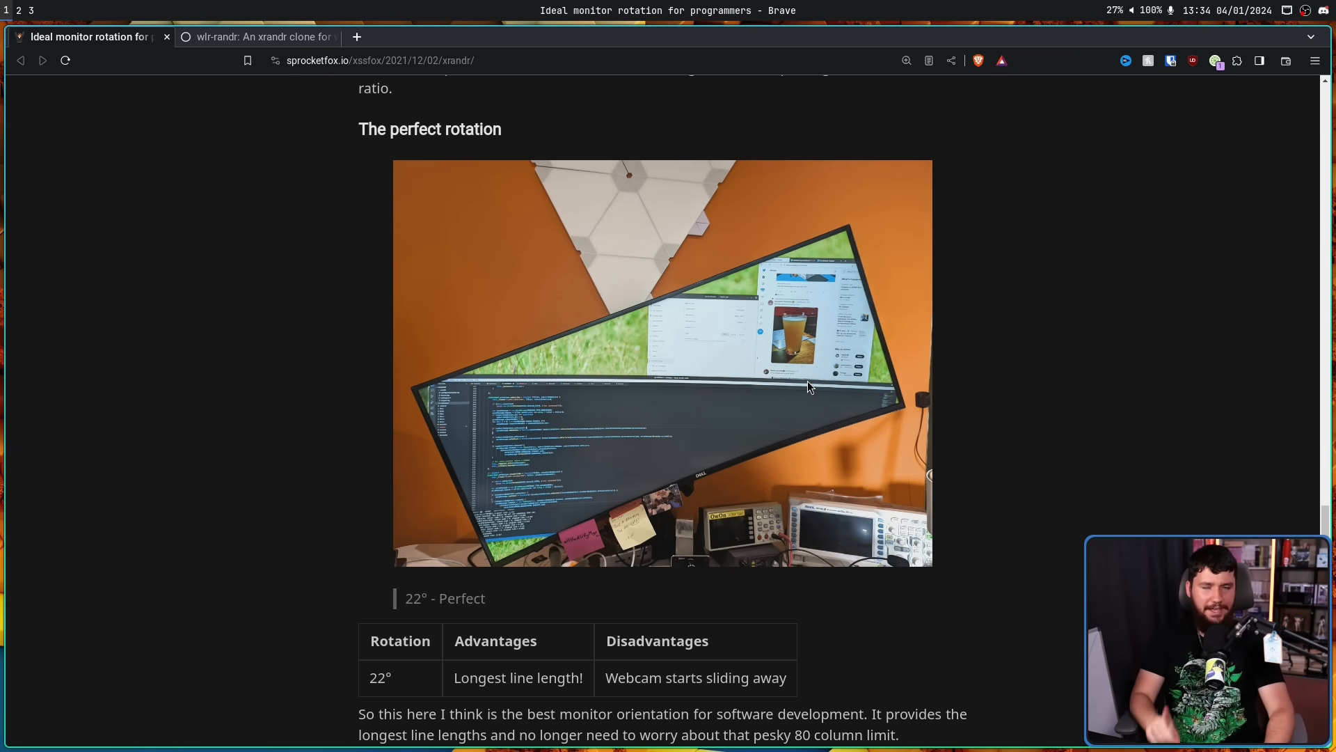
pyautogui.moveTo(803, 388)
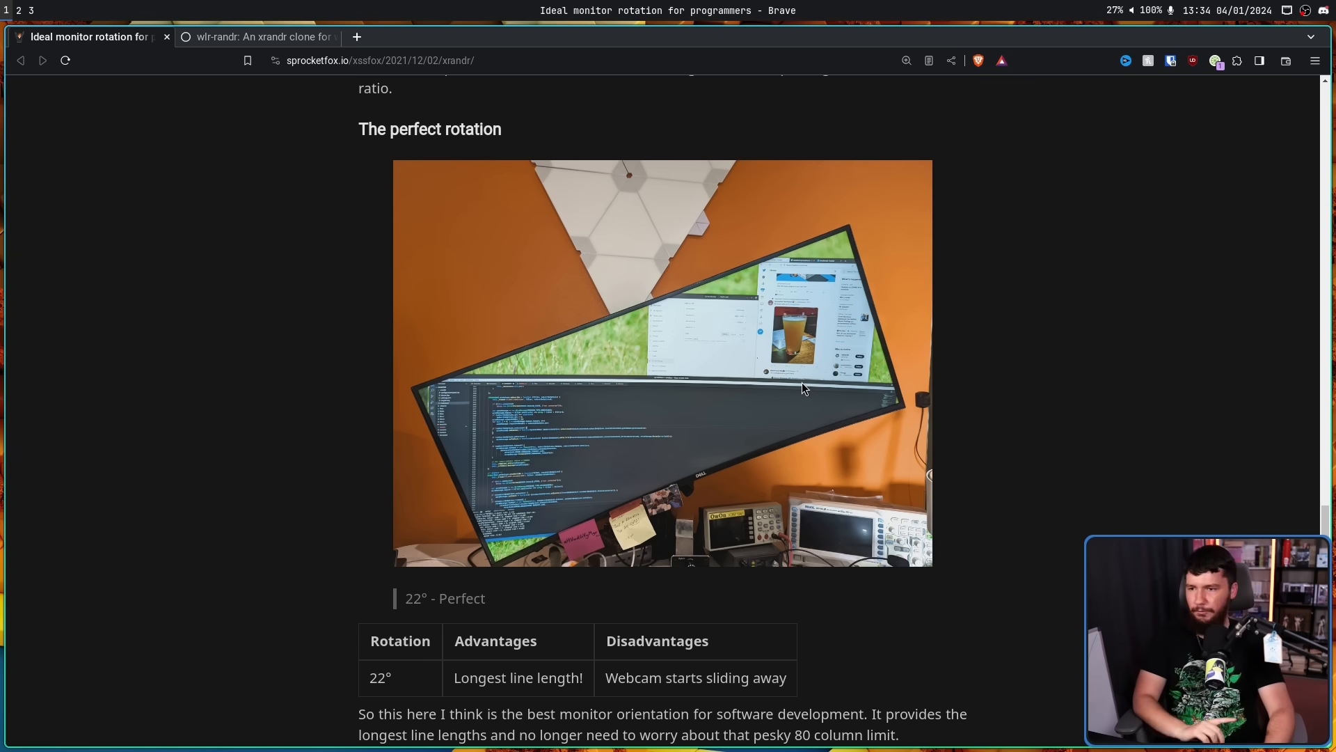
pyautogui.moveTo(875, 377)
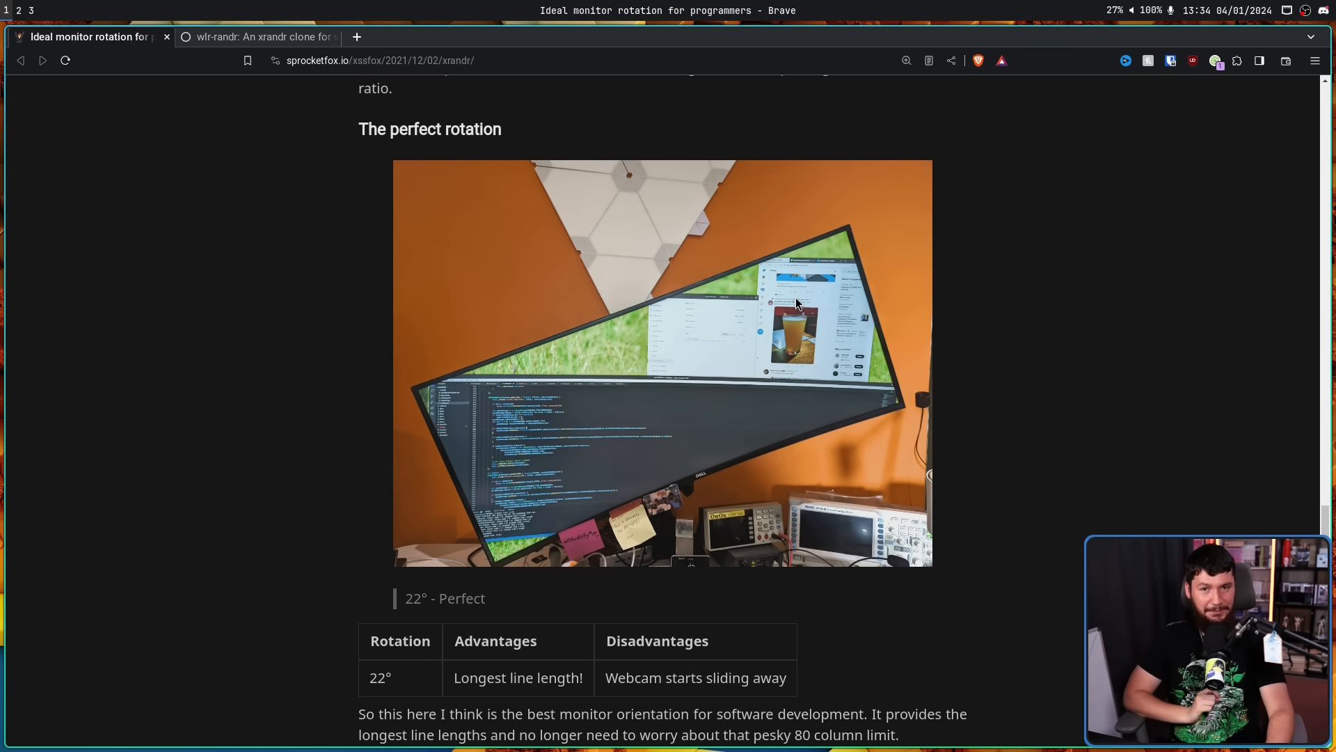
pyautogui.scroll(-3)
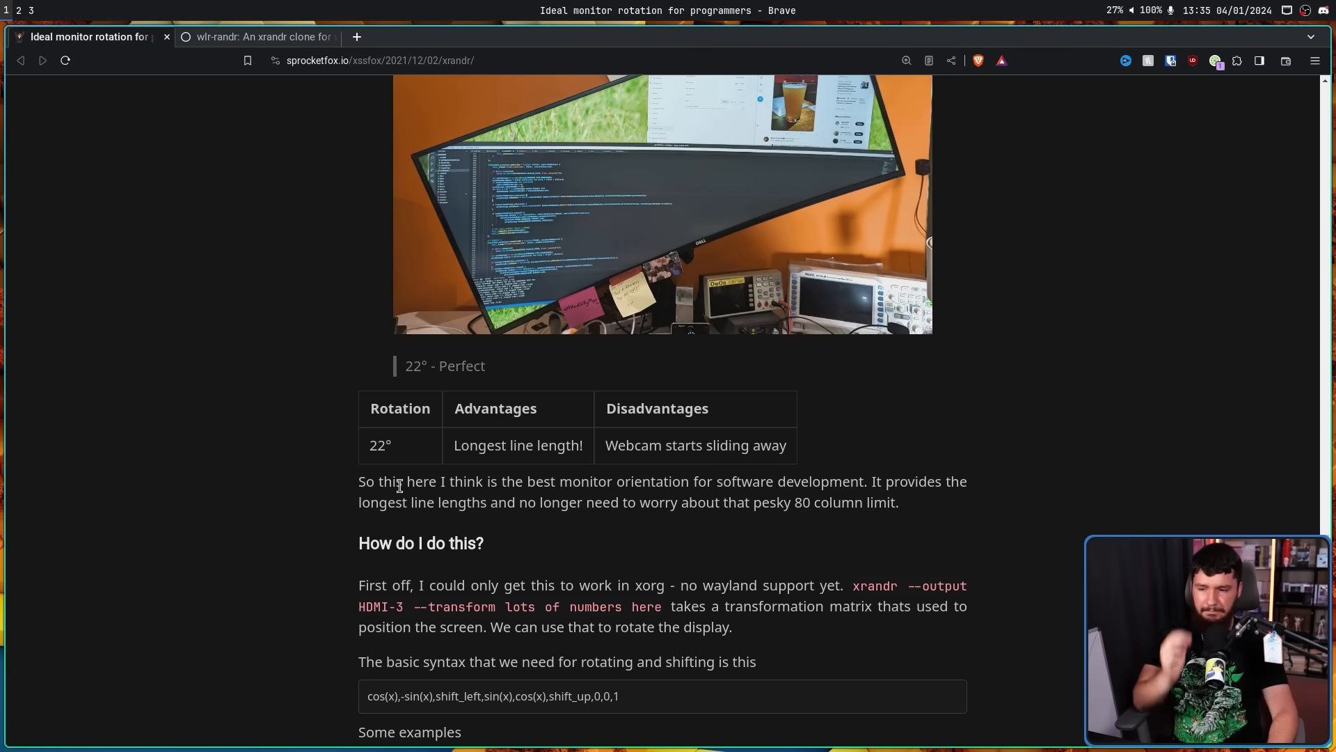
pyautogui.moveTo(907, 444)
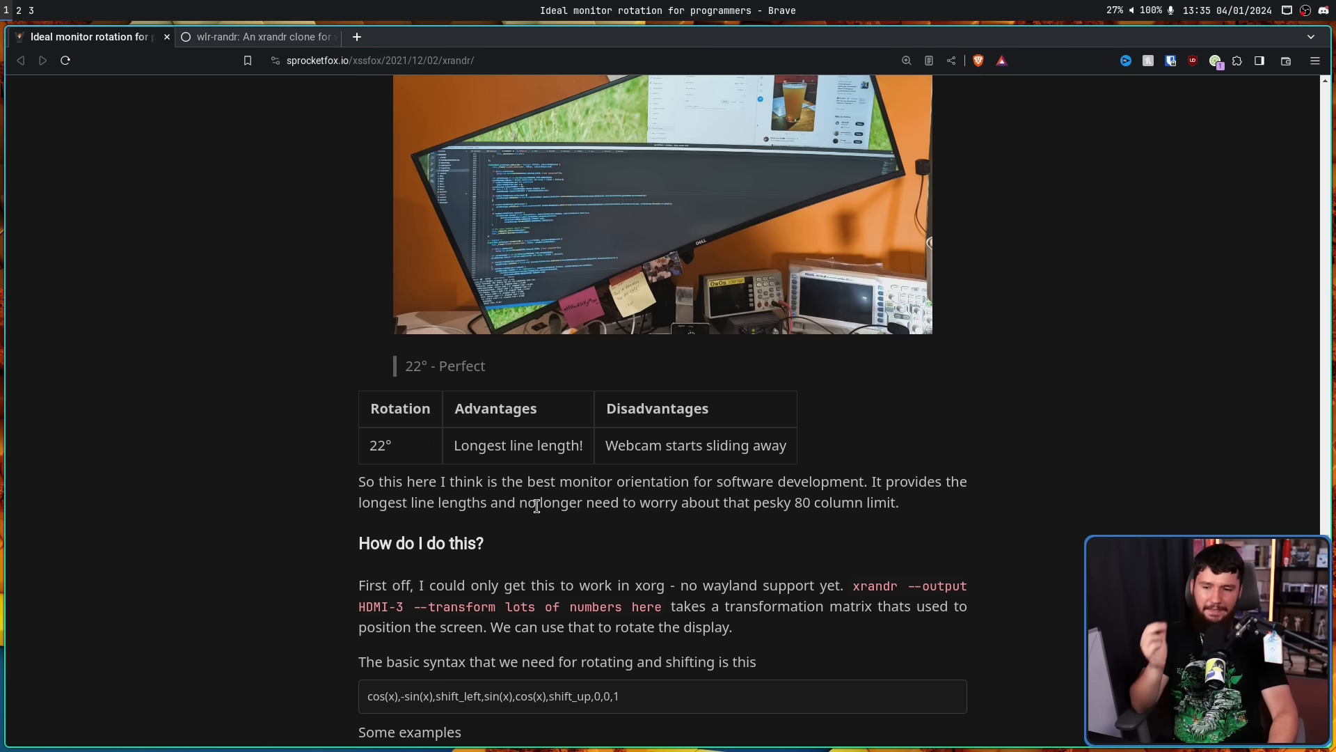
pyautogui.moveTo(725, 152)
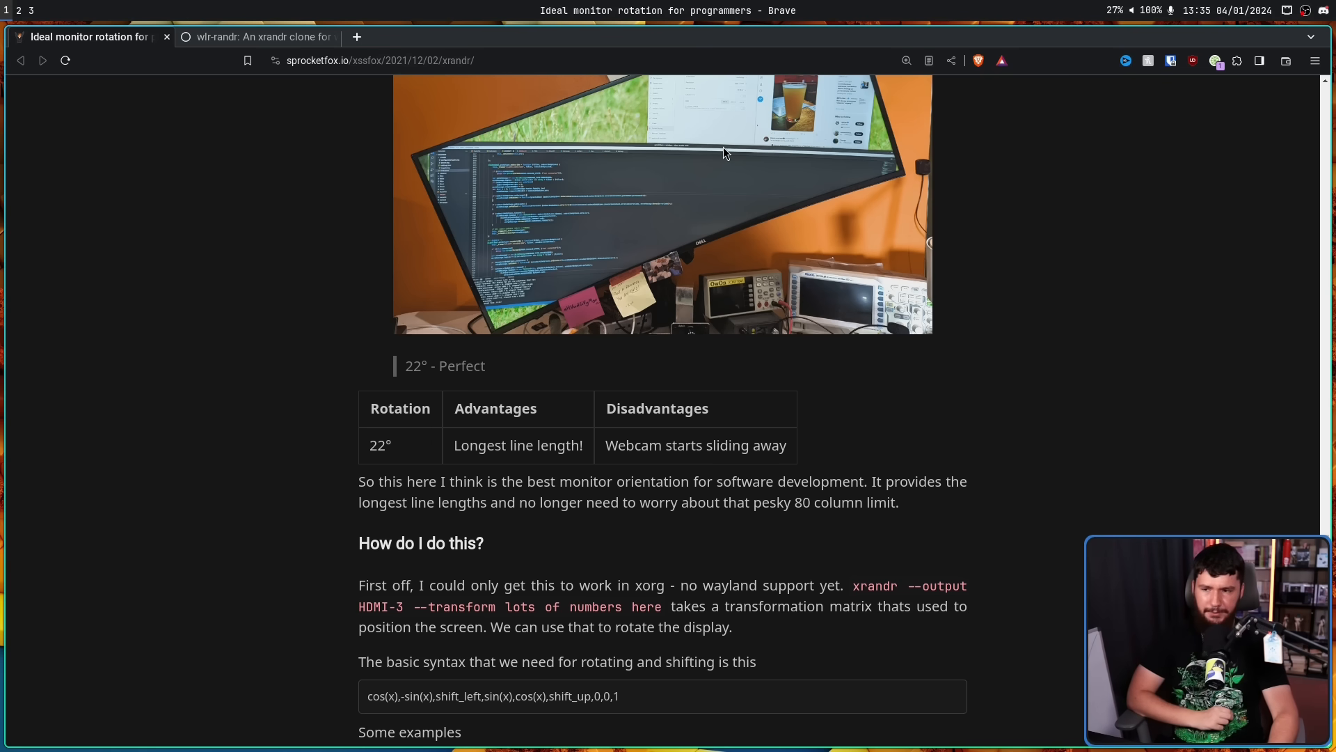
pyautogui.moveTo(793, 196)
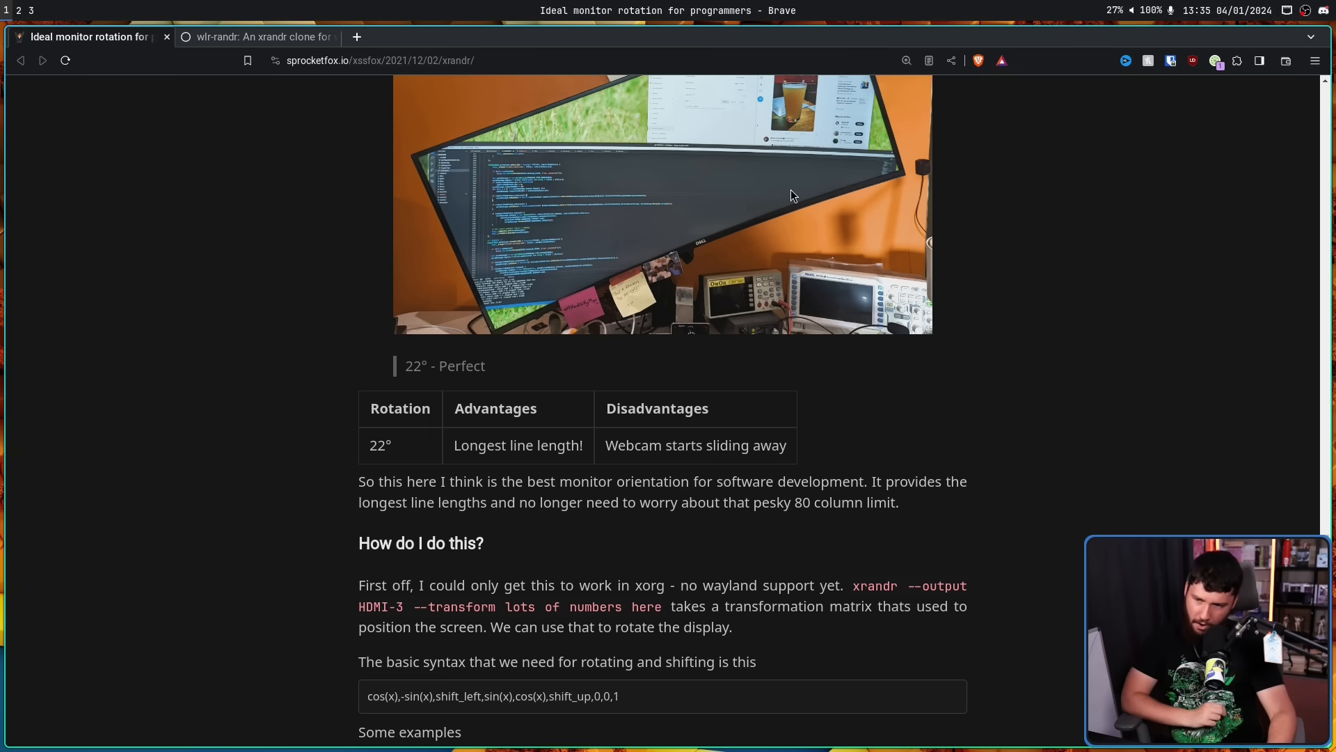
pyautogui.moveTo(888, 189)
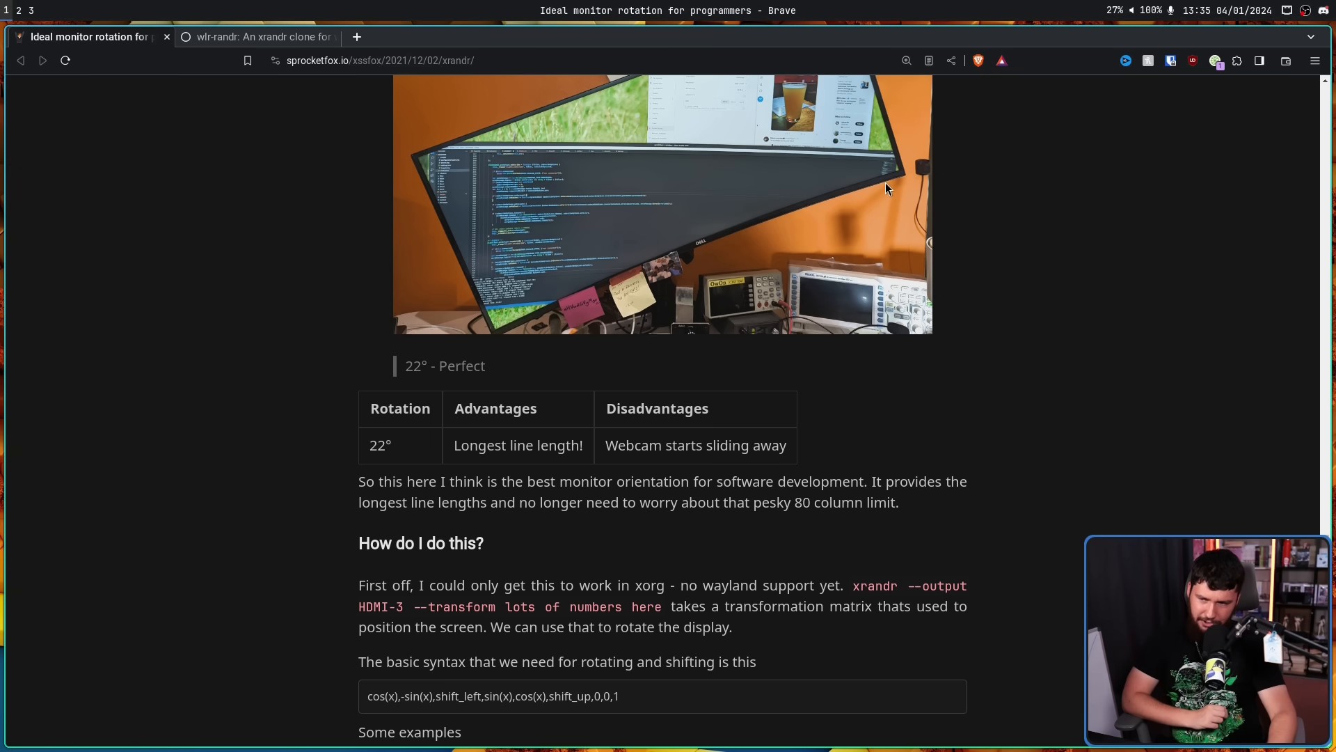
pyautogui.moveTo(601, 165)
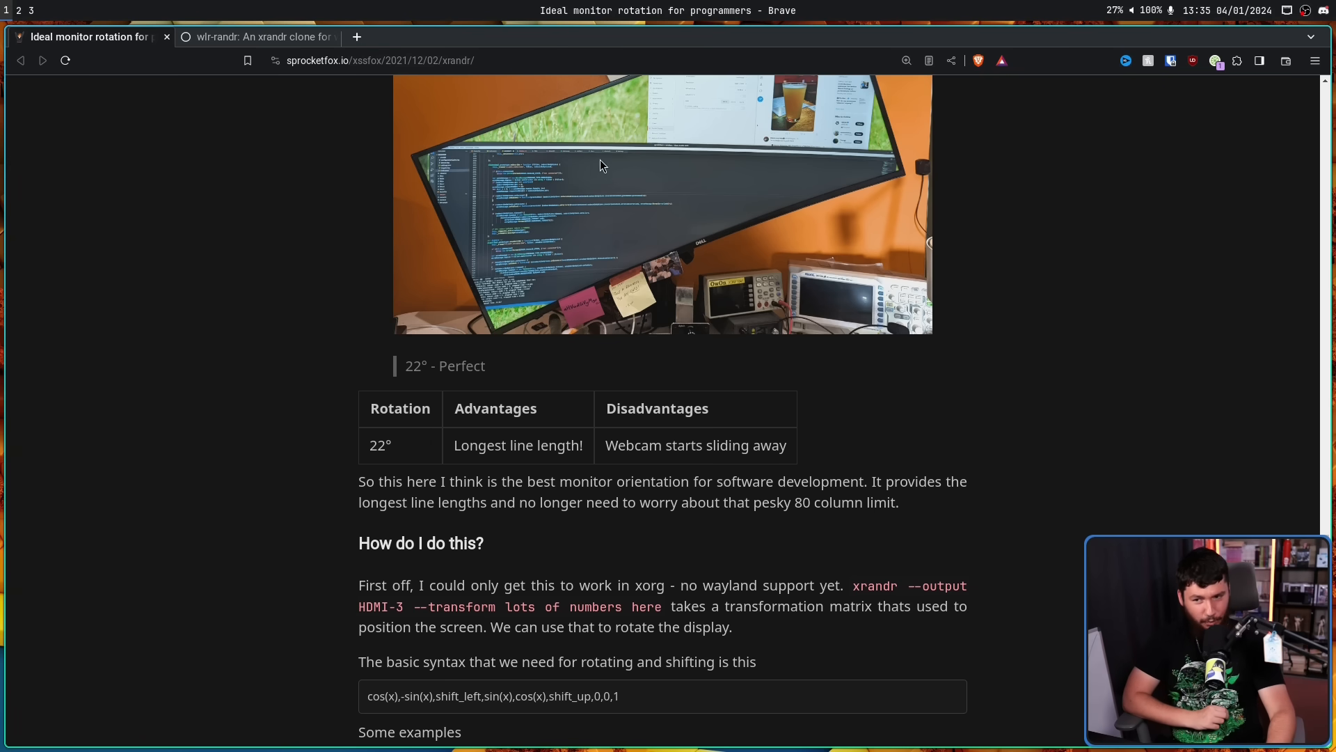
pyautogui.moveTo(846, 188)
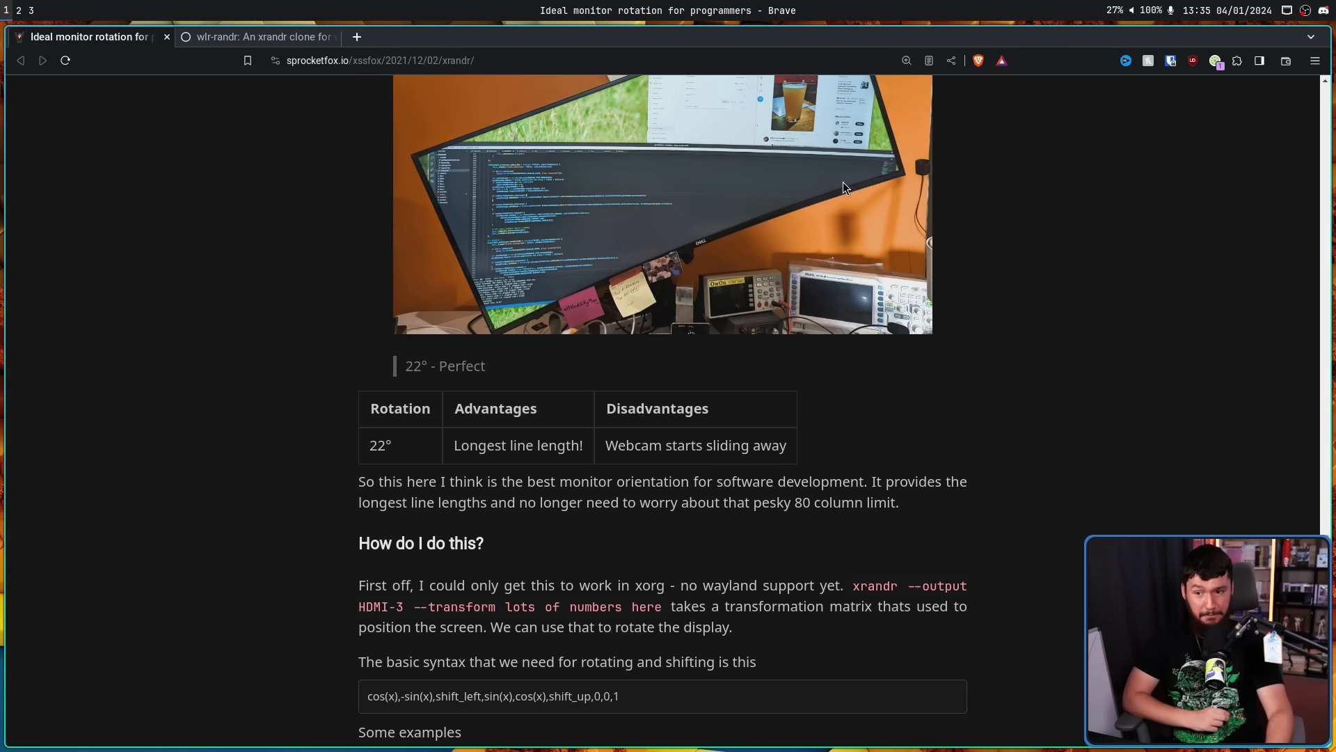
pyautogui.moveTo(621, 195)
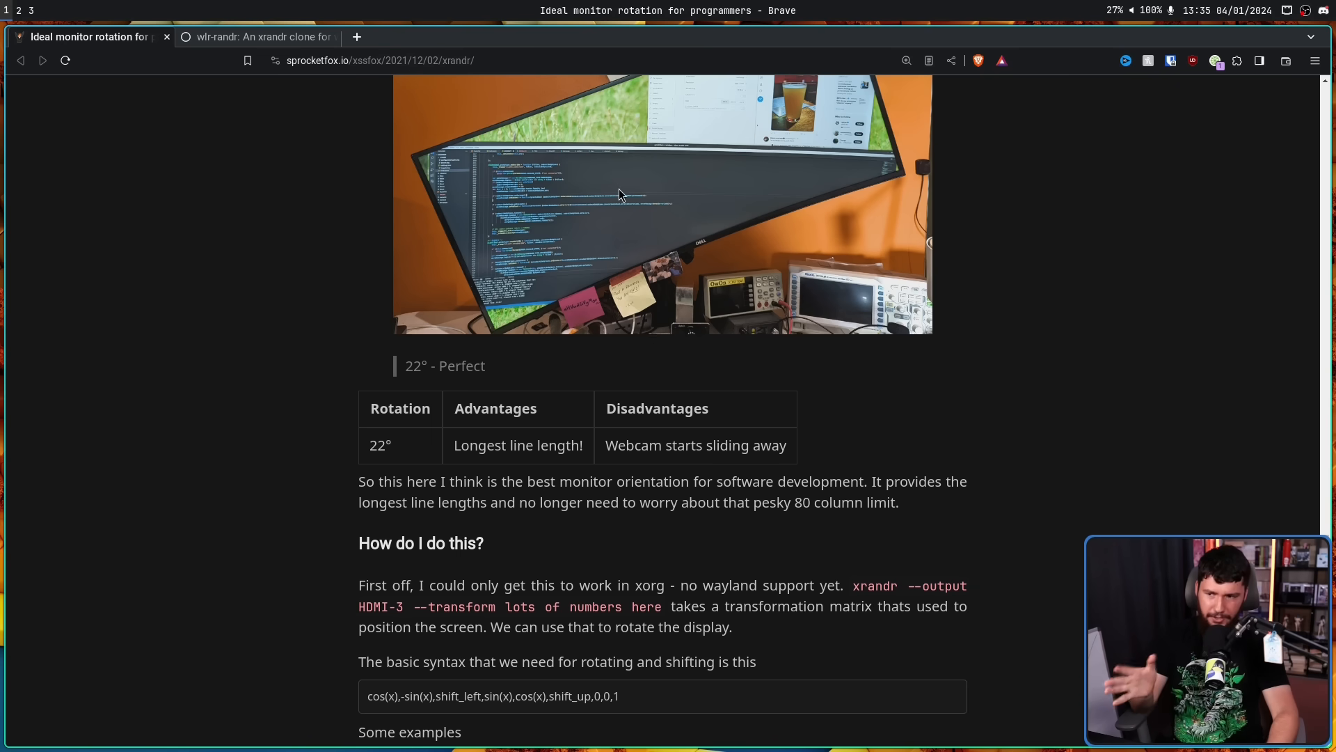
pyautogui.moveTo(442, 199)
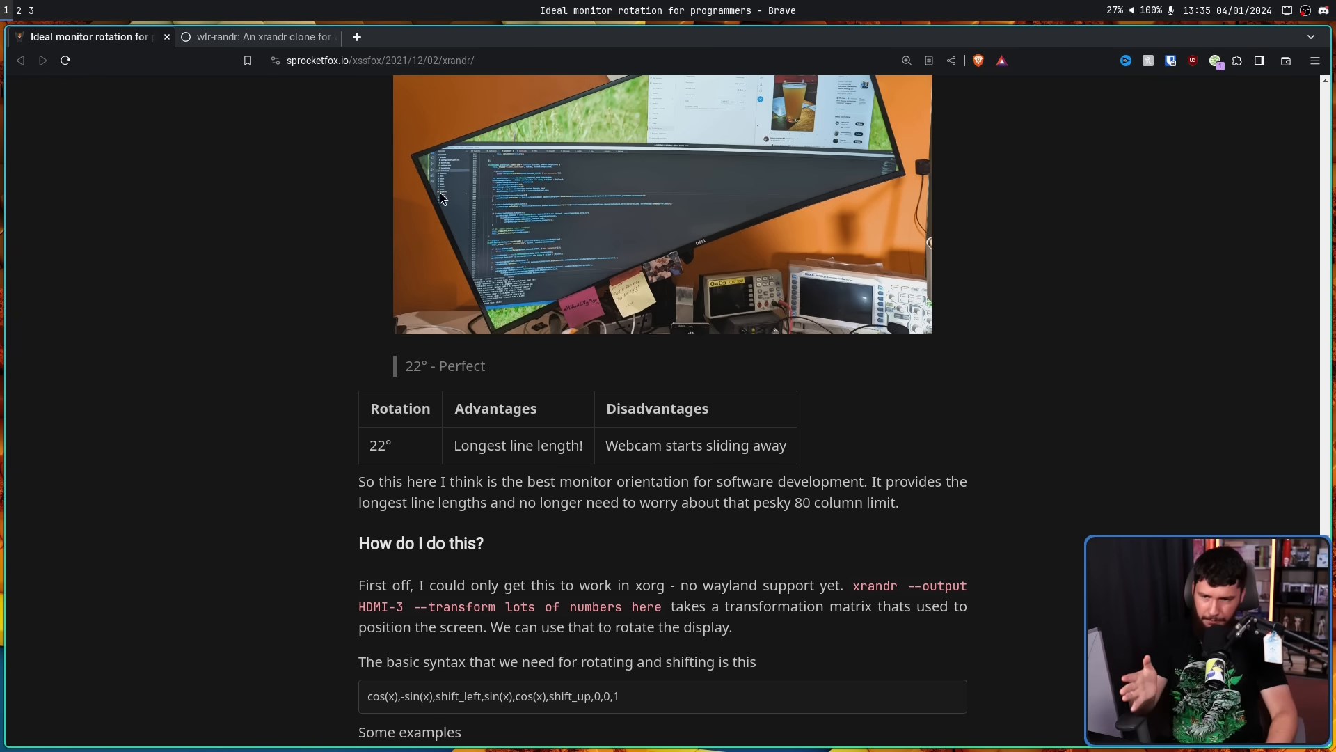
pyautogui.moveTo(885, 174)
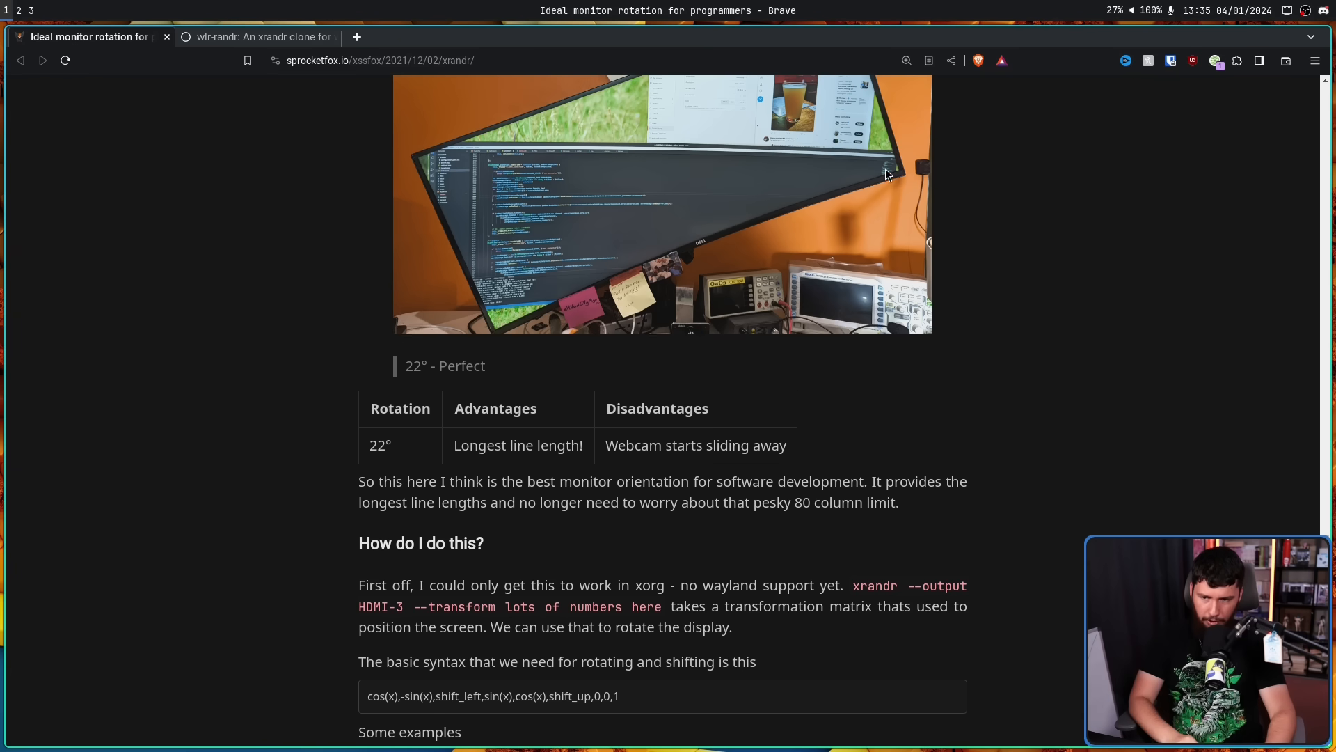
pyautogui.moveTo(894, 158)
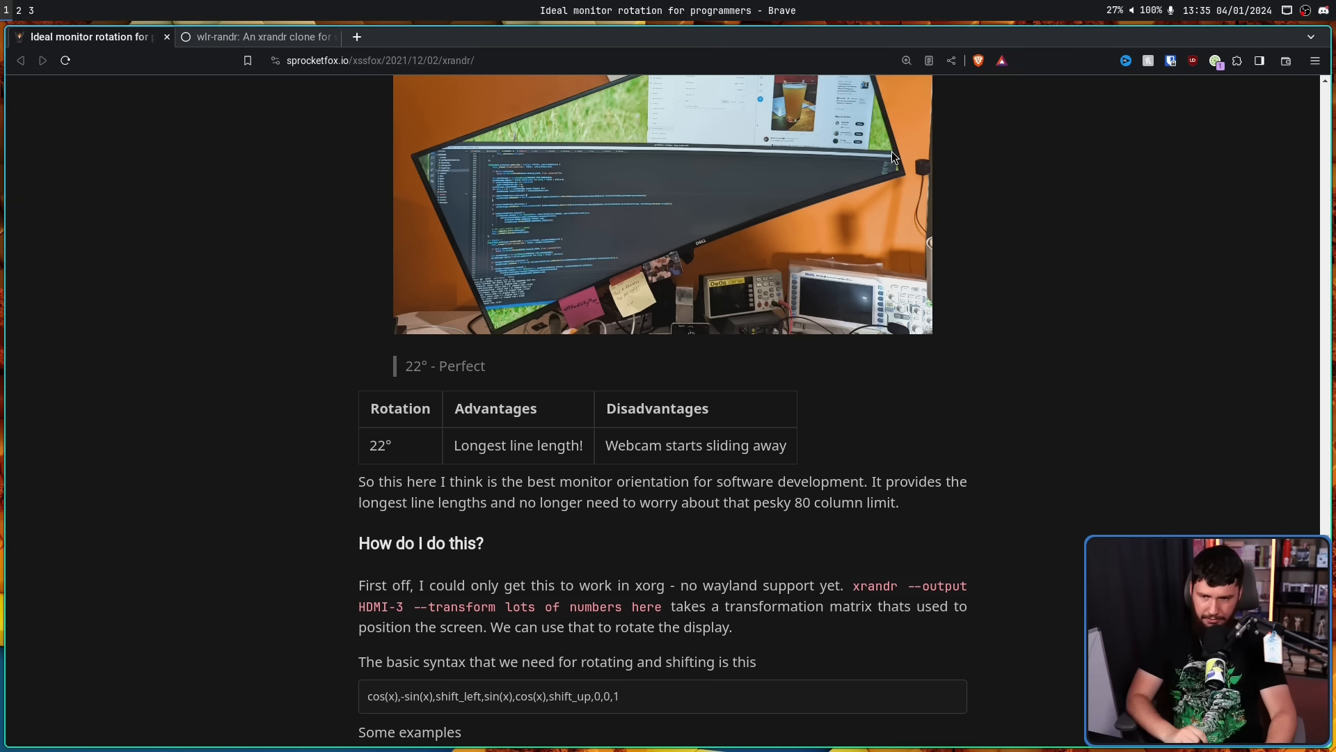
pyautogui.moveTo(802, 200)
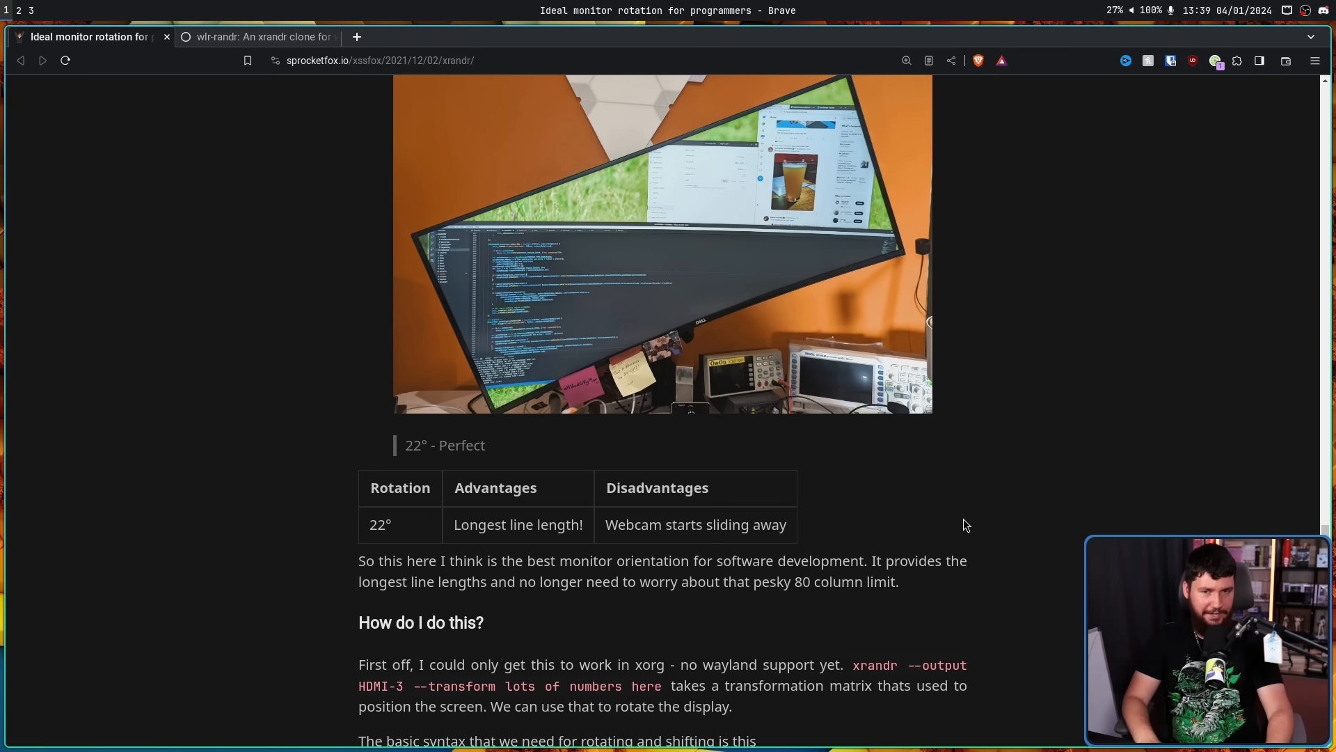
pyautogui.moveTo(1105, 472)
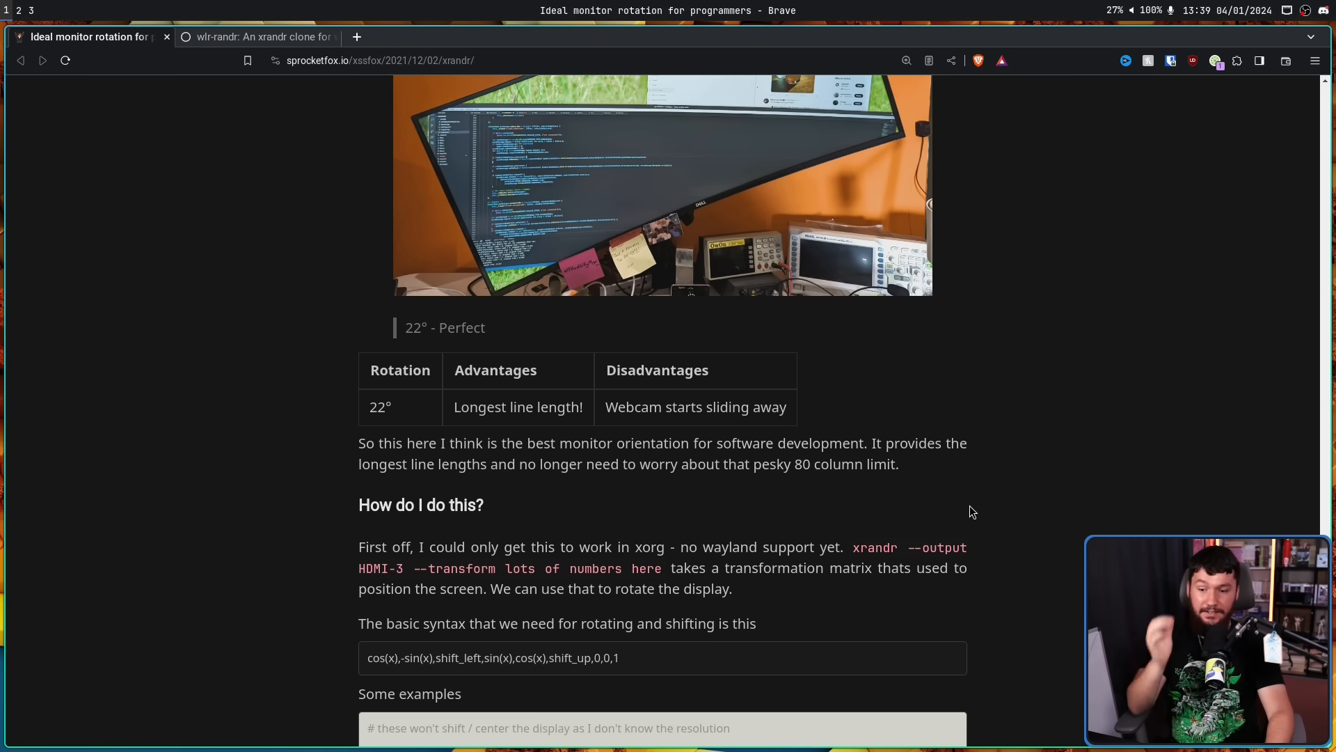
# Highlight HDMI-3 in the xrandr command and the angle variable x in the syntax formula.
pyautogui.doubleClick(381, 568)
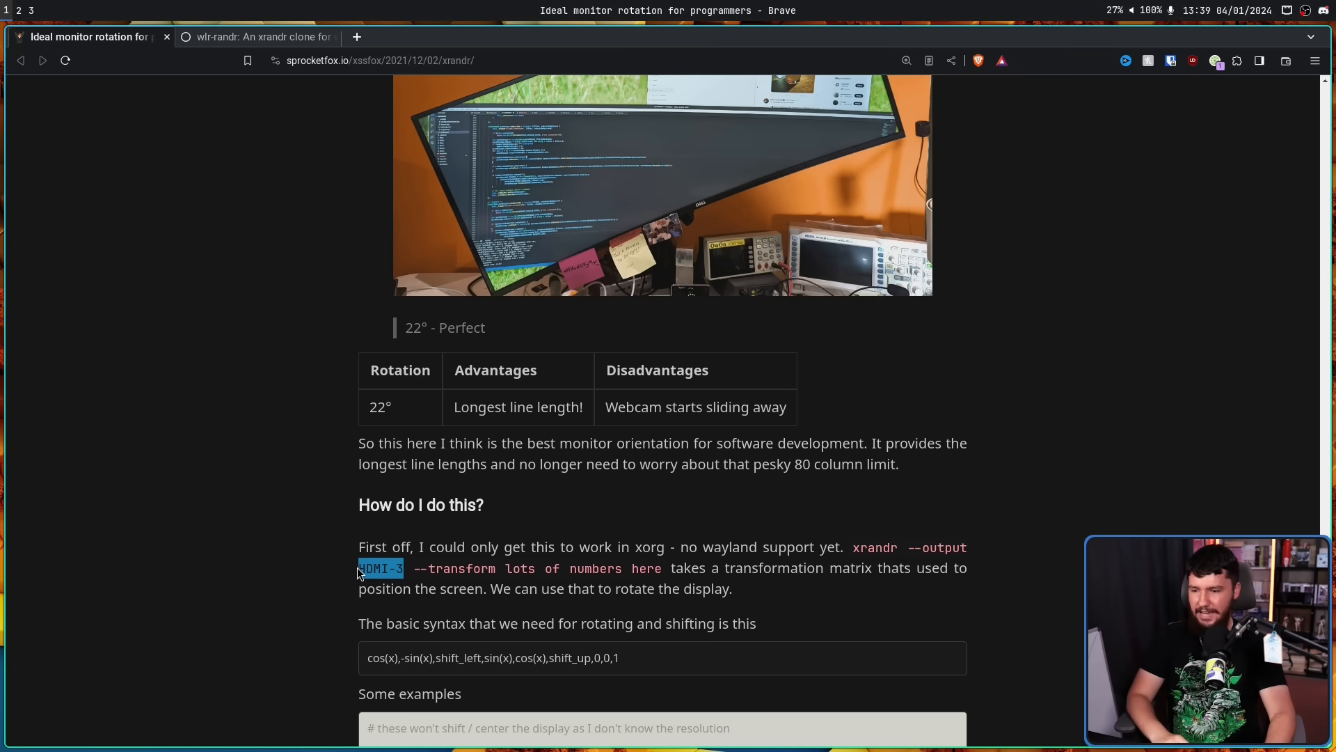
pyautogui.scroll(-3)
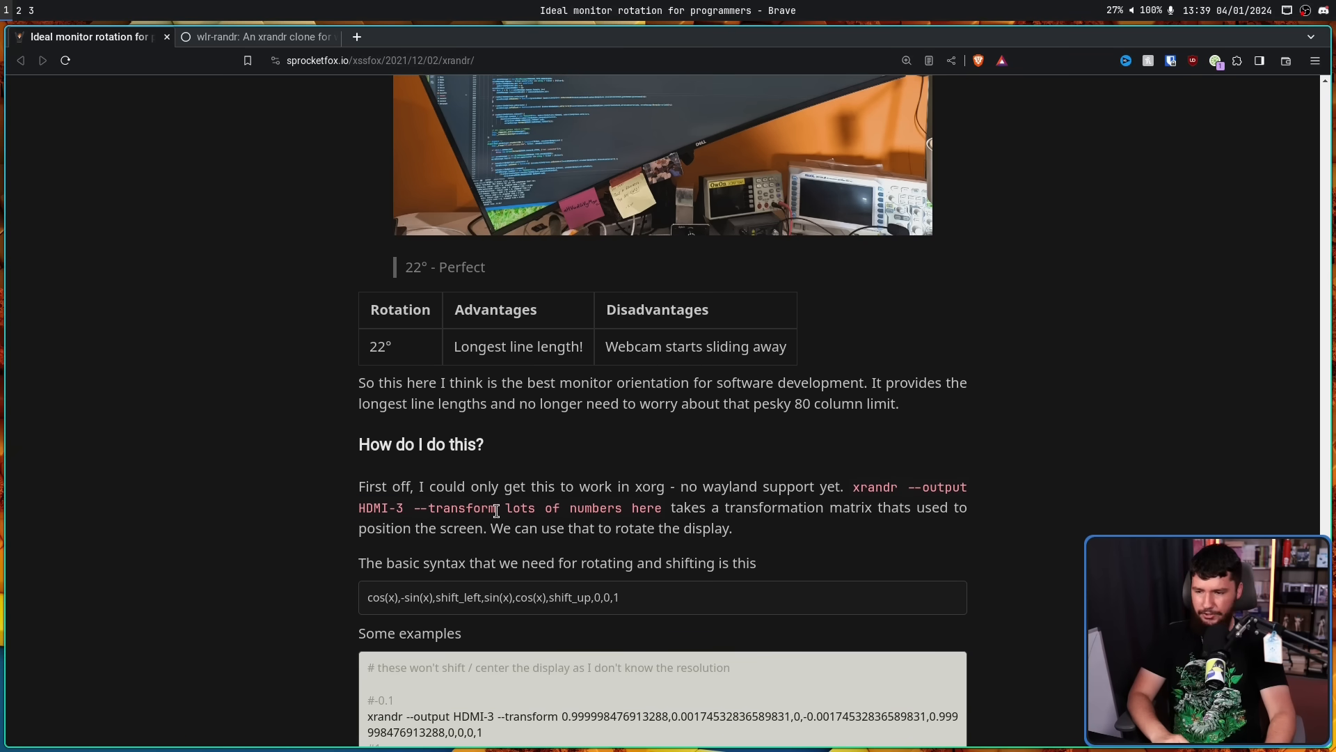
pyautogui.scroll(-3)
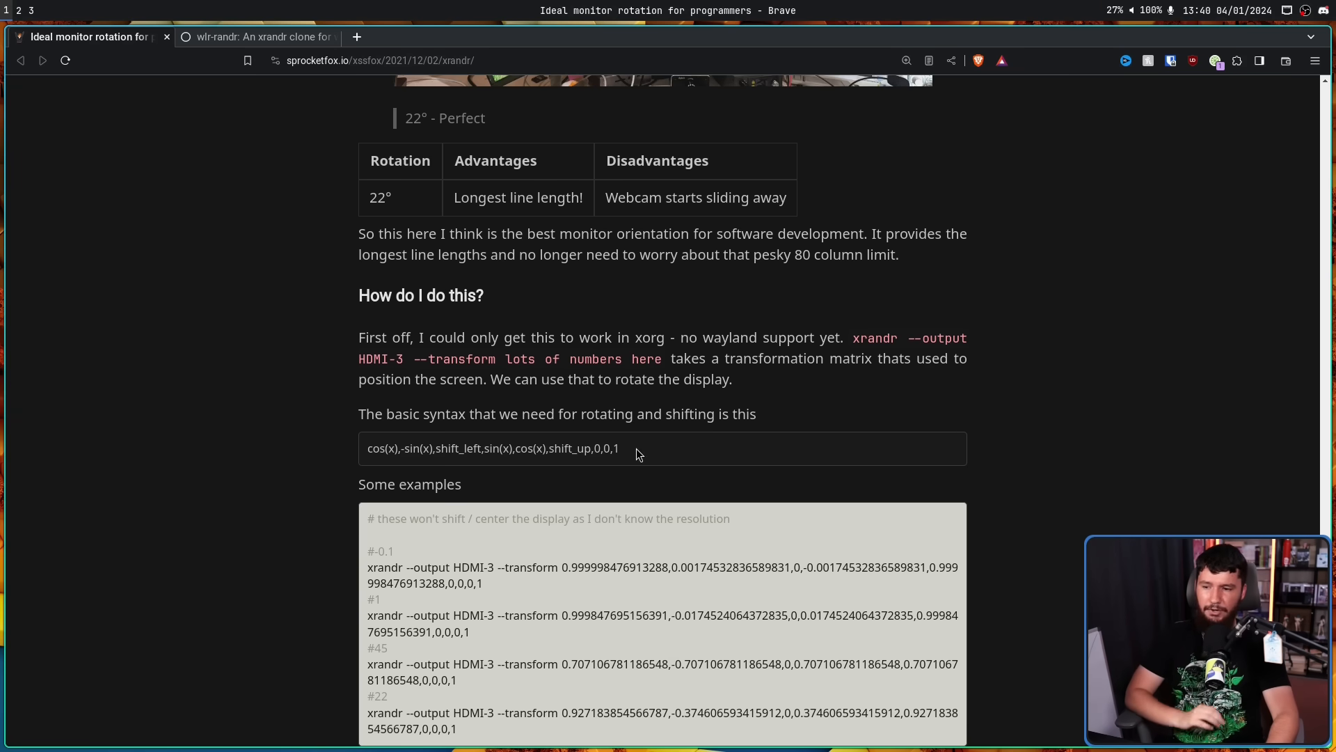
pyautogui.doubleClick(539, 448)
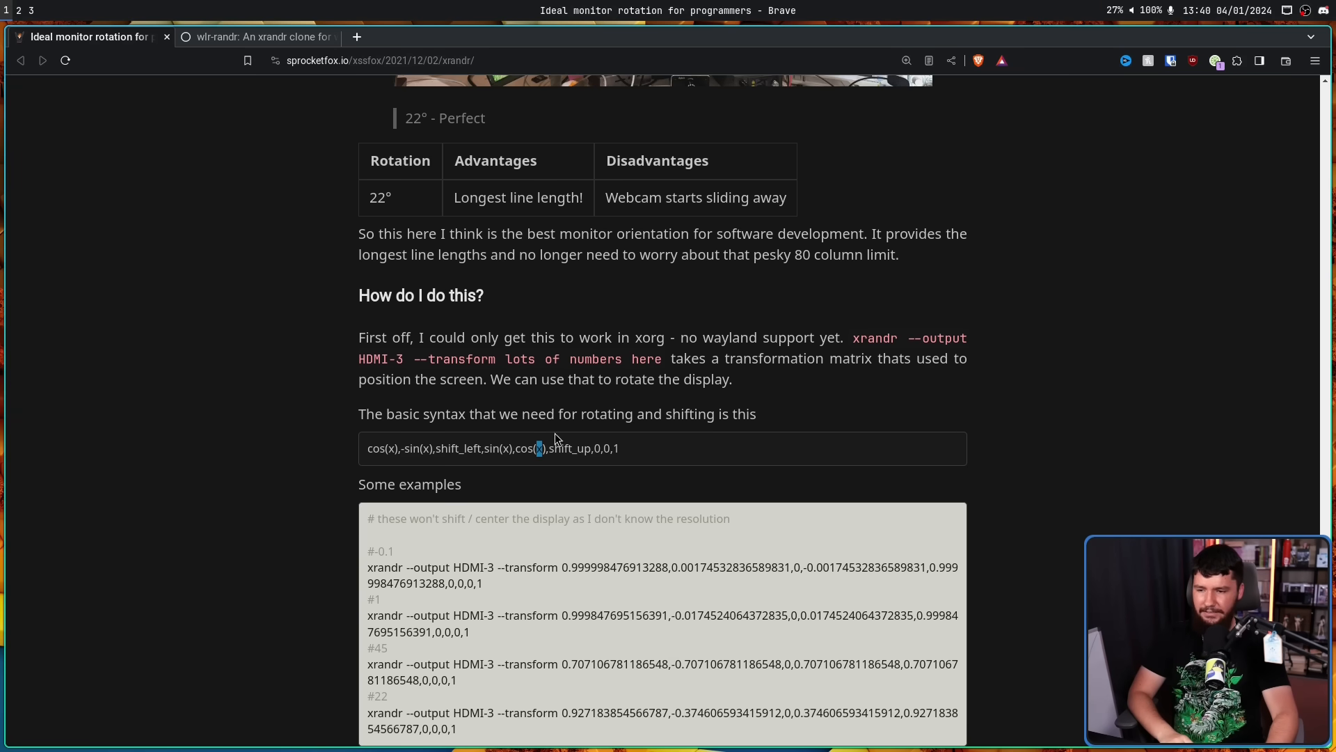
pyautogui.moveTo(761, 395)
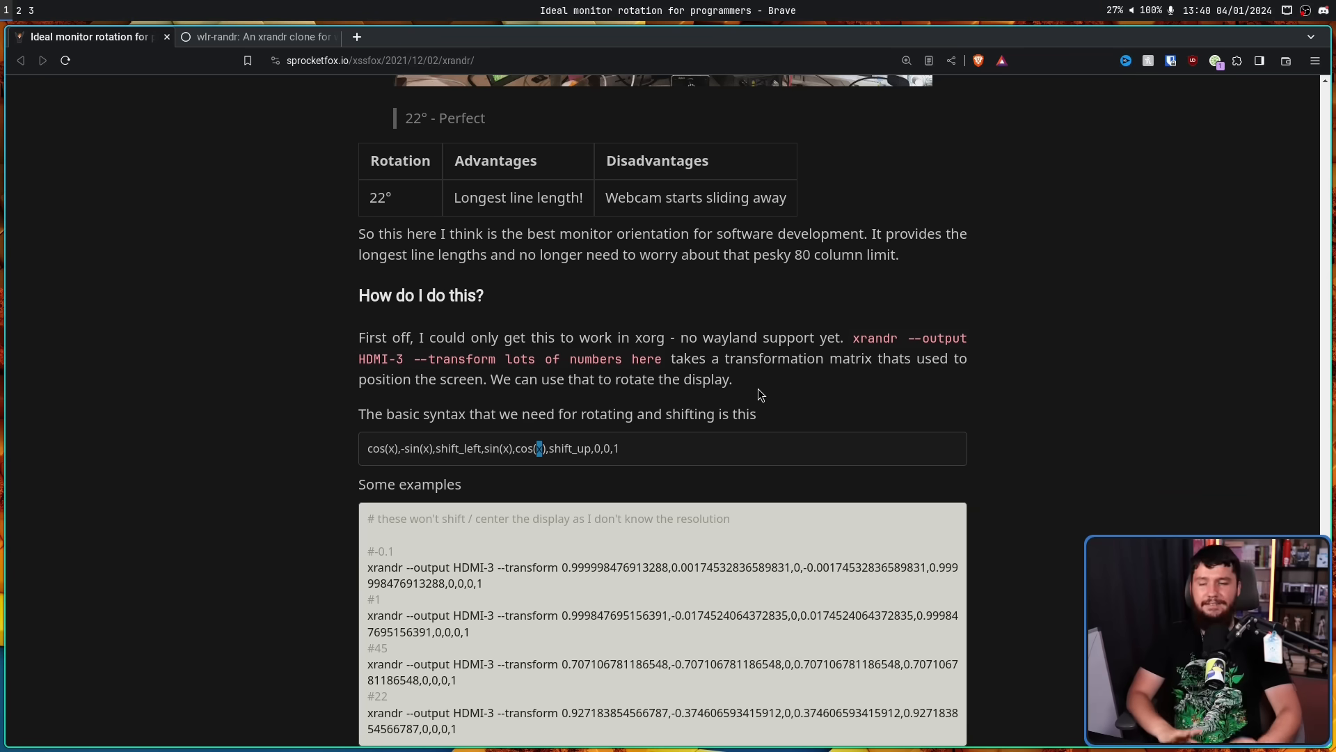
pyautogui.moveTo(801, 392)
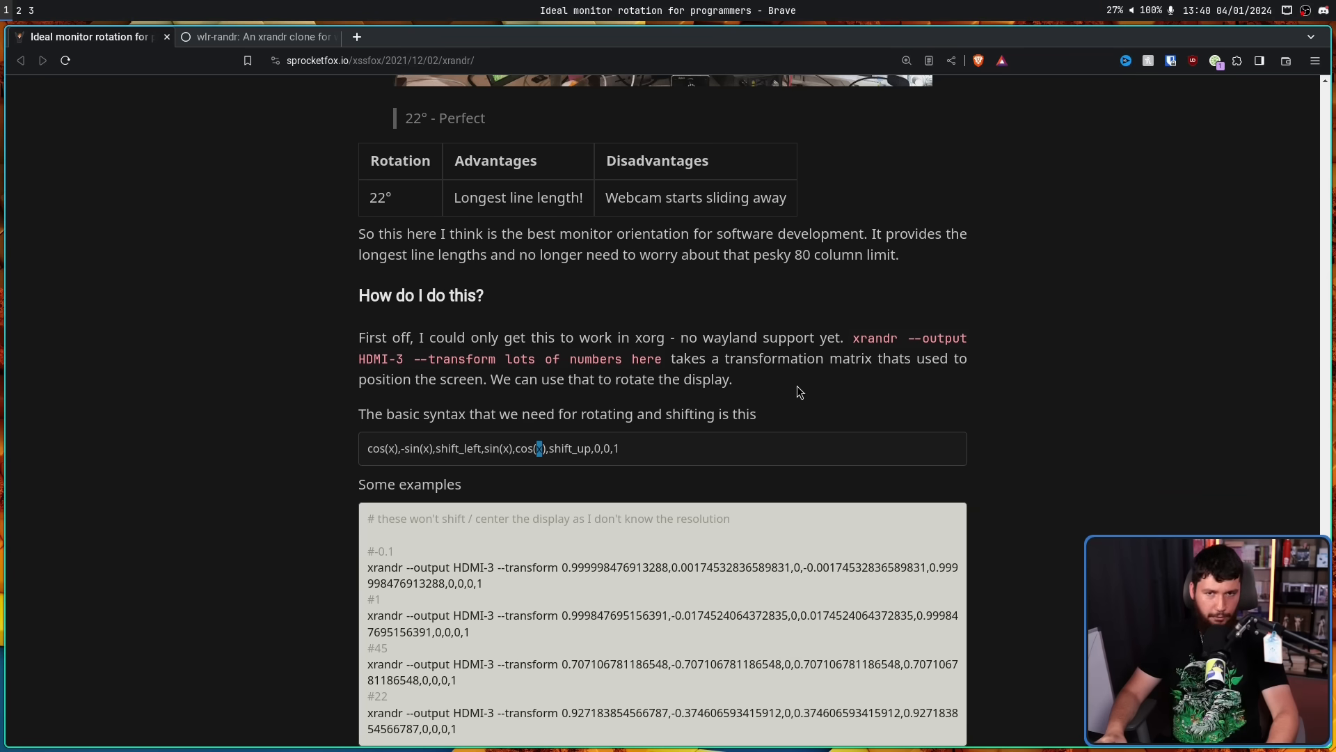
# Scroll past the examples to the Calculator showing an HDMI-1 45° xrandr command.
pyautogui.scroll(-3)
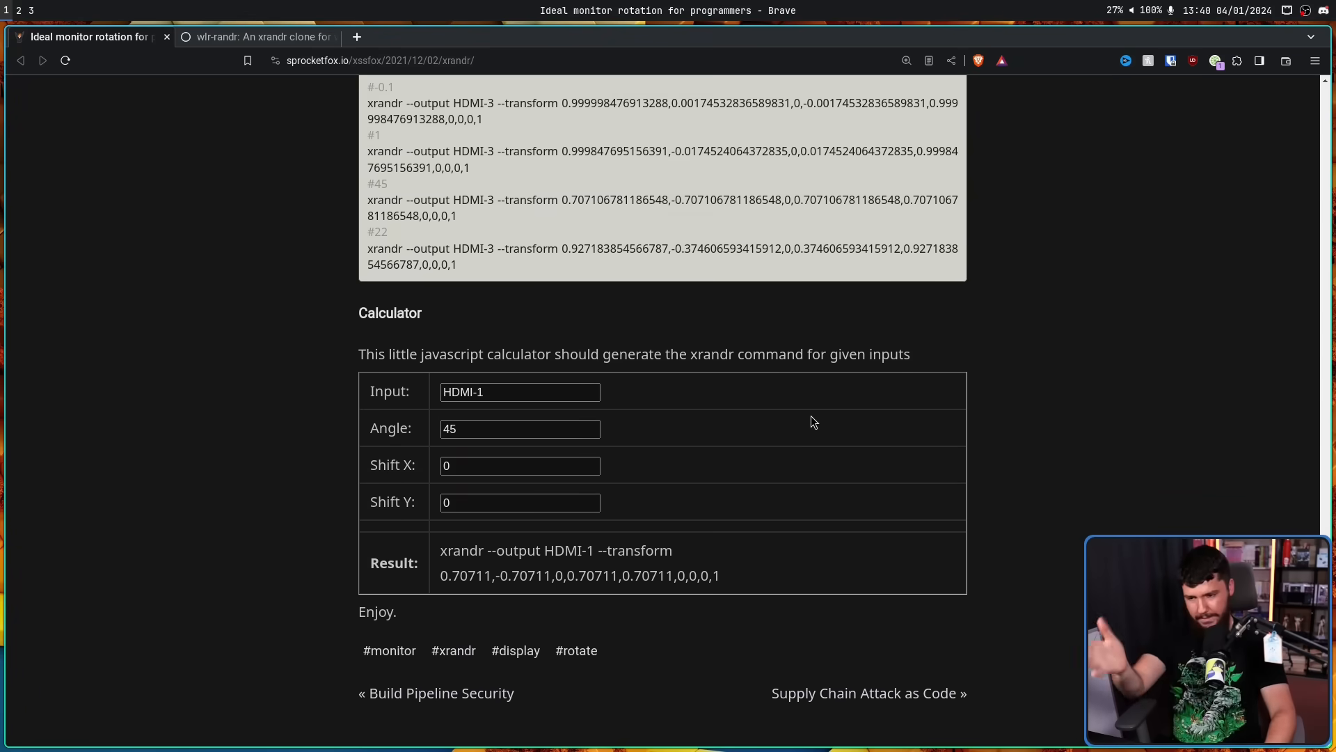
pyautogui.moveTo(755, 564)
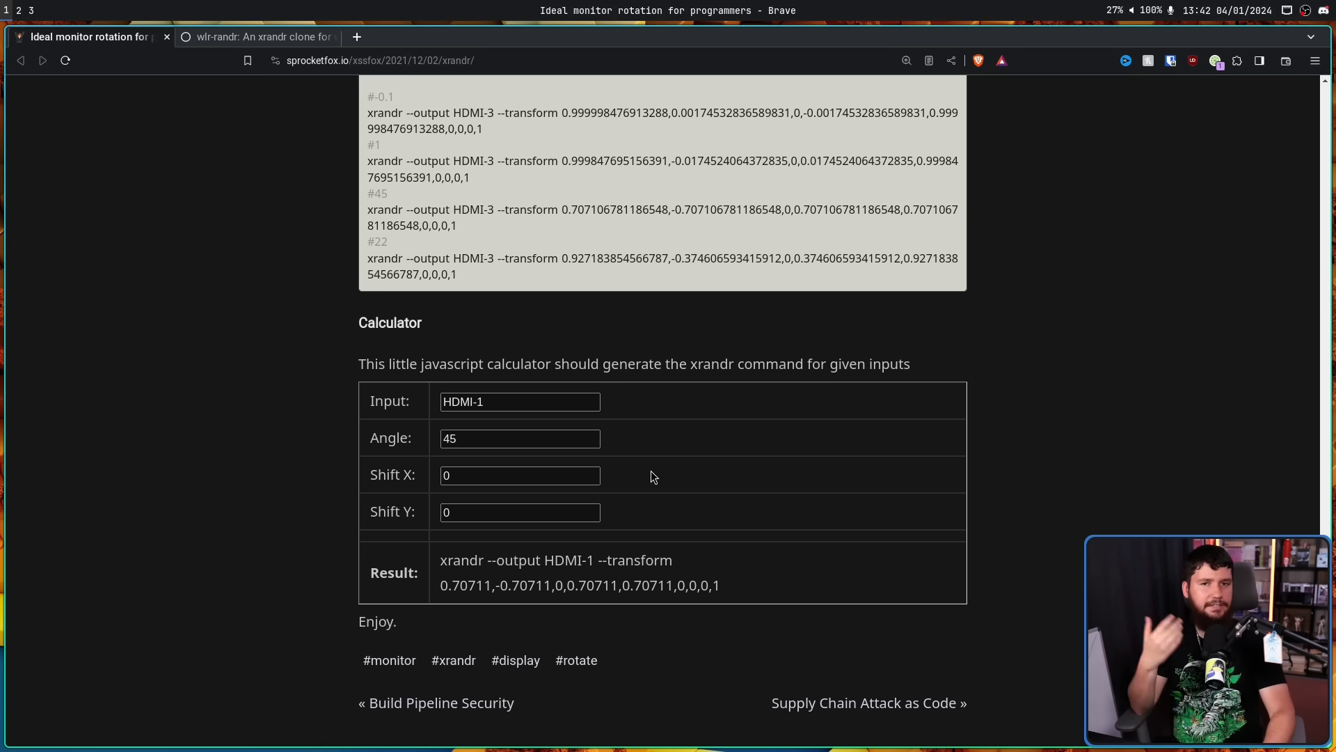
pyautogui.moveTo(665, 478)
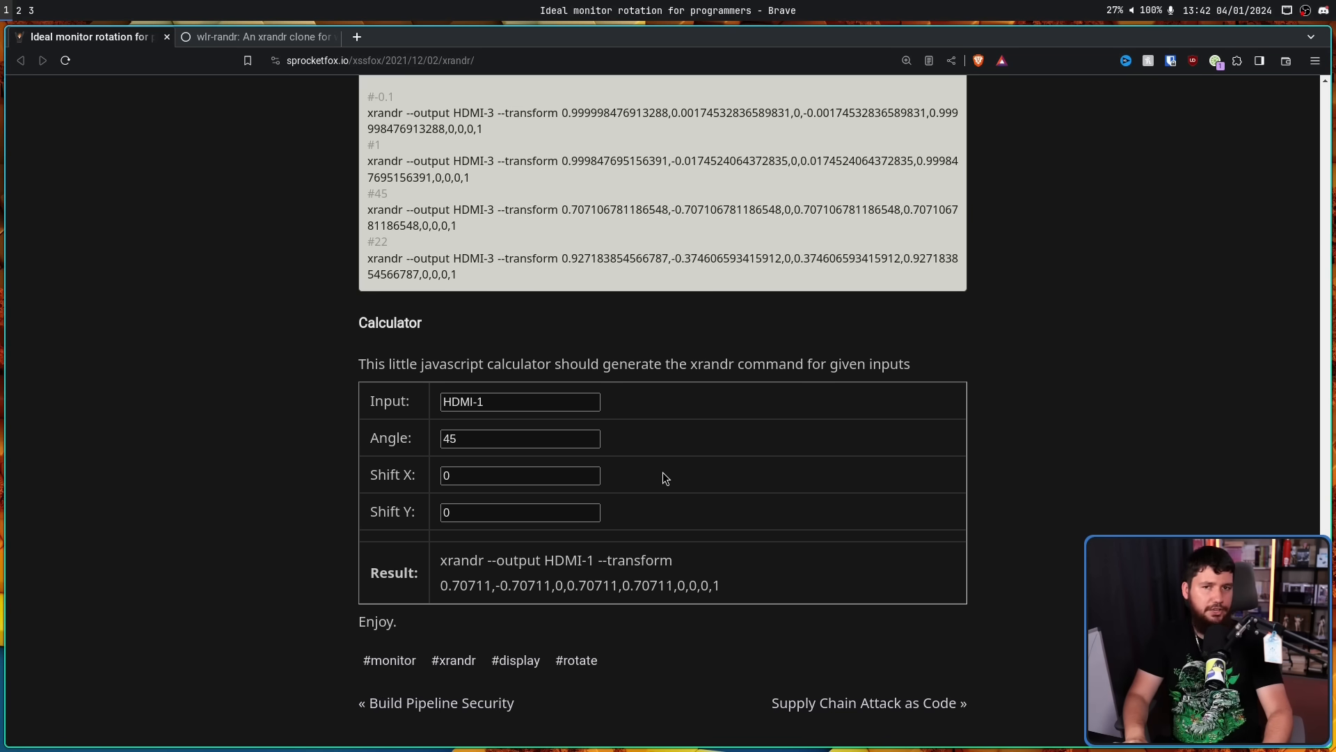
pyautogui.moveTo(675, 500)
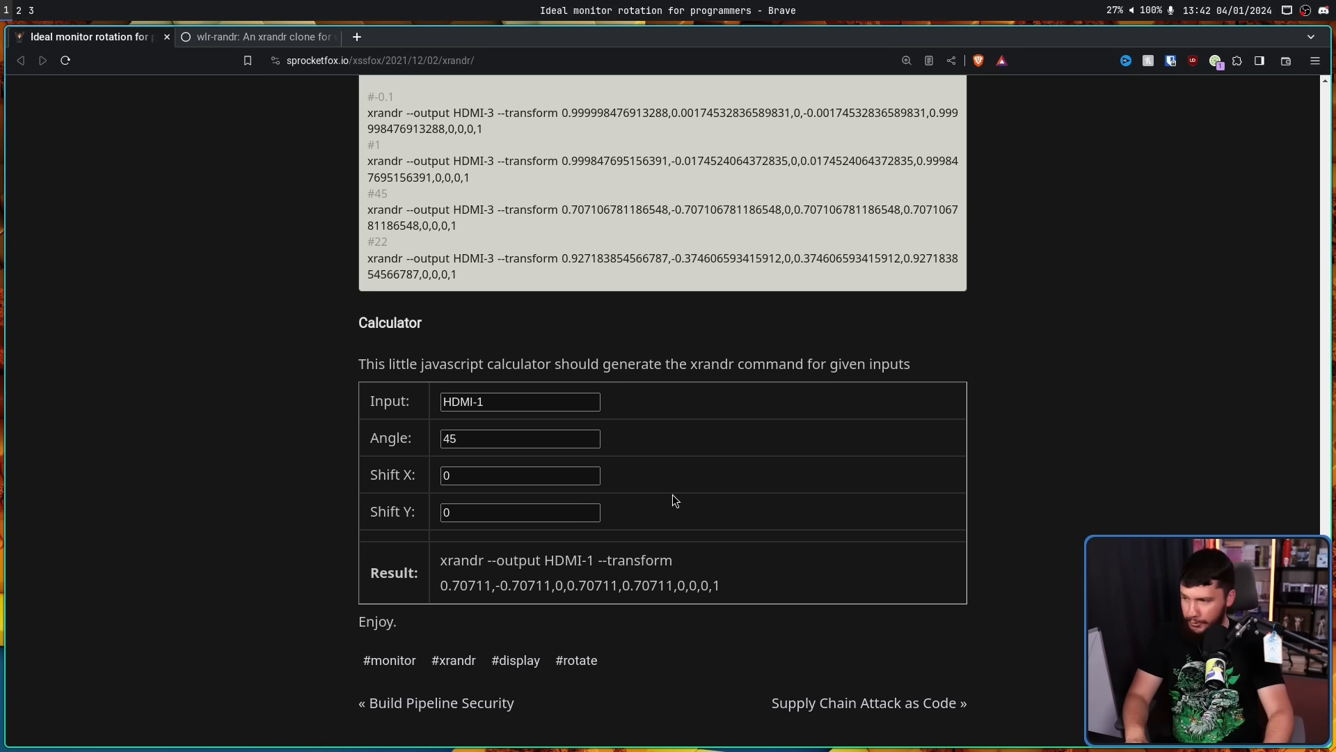